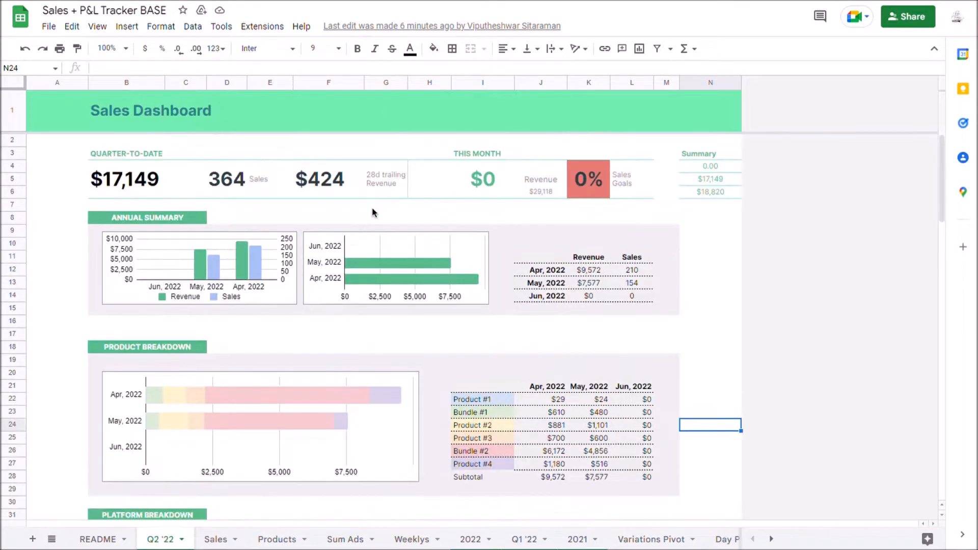
mouse_move(372, 206)
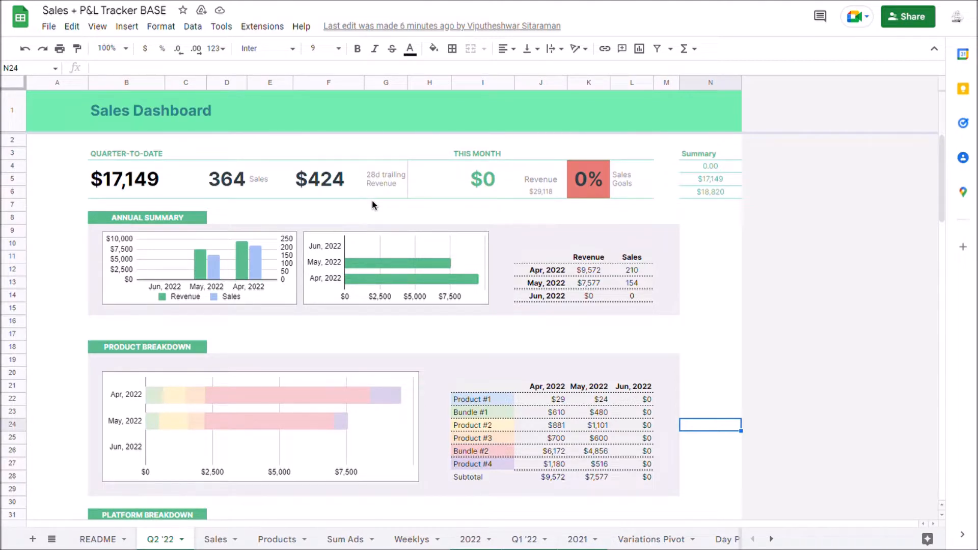
Review the dashboard's lower section, including the Other channel revenue formula.
scroll(down, 3)
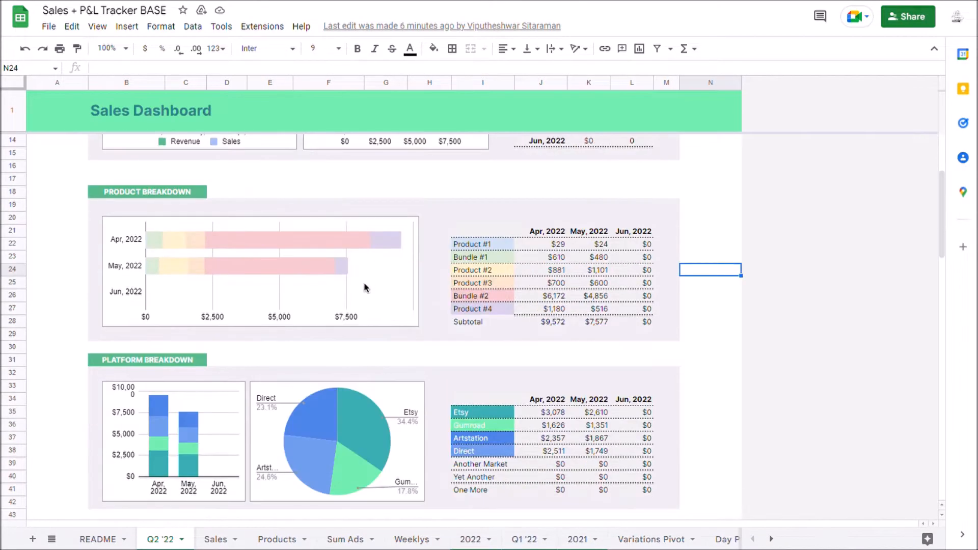
scroll(down, 3)
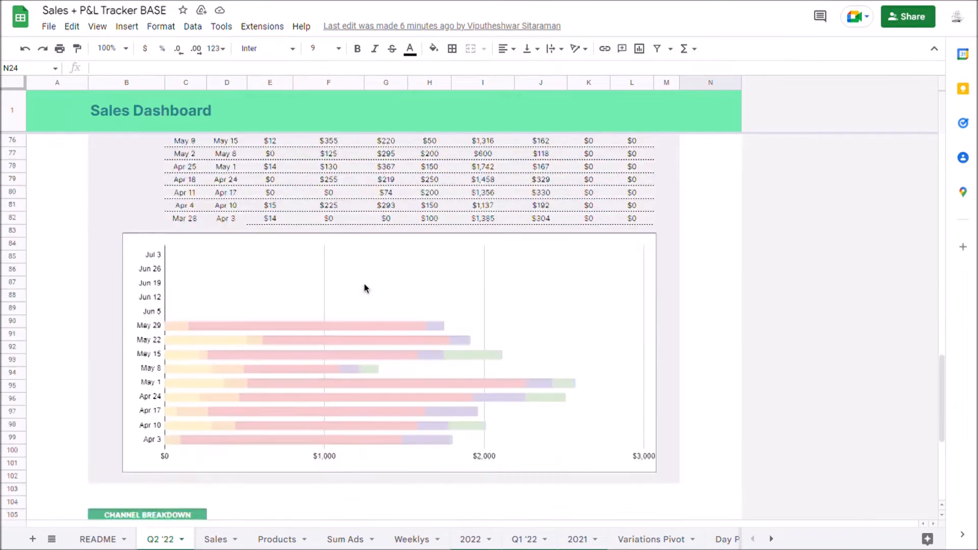
click(540, 400)
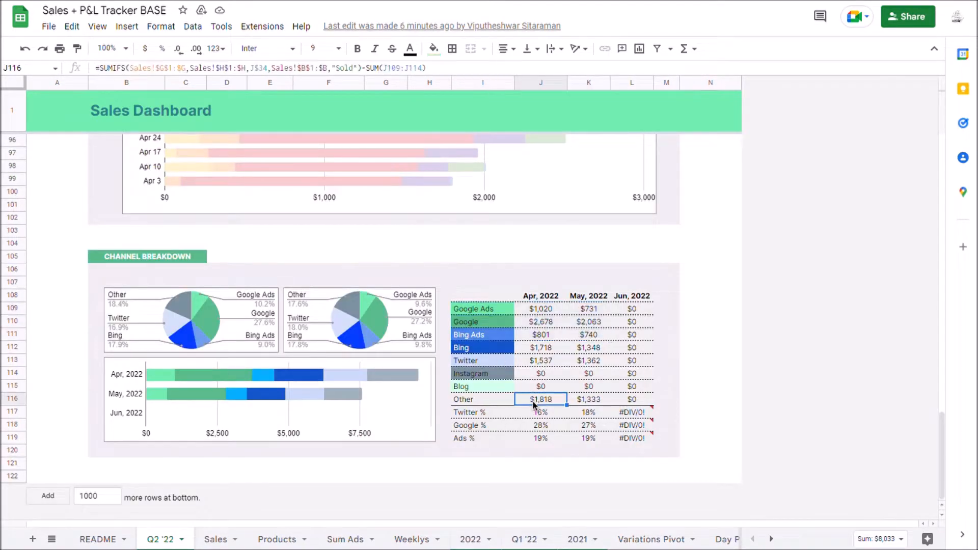
scroll(up, 3)
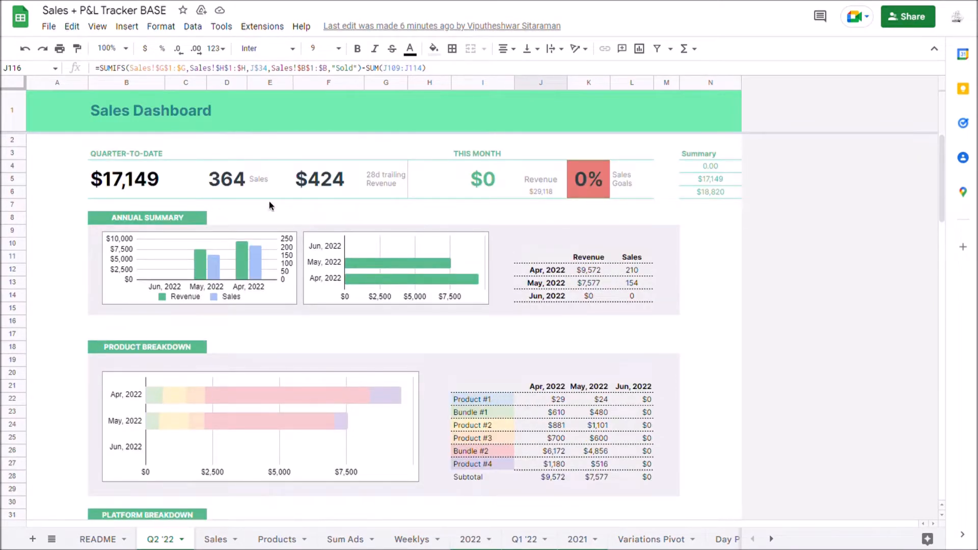
mouse_move(316, 294)
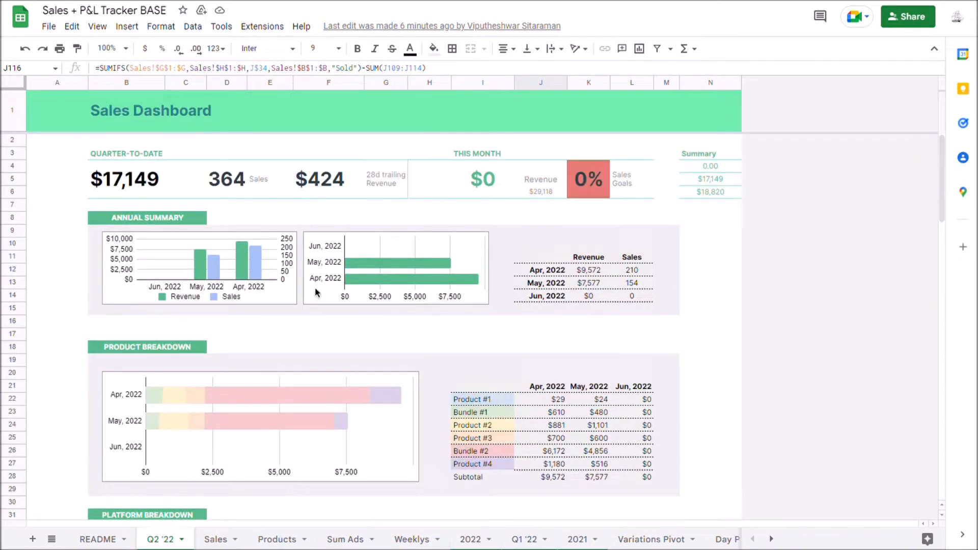
scroll(down, 3)
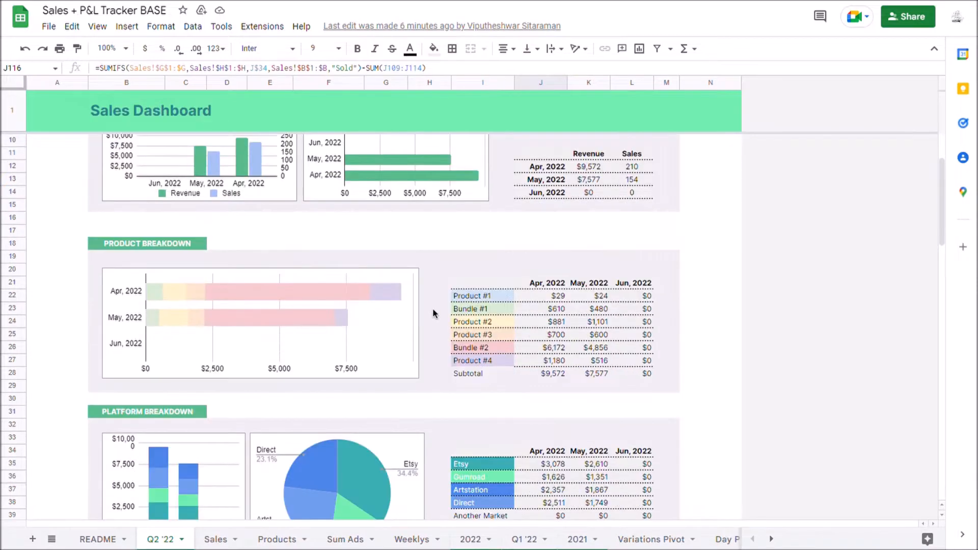
scroll(down, 3)
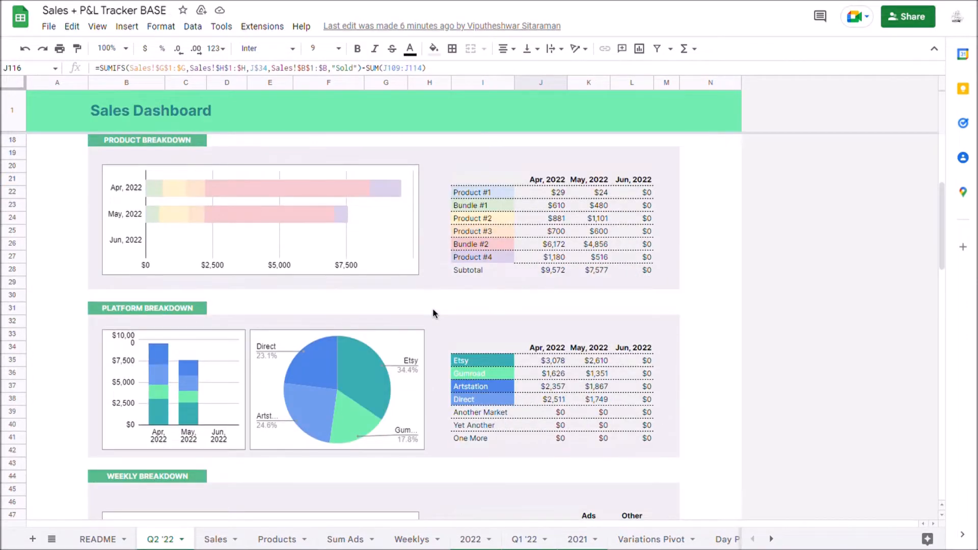
scroll(up, 3)
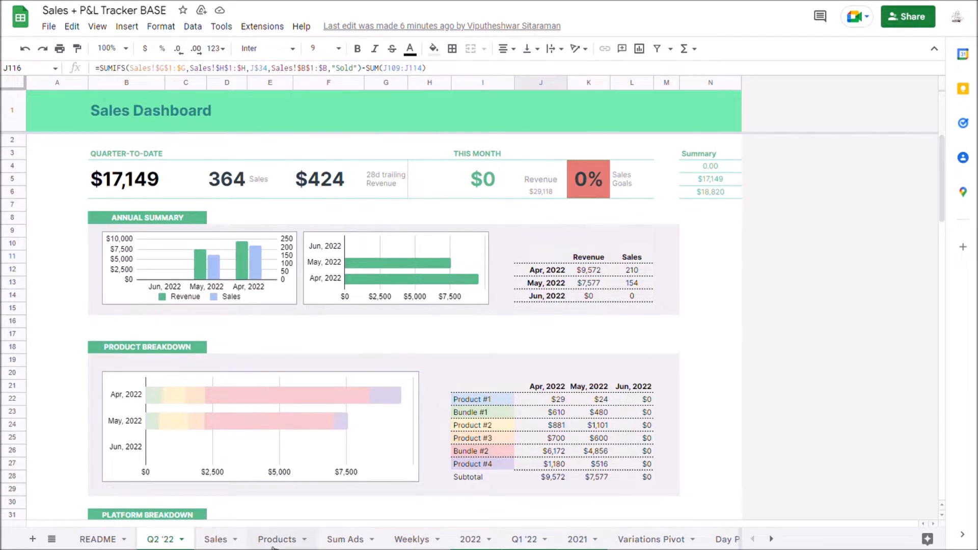
On Products, append one row and enter Product #5 released 6/24/2022.
click(277, 539)
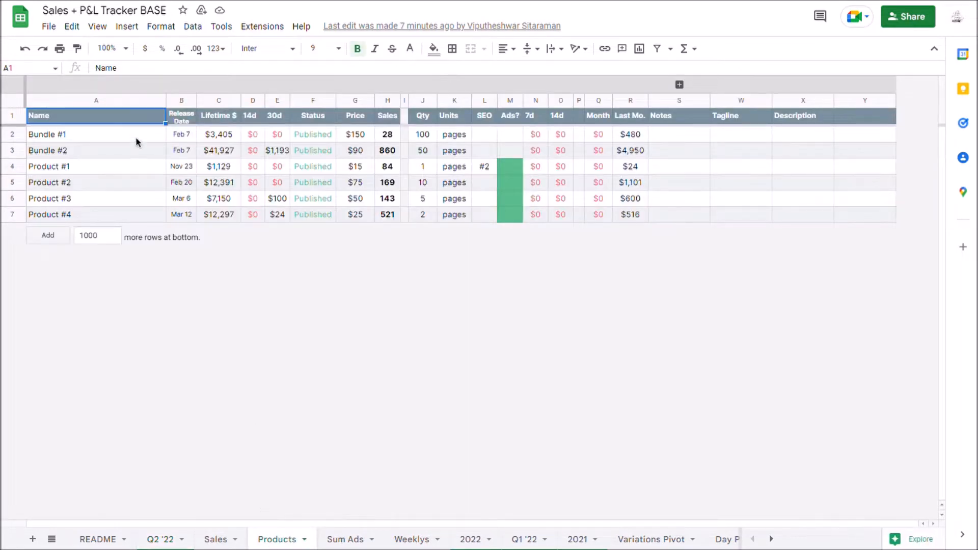
drag(96, 134, 96, 214)
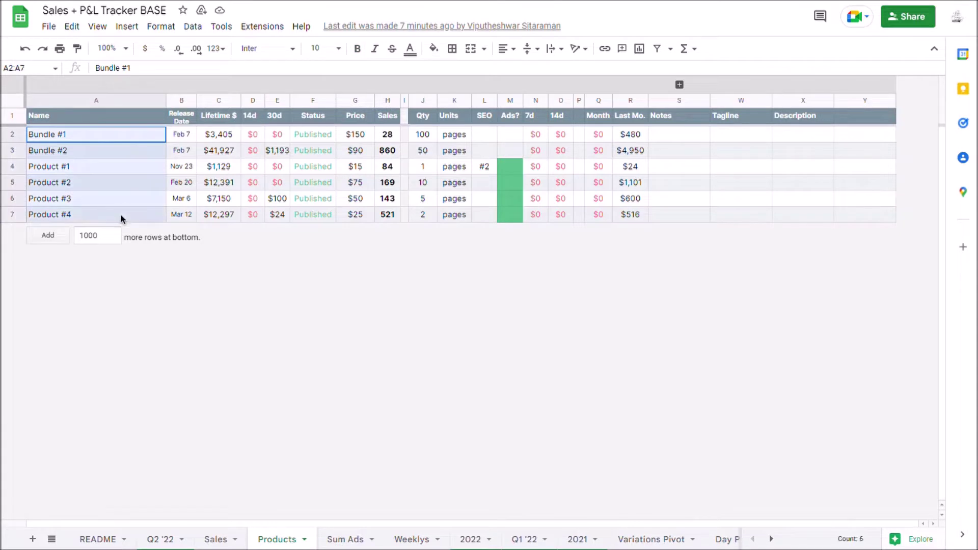
click(181, 183)
text(1)
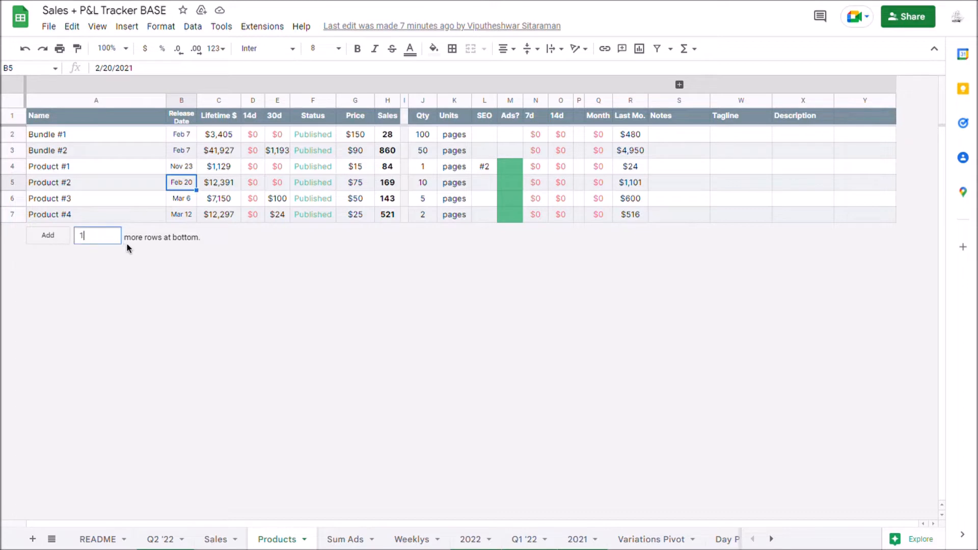
click(47, 236)
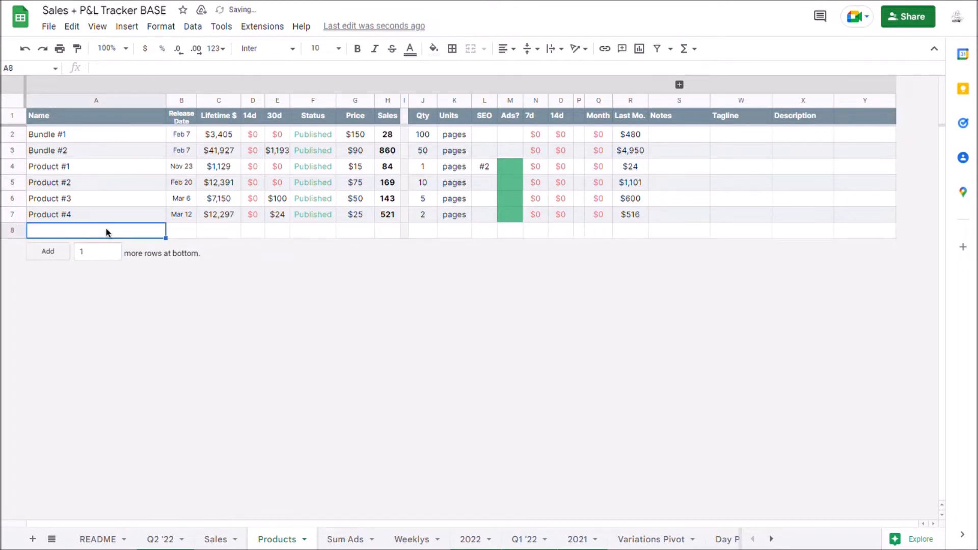
text(Product #5)
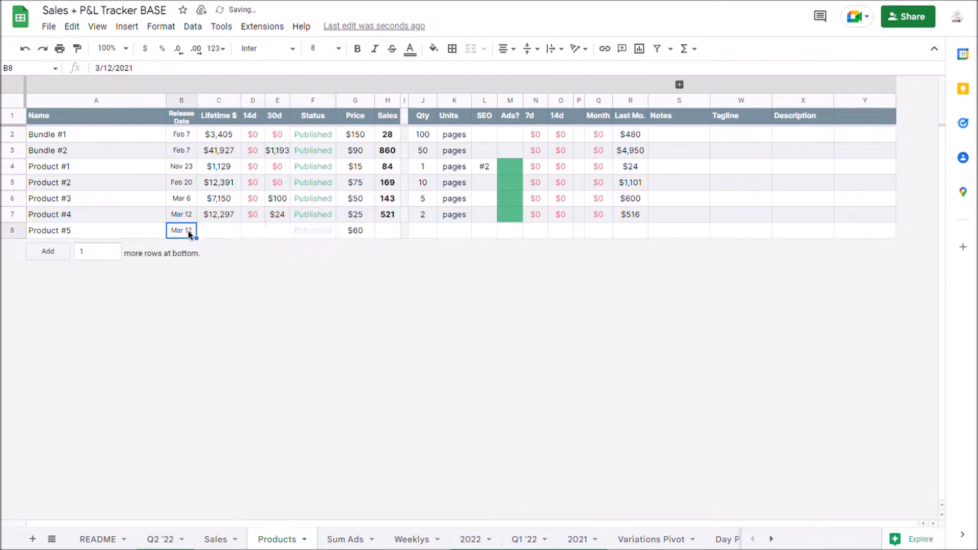
text(6/24/2022)
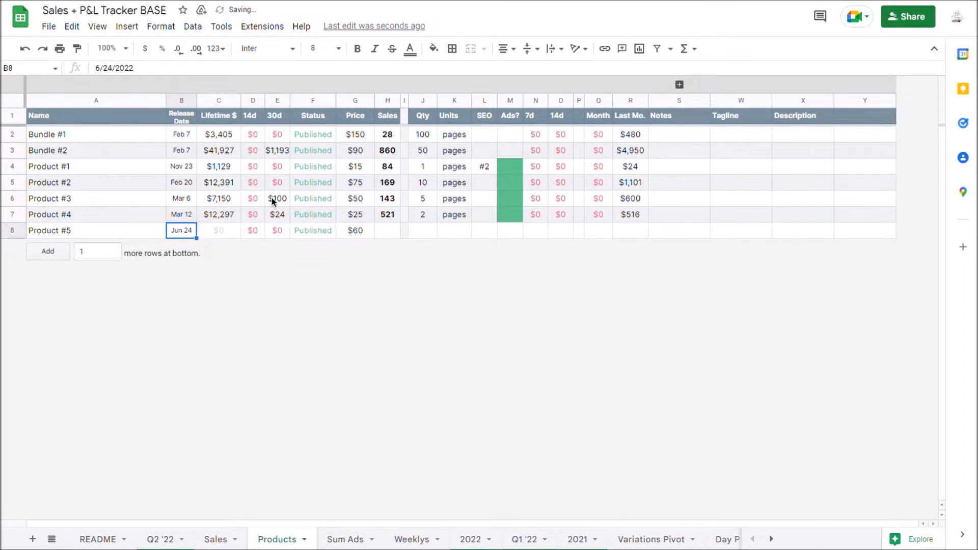
click(422, 214)
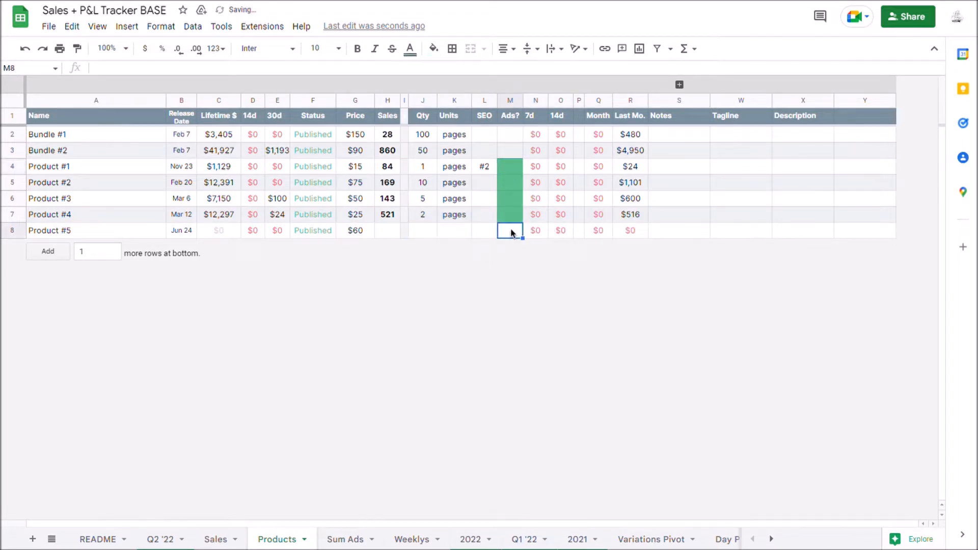
Fill Product #4's Sales count formula down into Product #5's row, then move to Sales.
click(484, 115)
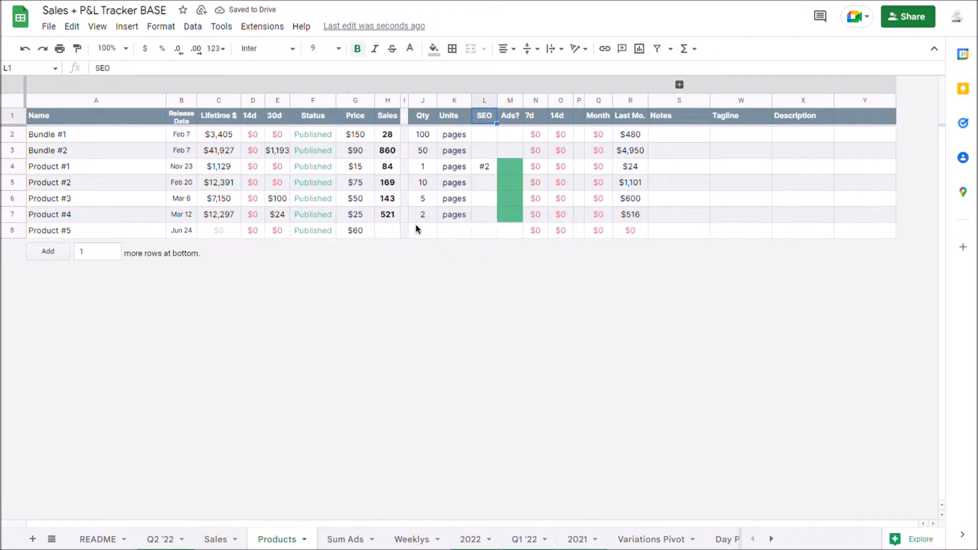
click(483, 214)
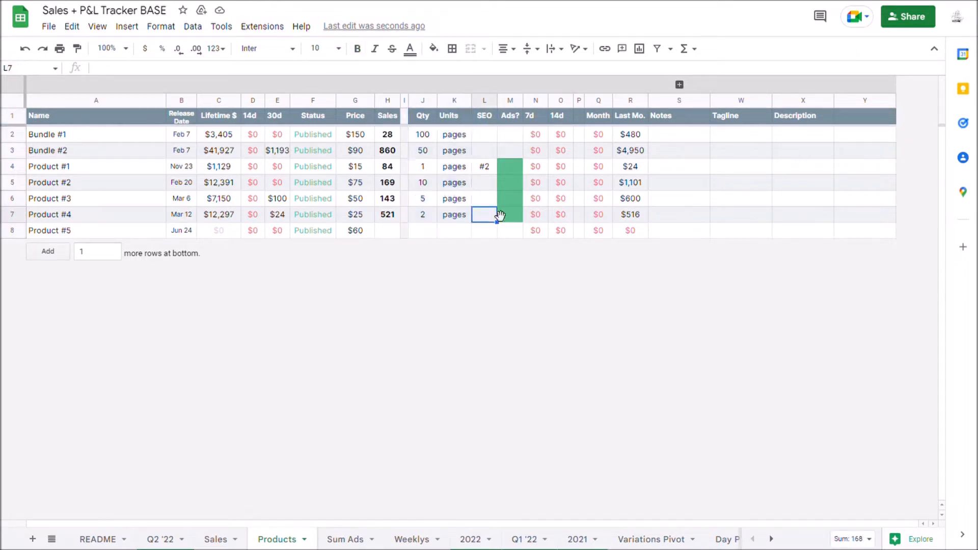
mouse_move(494, 229)
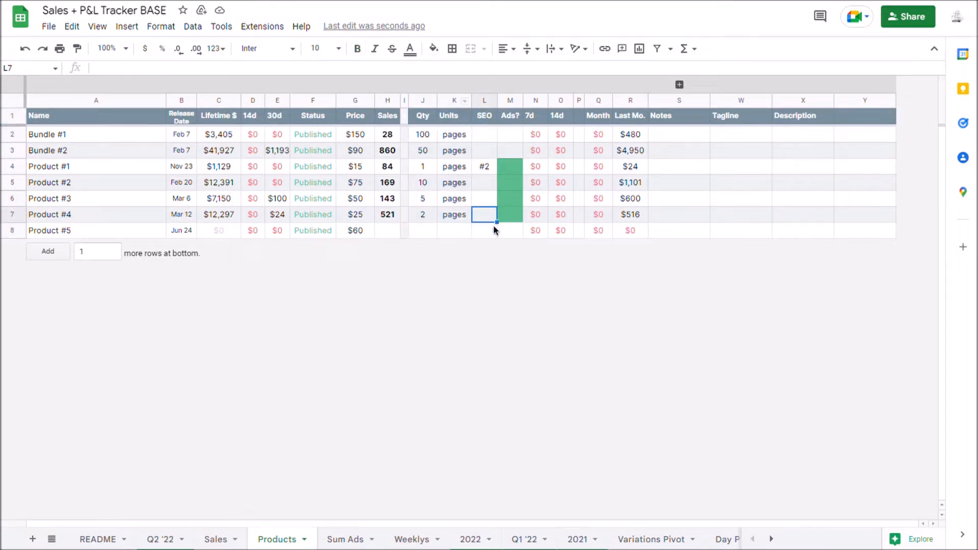
mouse_move(417, 234)
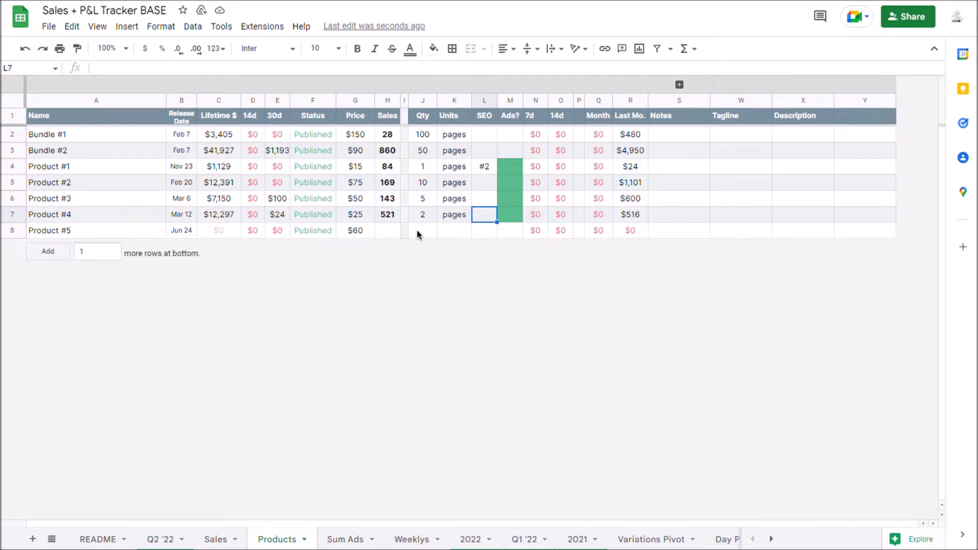
click(386, 214)
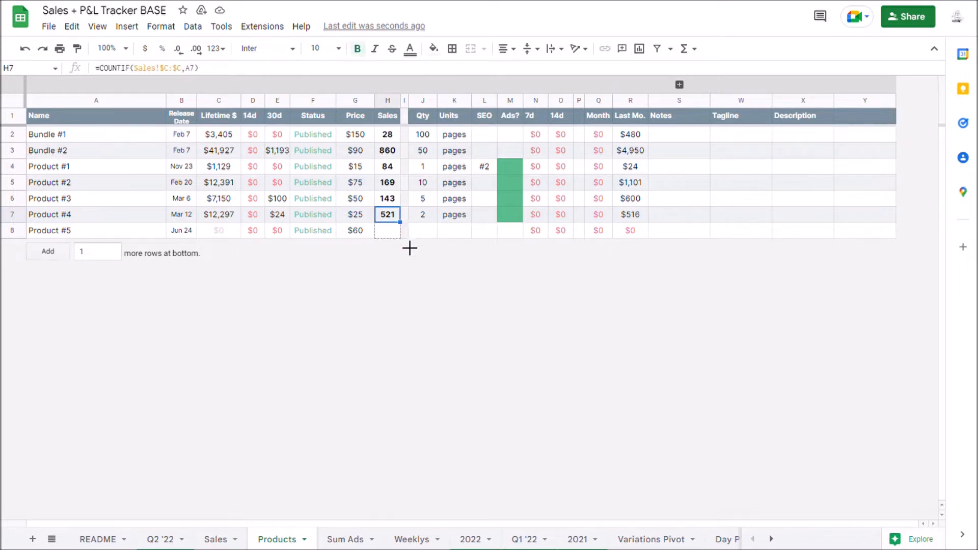
click(181, 230)
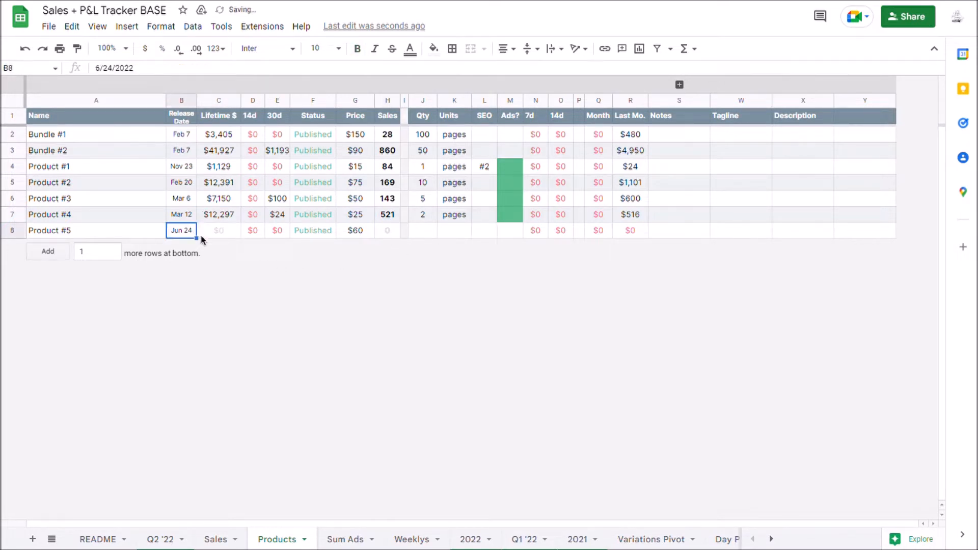
click(215, 539)
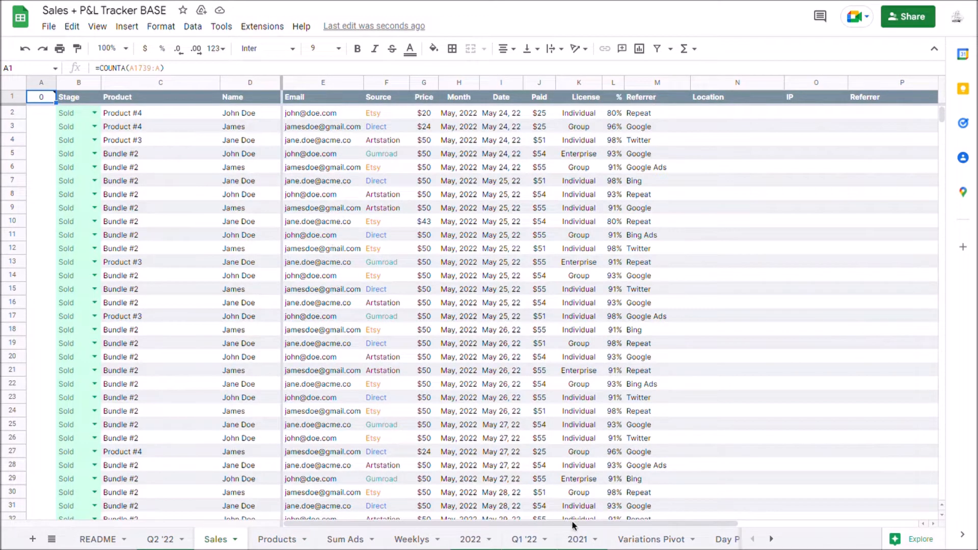
scroll(right, 3)
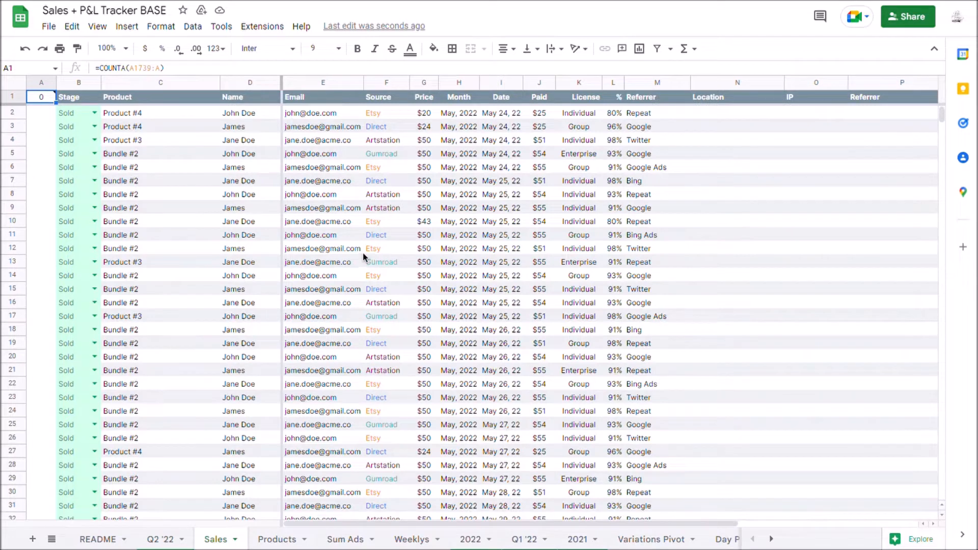
scroll(down, 3)
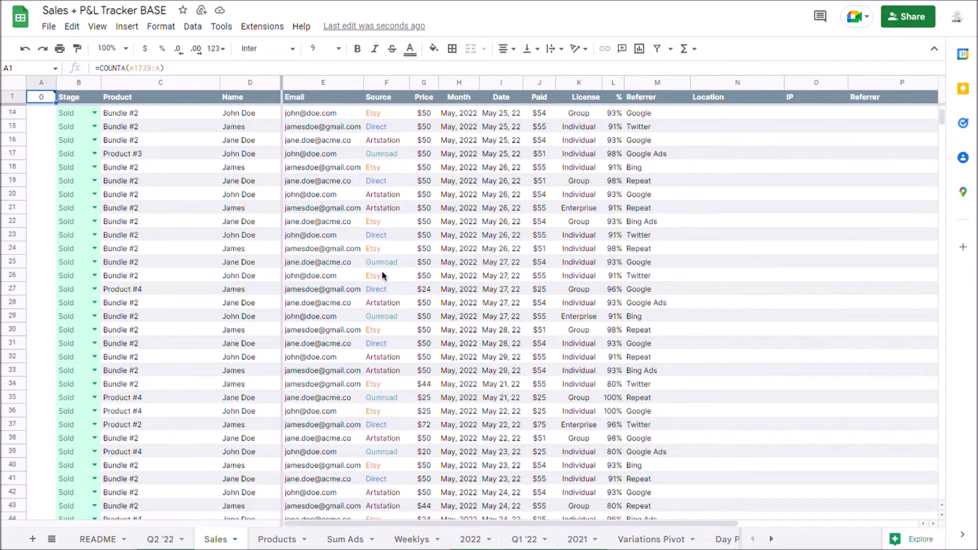
scroll(up, 3)
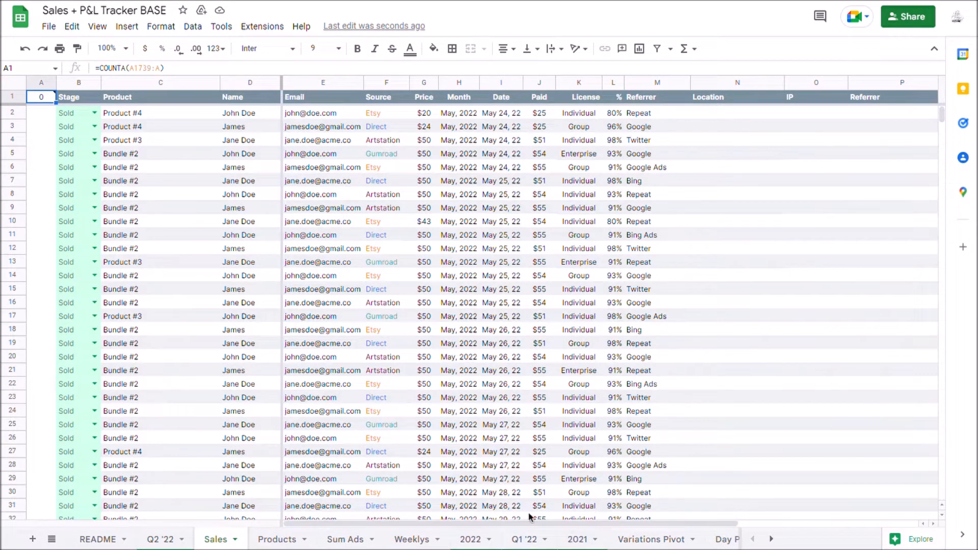
mouse_move(330, 467)
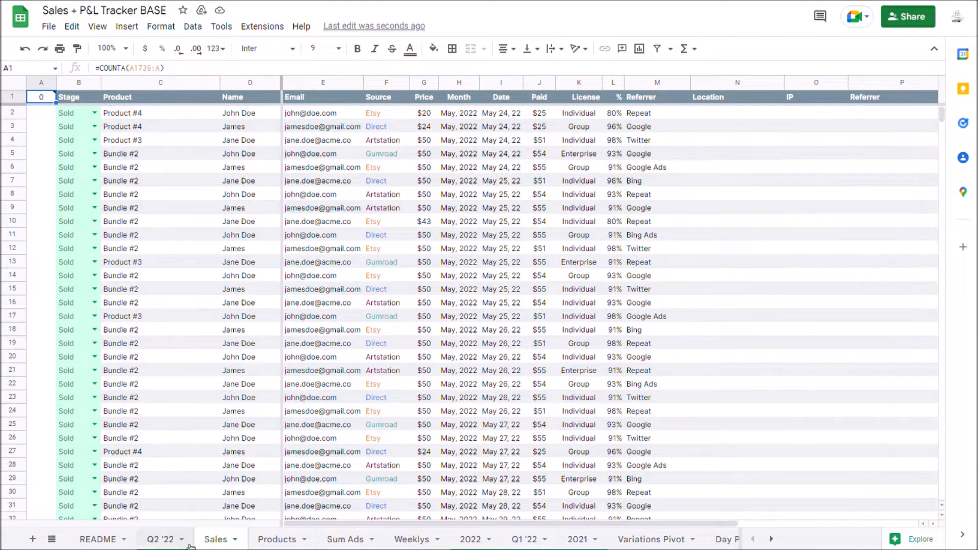
Pass through Q2 '22 and the license pivot to the 2022 annual dashboard.
click(159, 539)
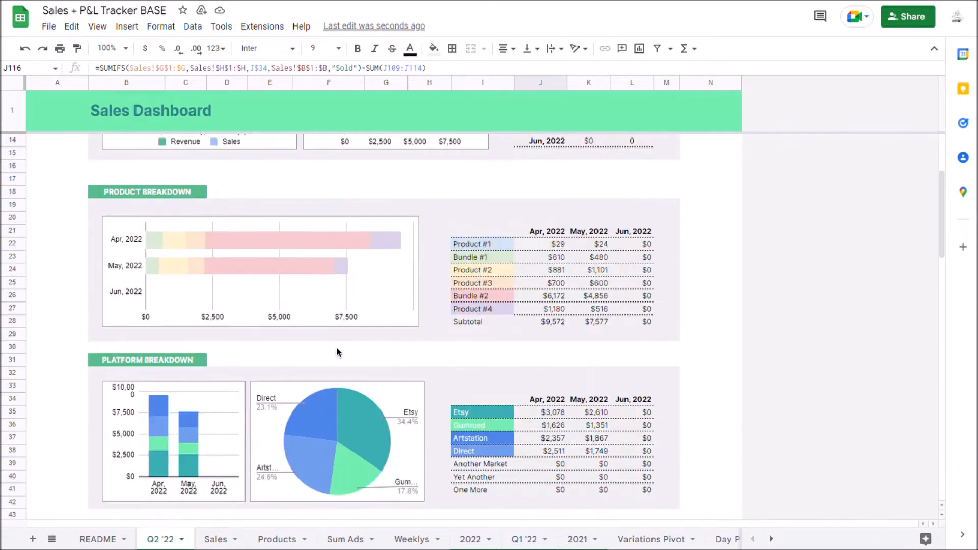
click(651, 539)
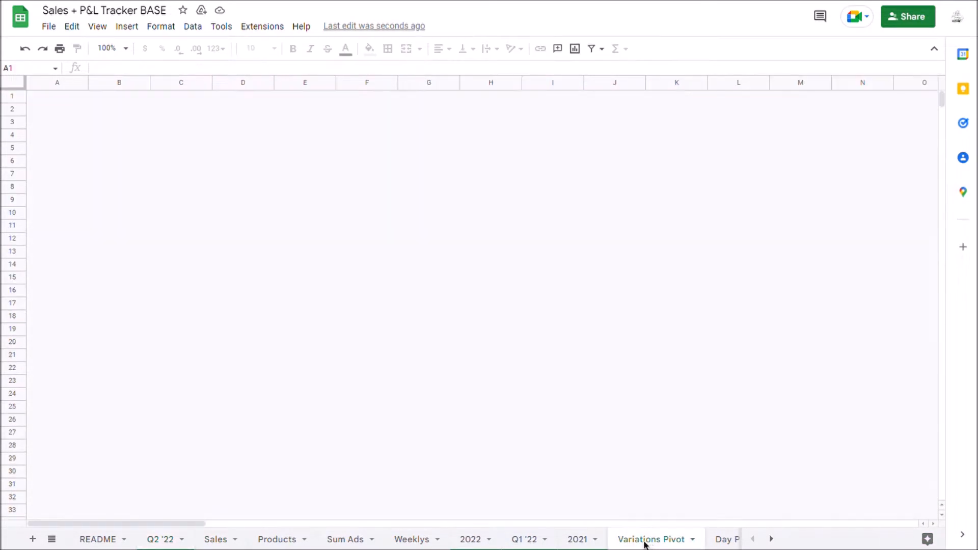
click(650, 539)
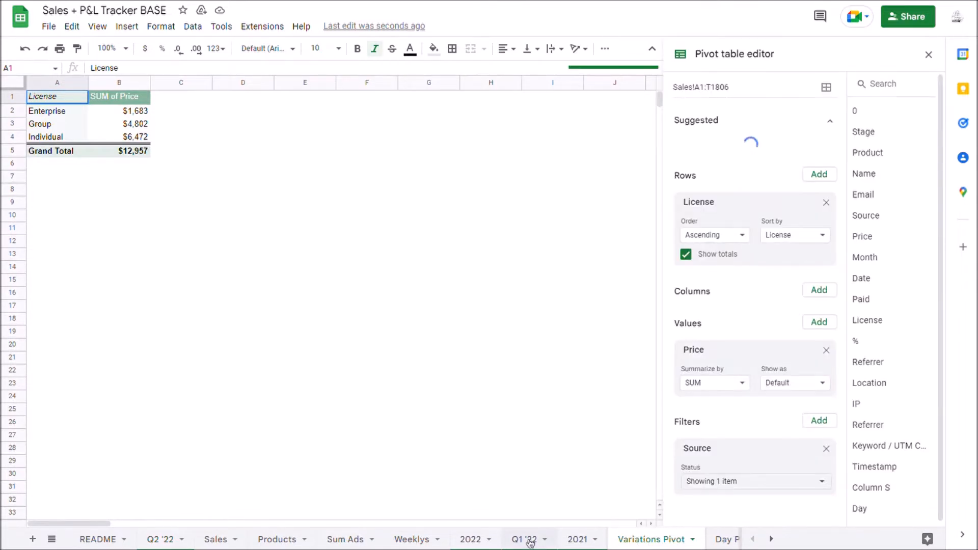
click(524, 539)
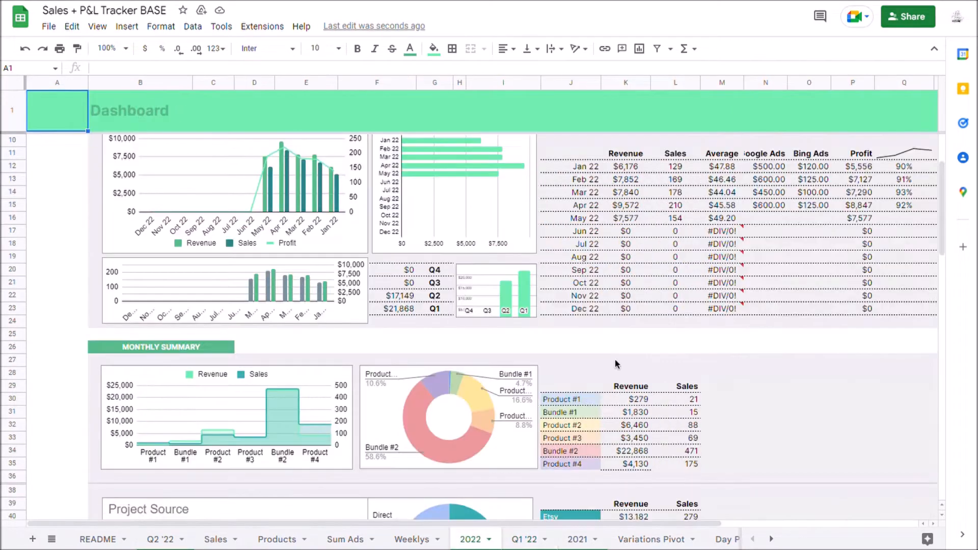
mouse_move(610, 374)
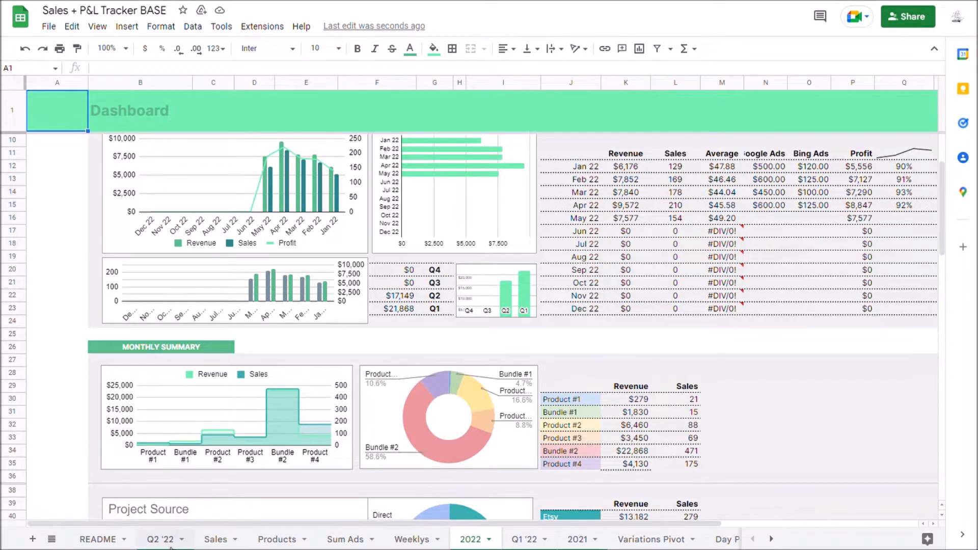
On Q2 '22, select Bundle #1 and Product #4 in Product Breakdown and reach Platform Breakdown.
click(160, 538)
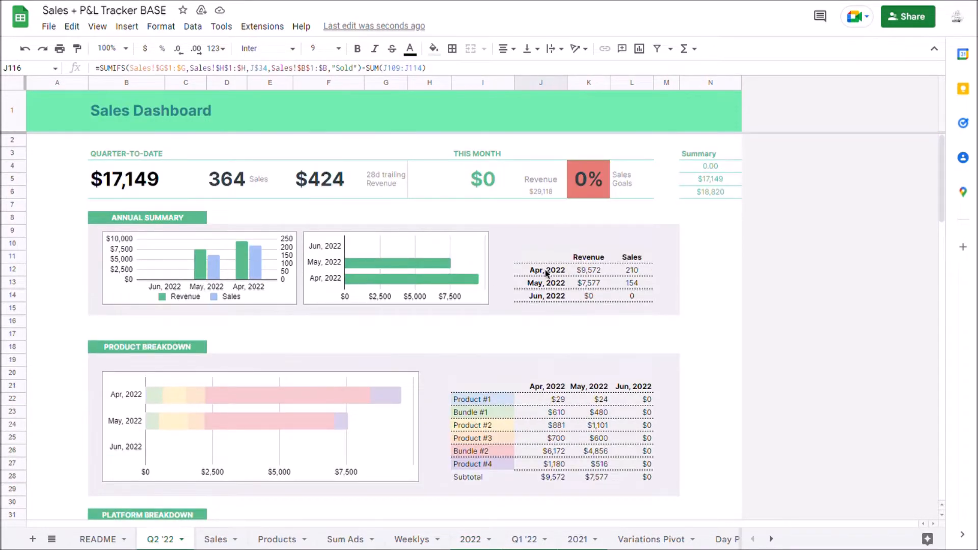
mouse_move(627, 293)
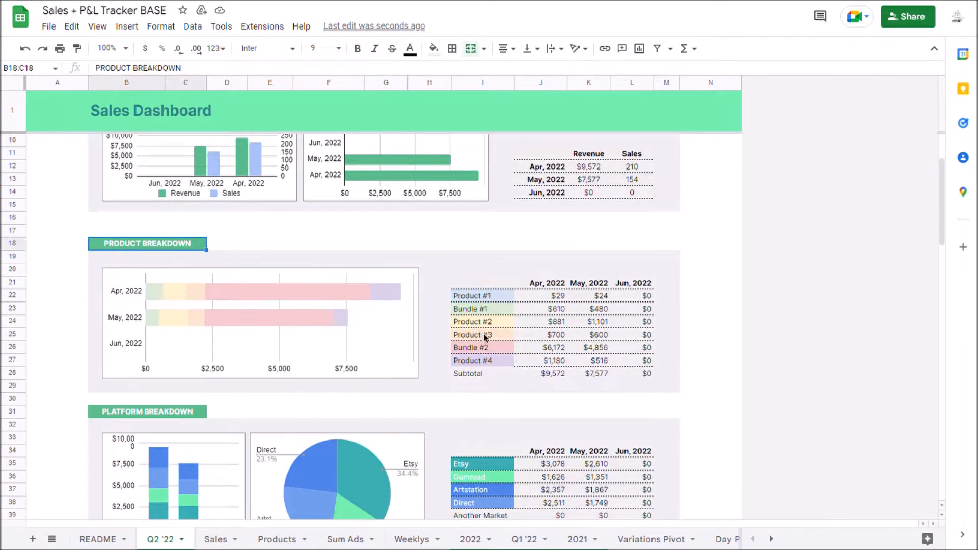
click(482, 308)
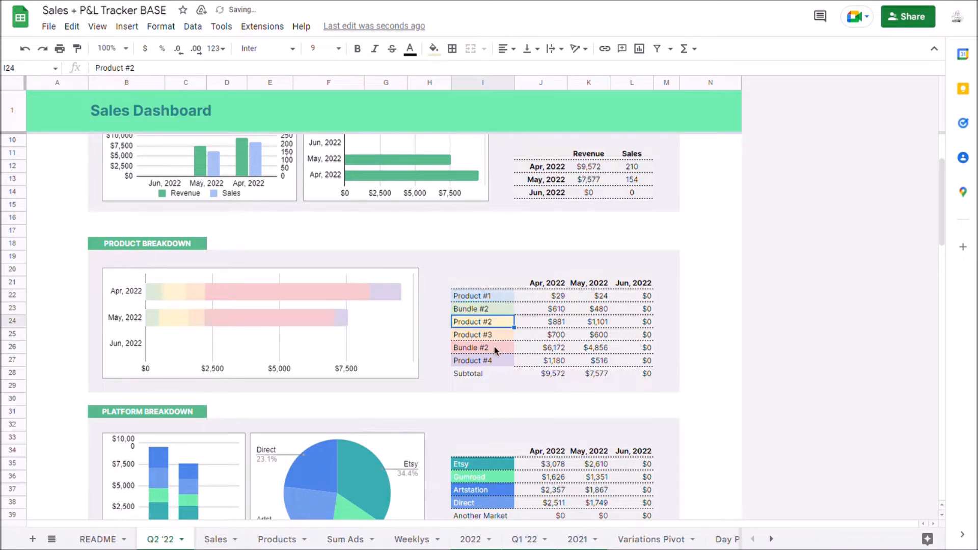
click(483, 360)
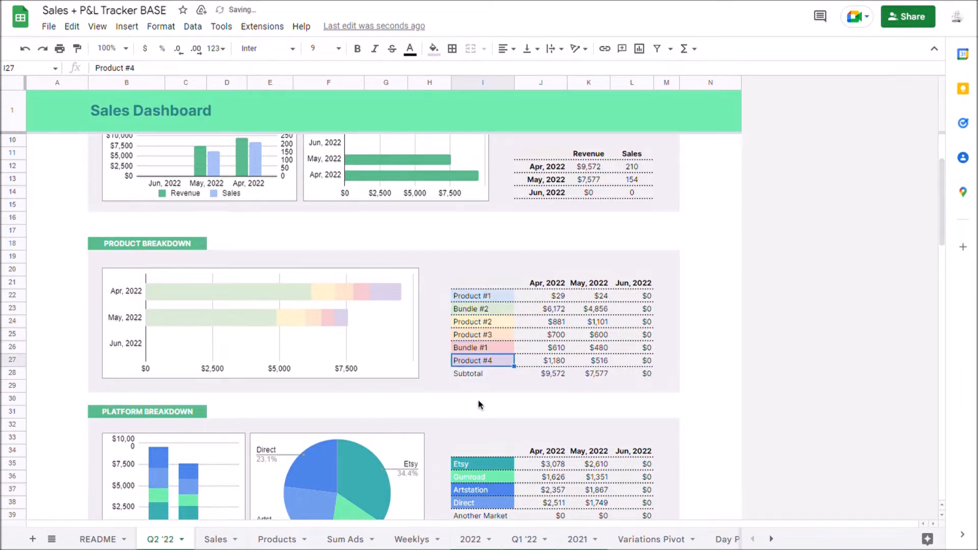
click(481, 308)
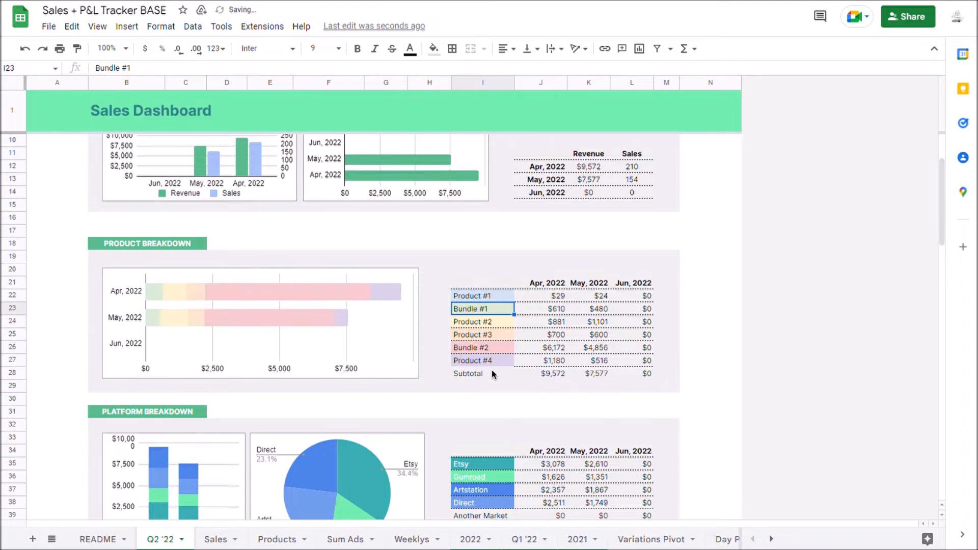
scroll(down, 3)
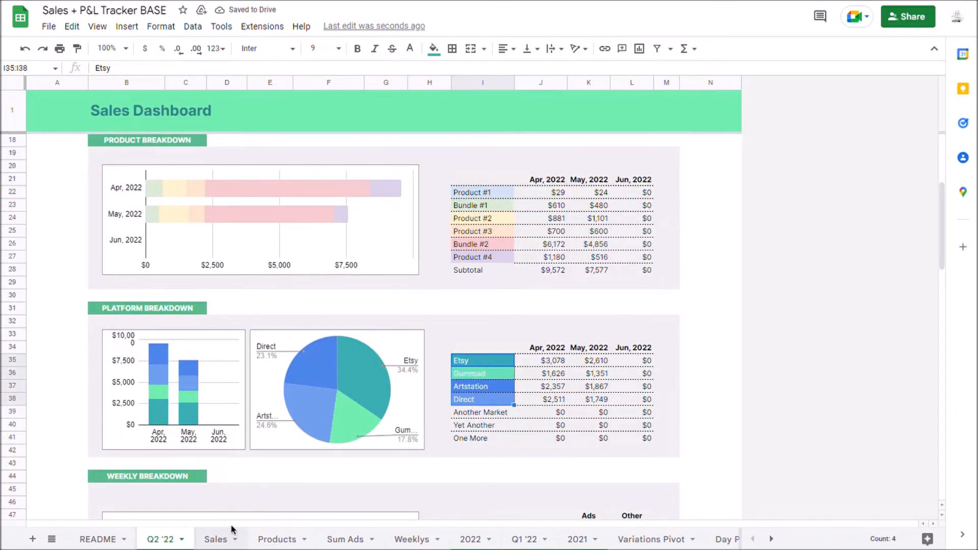
click(215, 538)
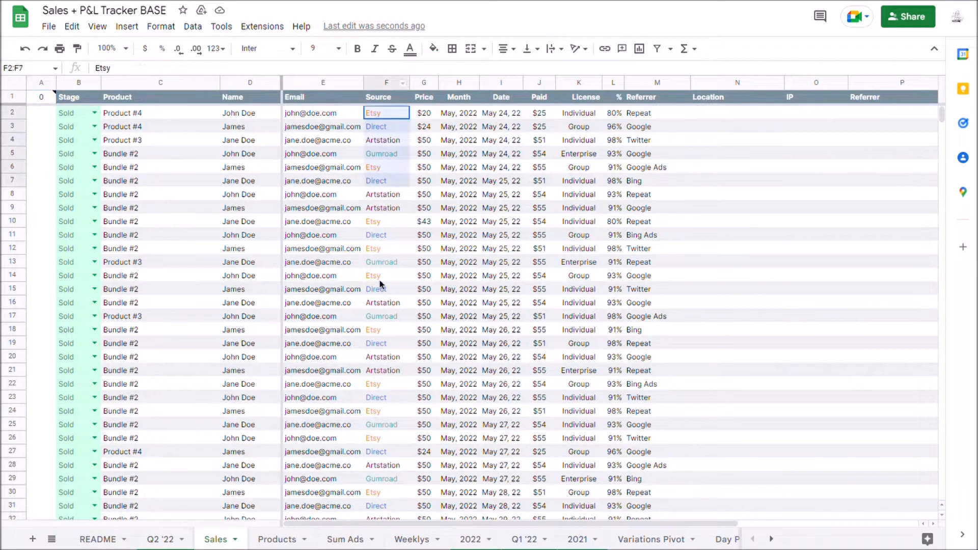
click(386, 370)
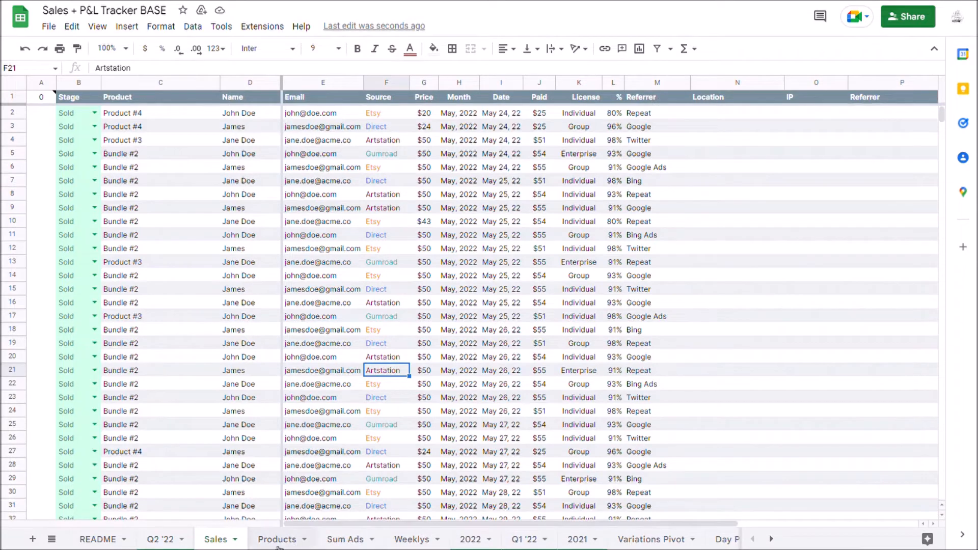
click(160, 539)
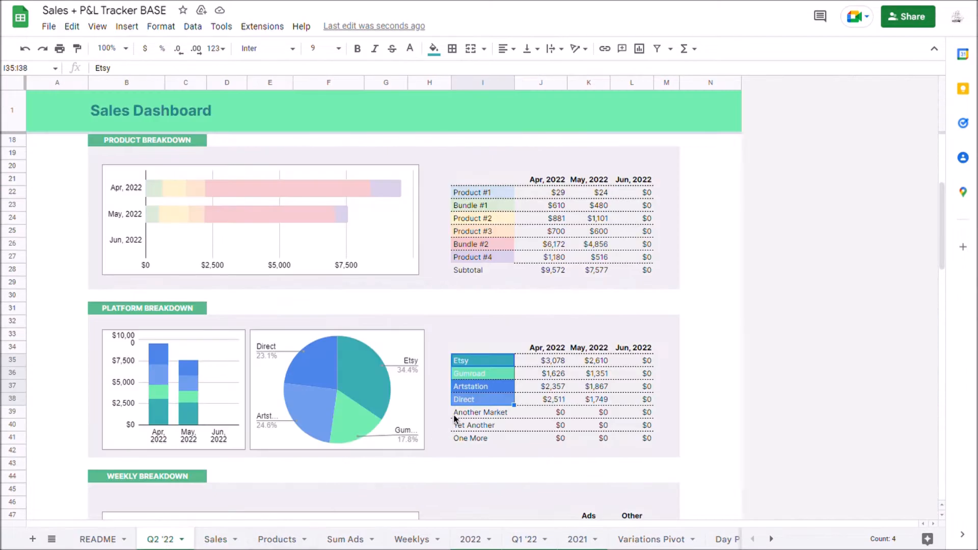
scroll(down, 3)
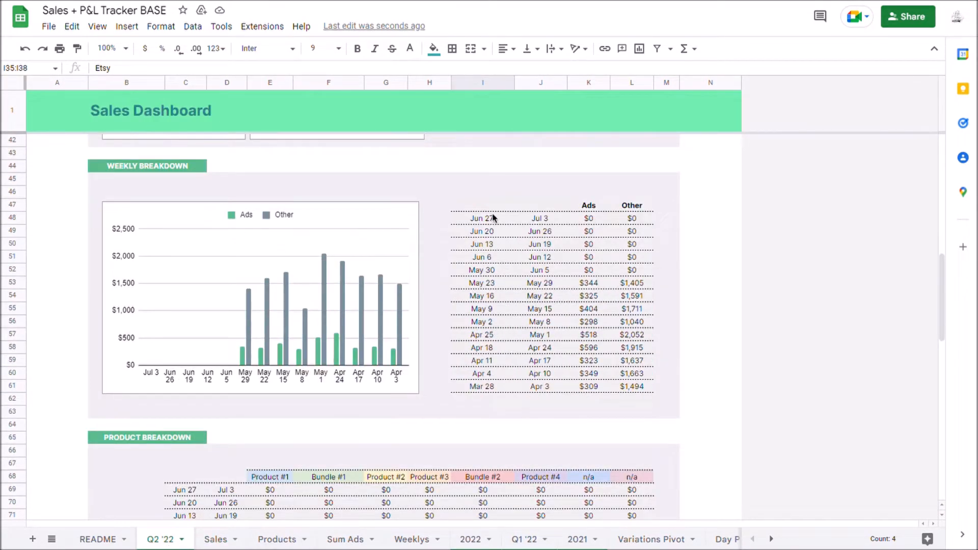
scroll(down, 3)
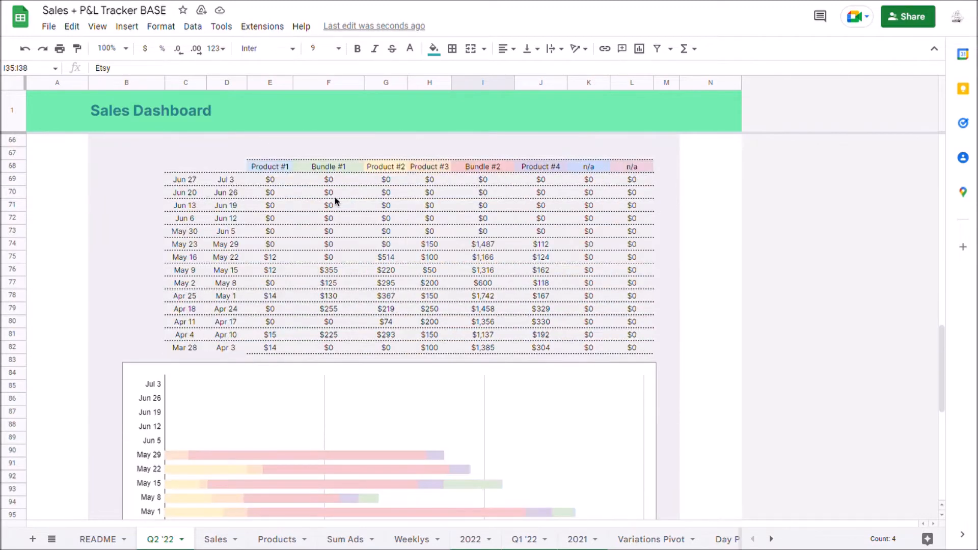
scroll(down, 3)
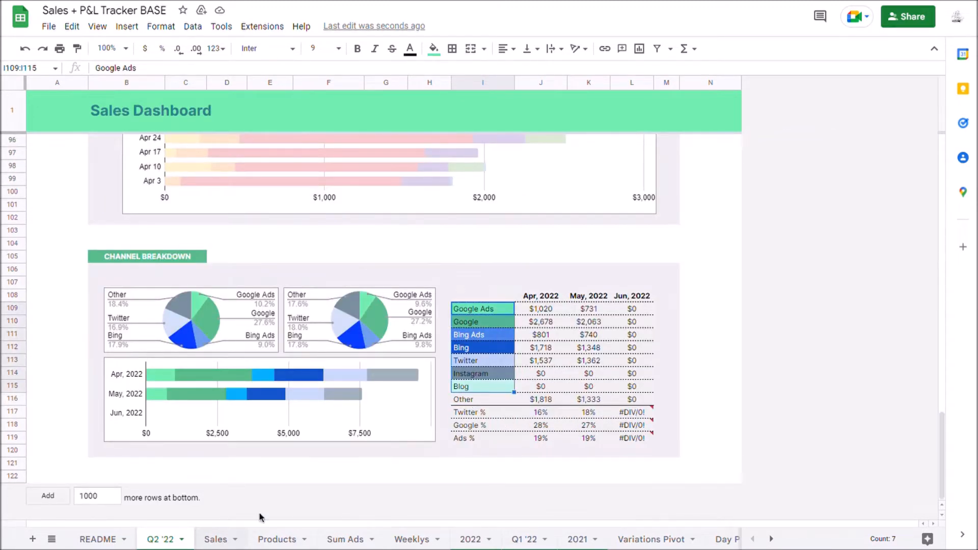
click(215, 539)
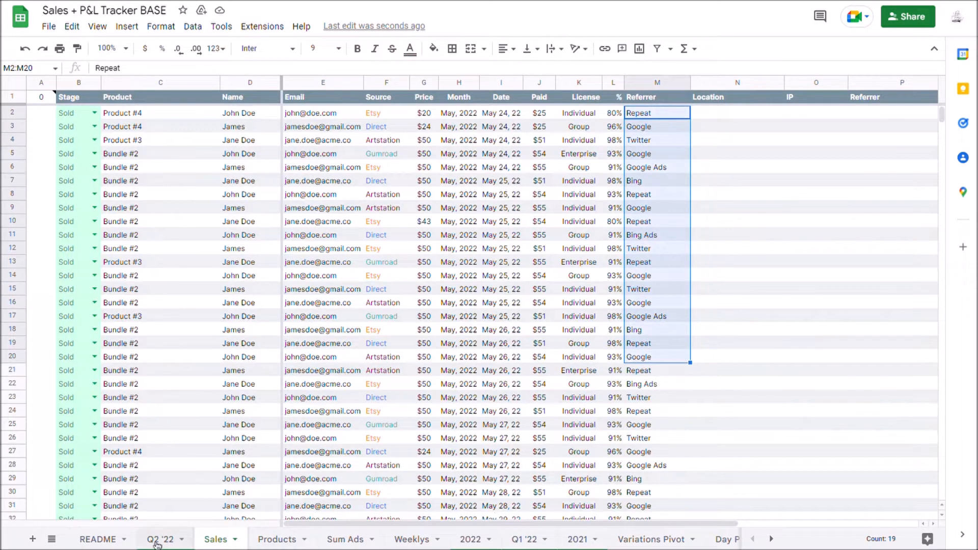
click(160, 539)
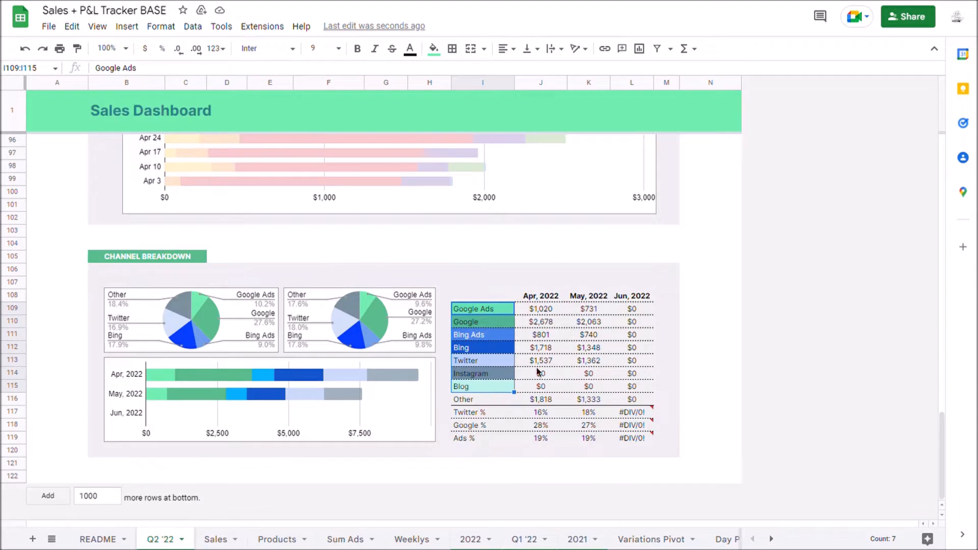
click(540, 348)
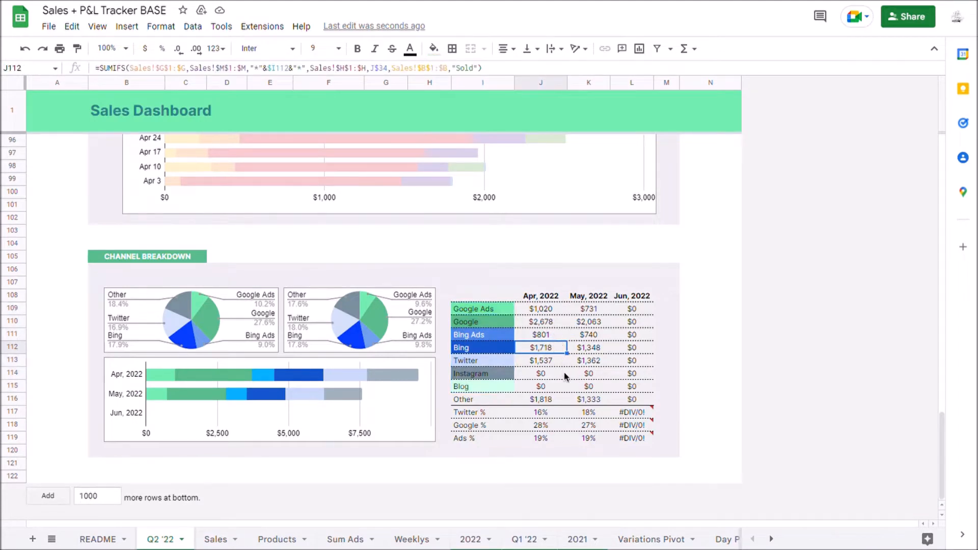
mouse_move(549, 345)
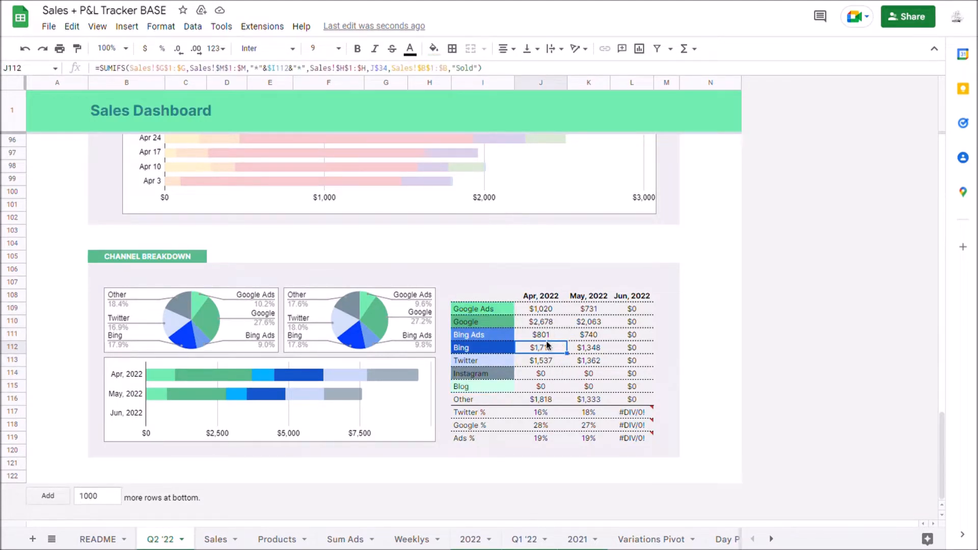
mouse_move(528, 372)
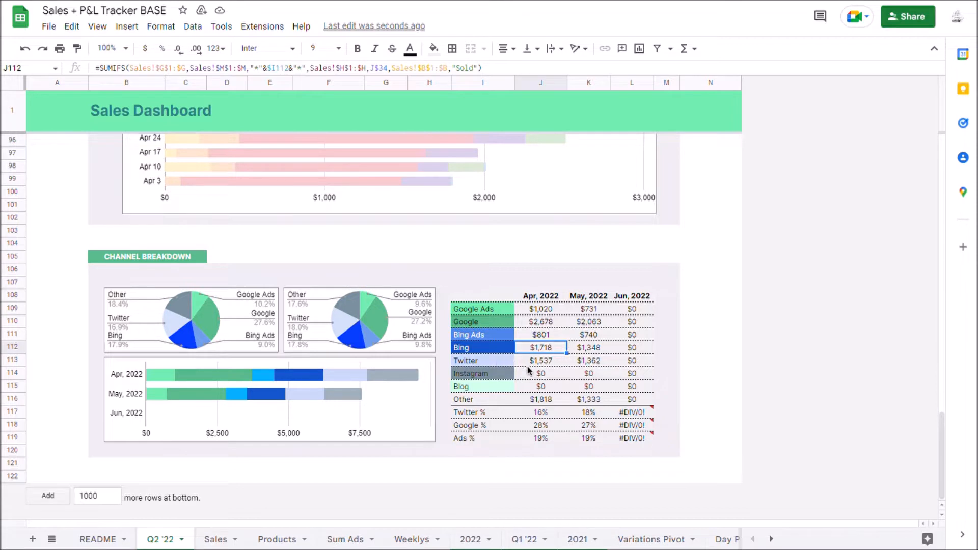
scroll(up, 3)
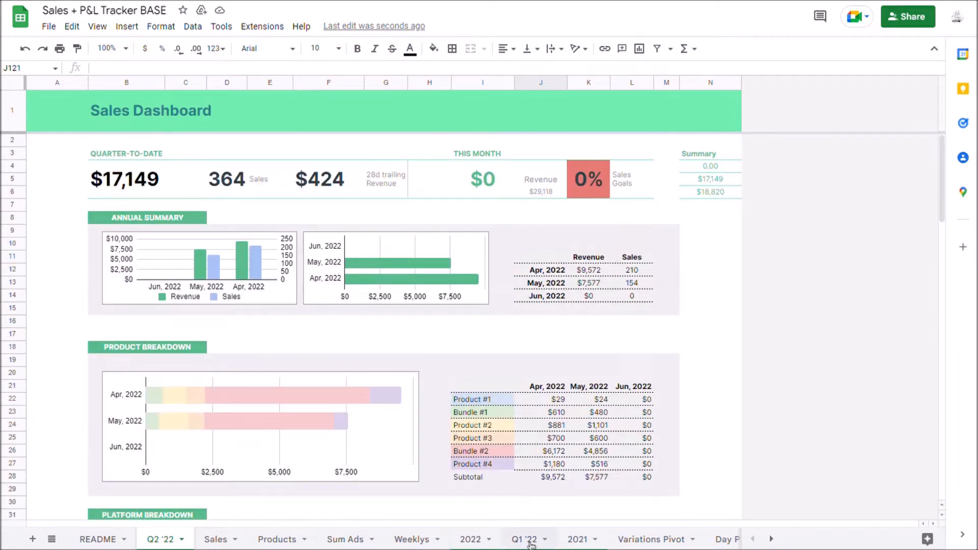
click(524, 539)
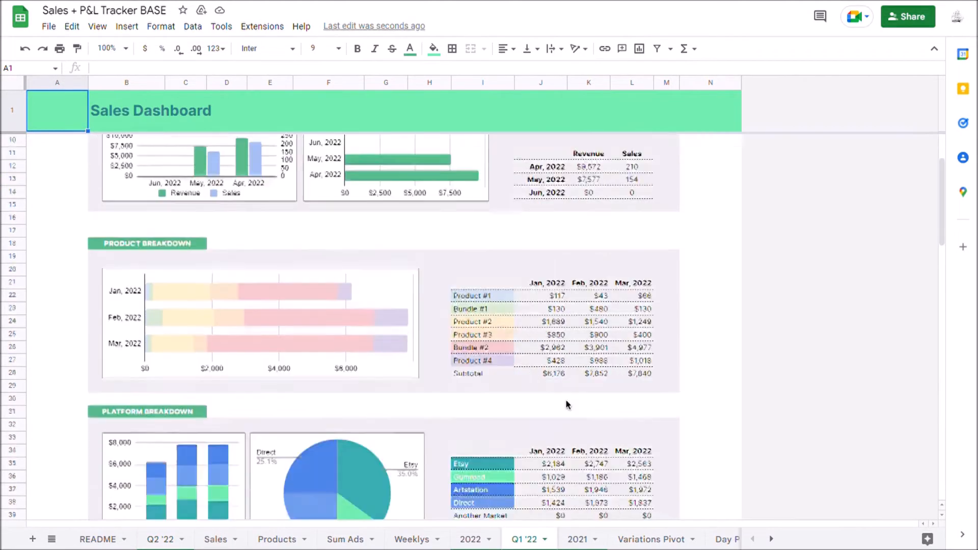
scroll(down, 3)
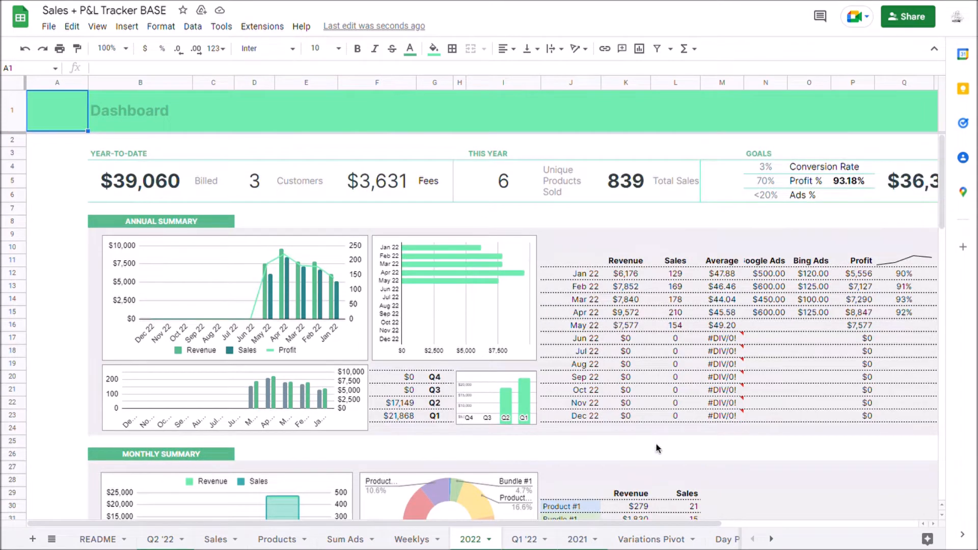
scroll(down, 3)
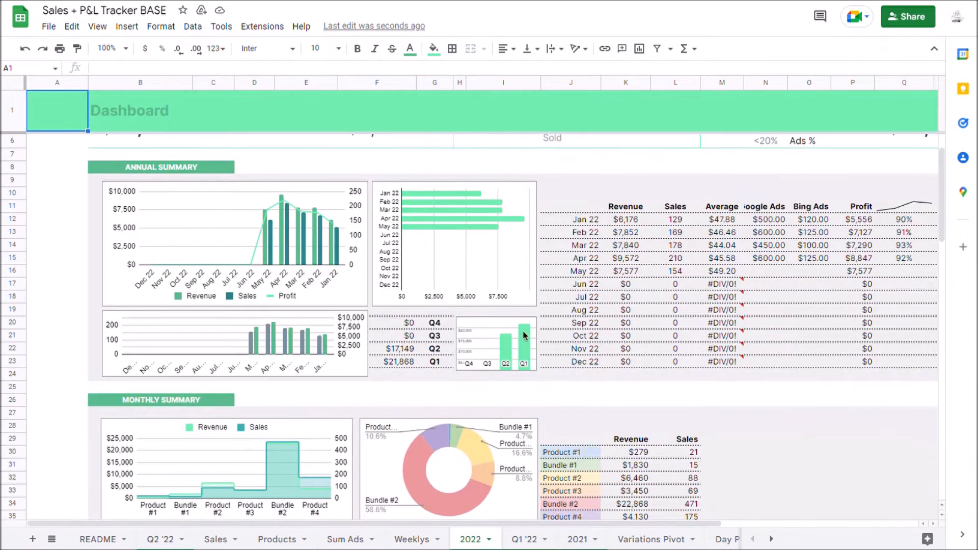
mouse_move(648, 514)
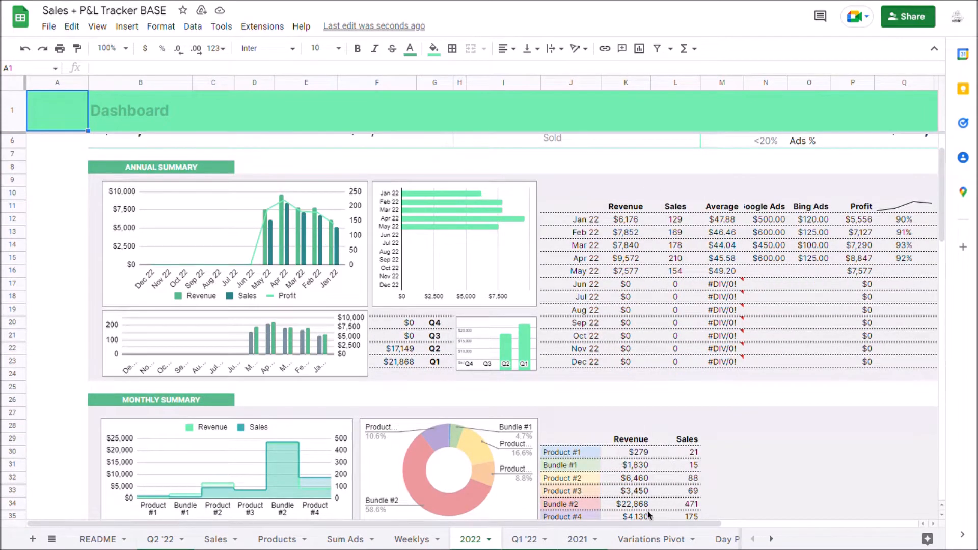
scroll(right, 3)
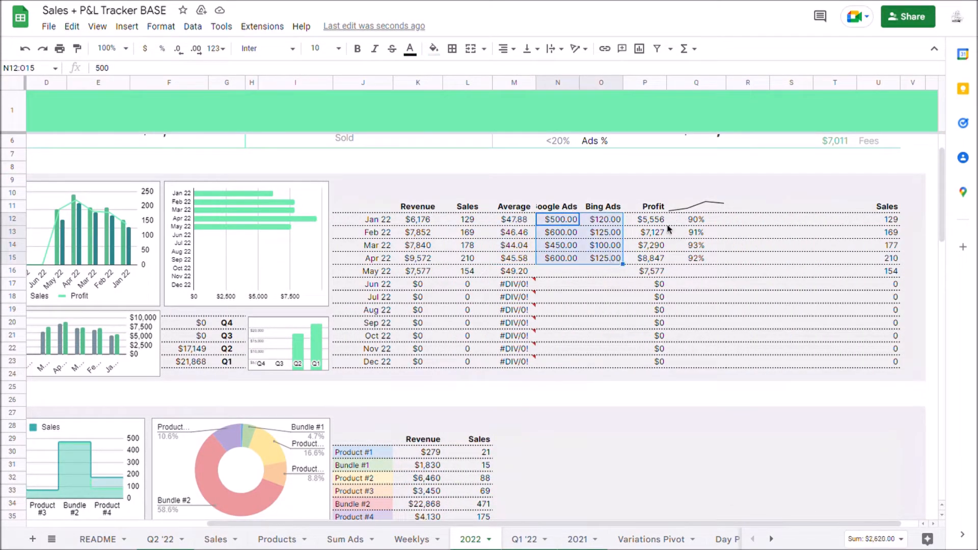
scroll(up, 3)
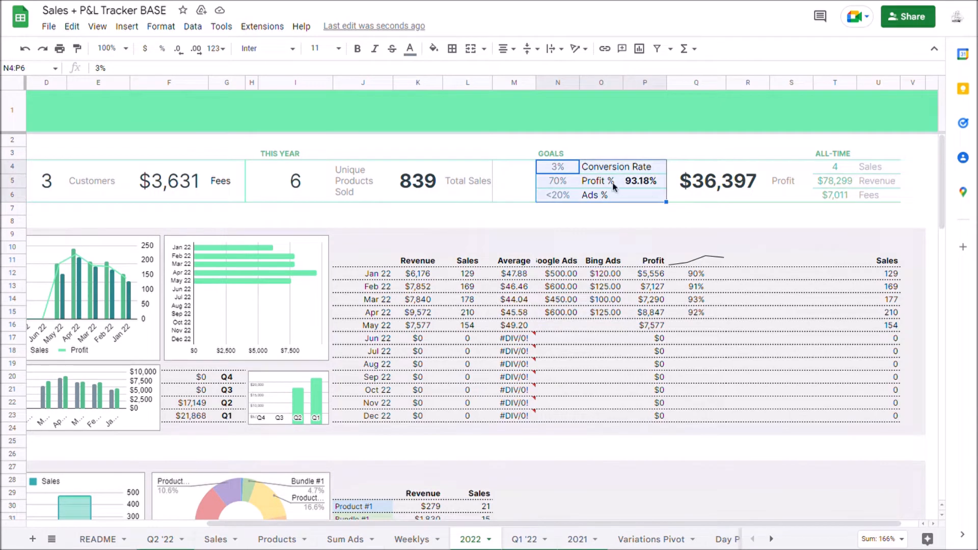
mouse_move(626, 224)
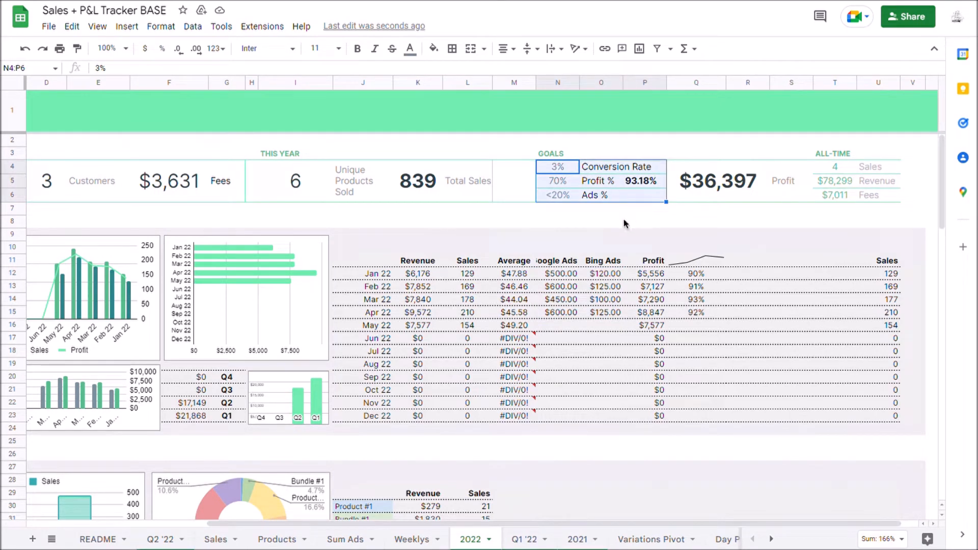
mouse_move(497, 497)
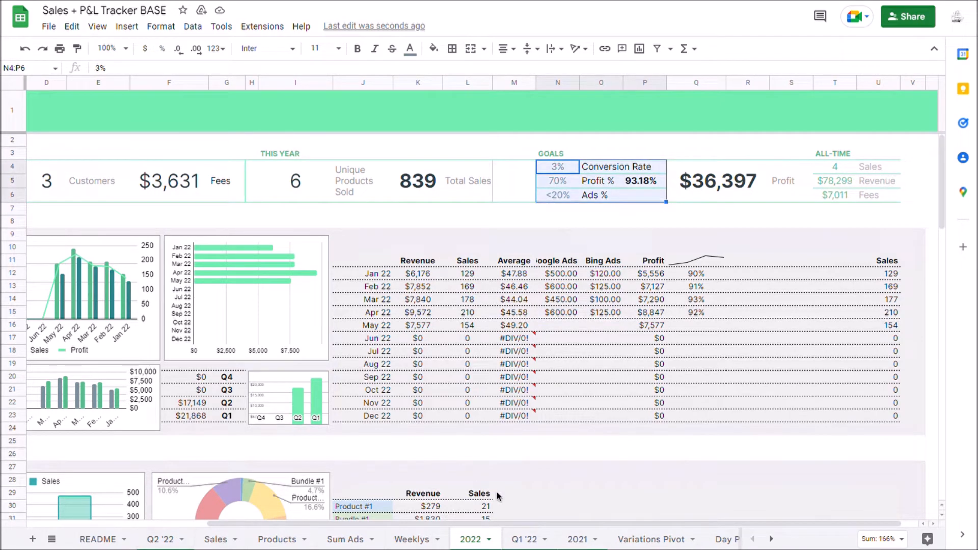
scroll(left, 3)
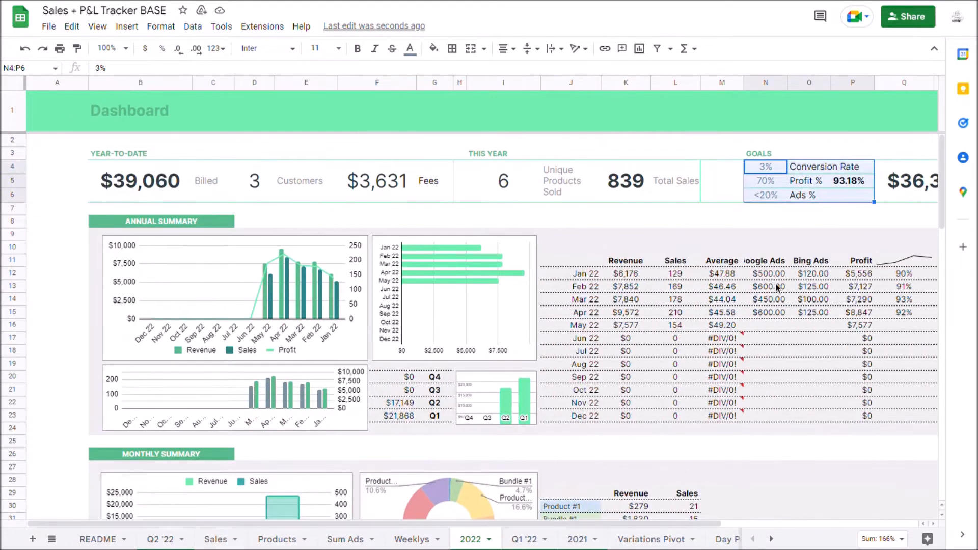
scroll(down, 3)
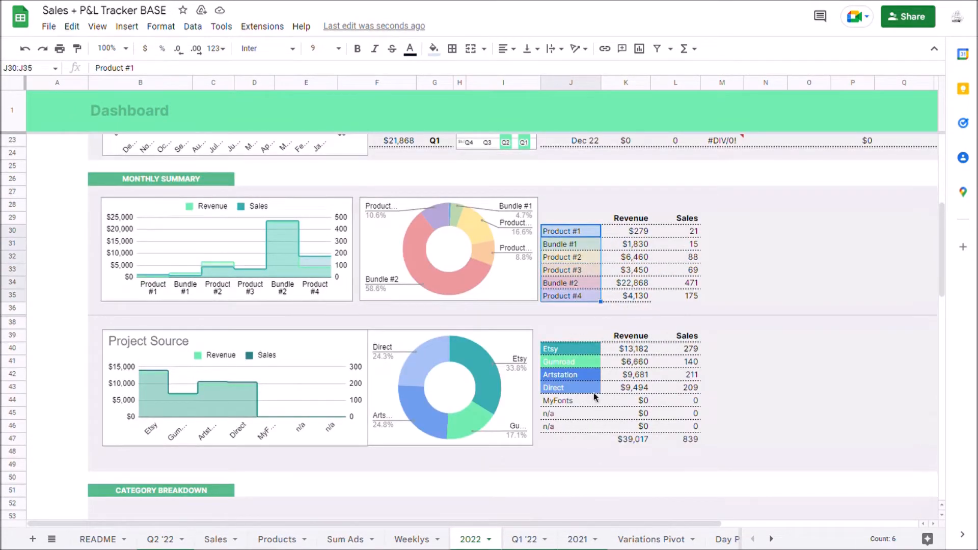
scroll(down, 3)
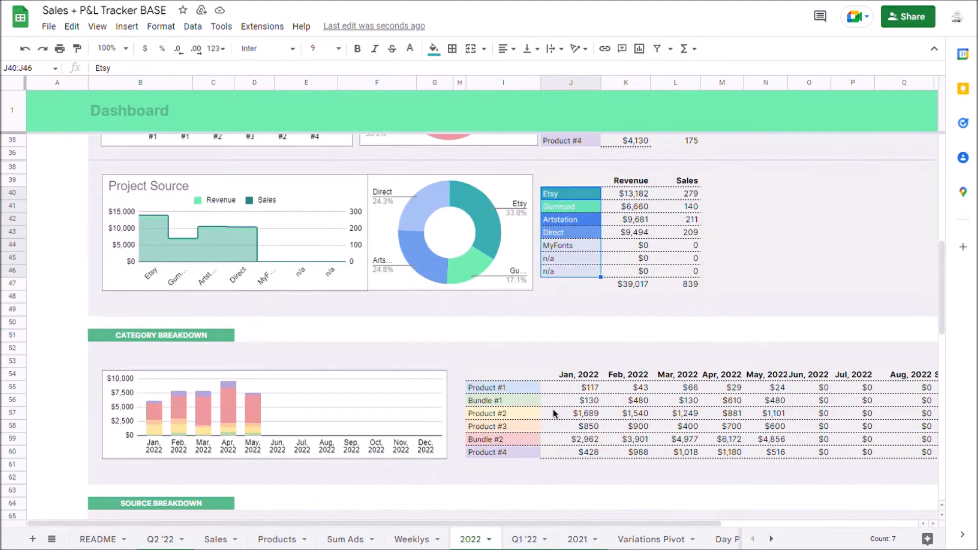
scroll(down, 3)
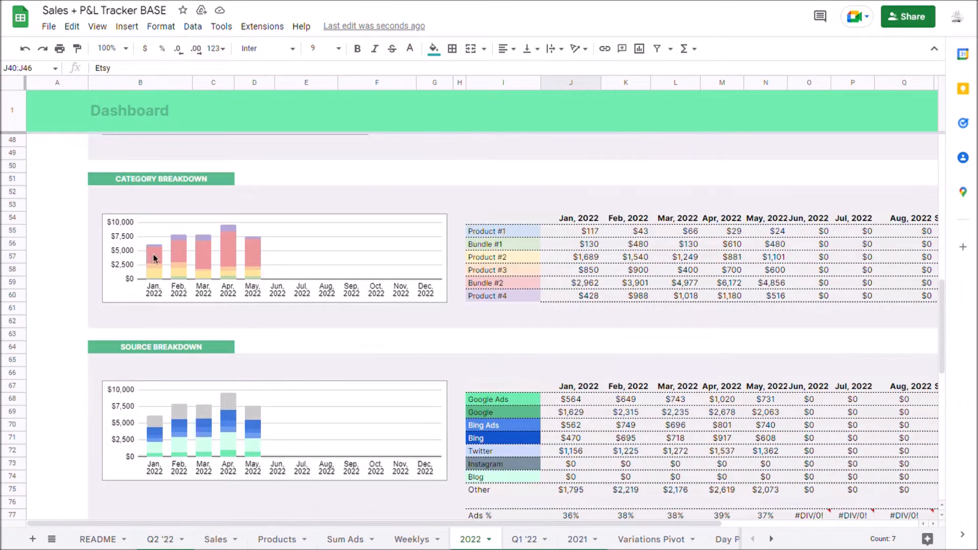
scroll(down, 3)
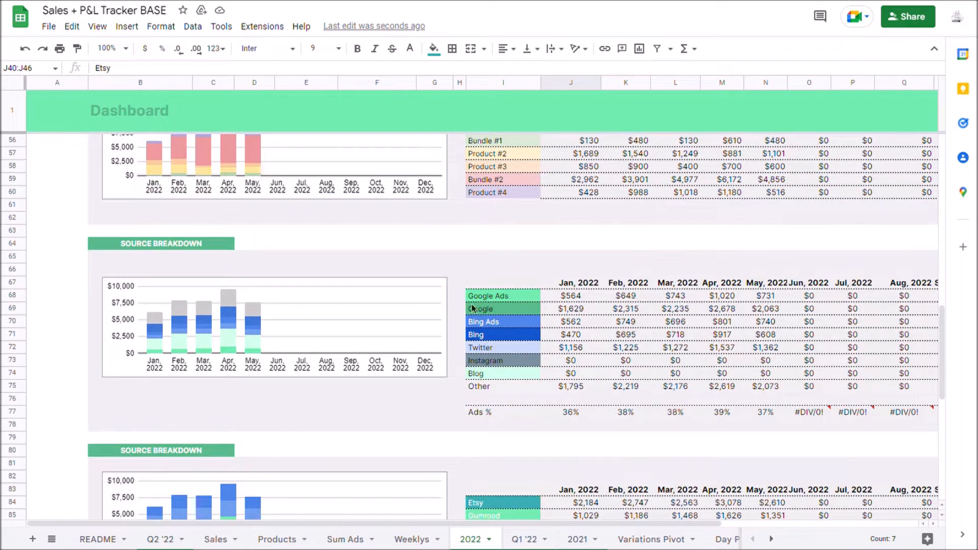
scroll(down, 3)
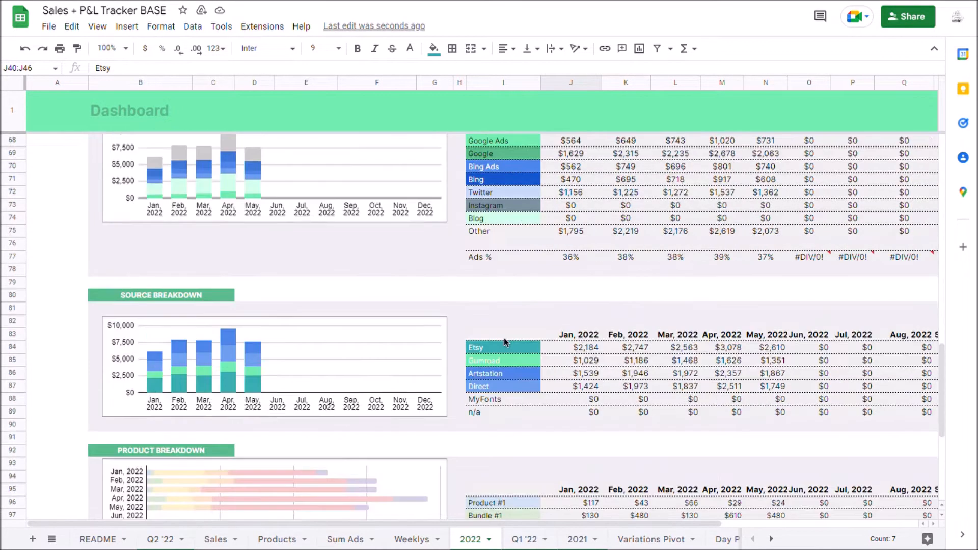
scroll(down, 3)
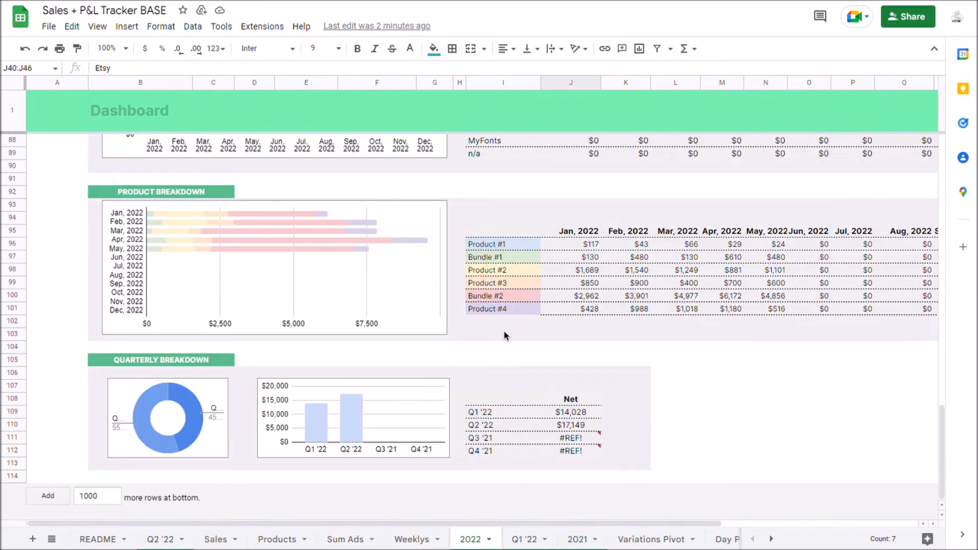
click(503, 412)
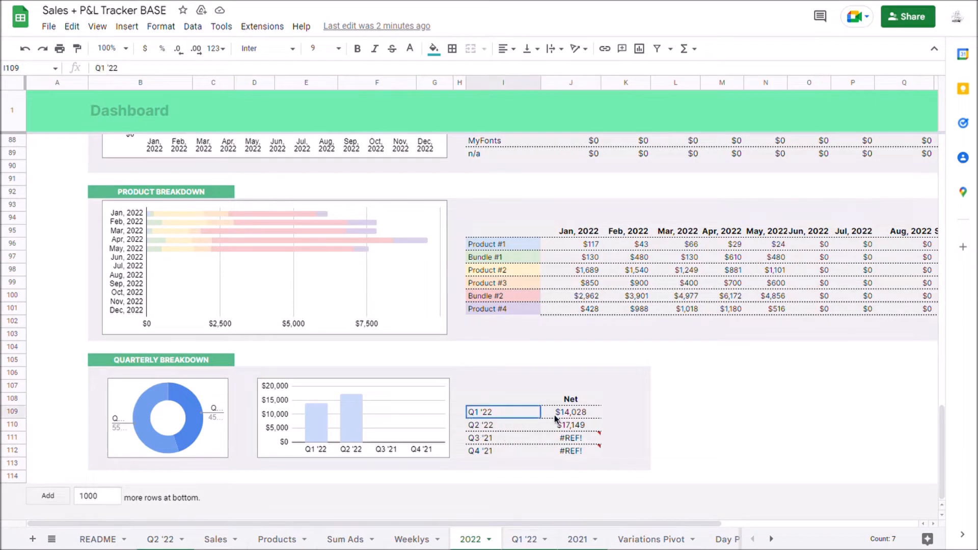
click(569, 412)
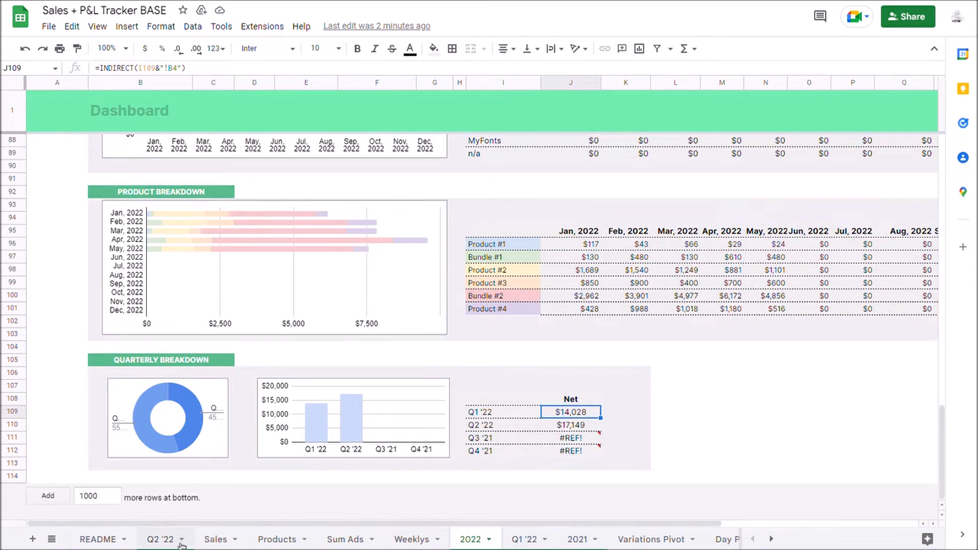
mouse_move(532, 452)
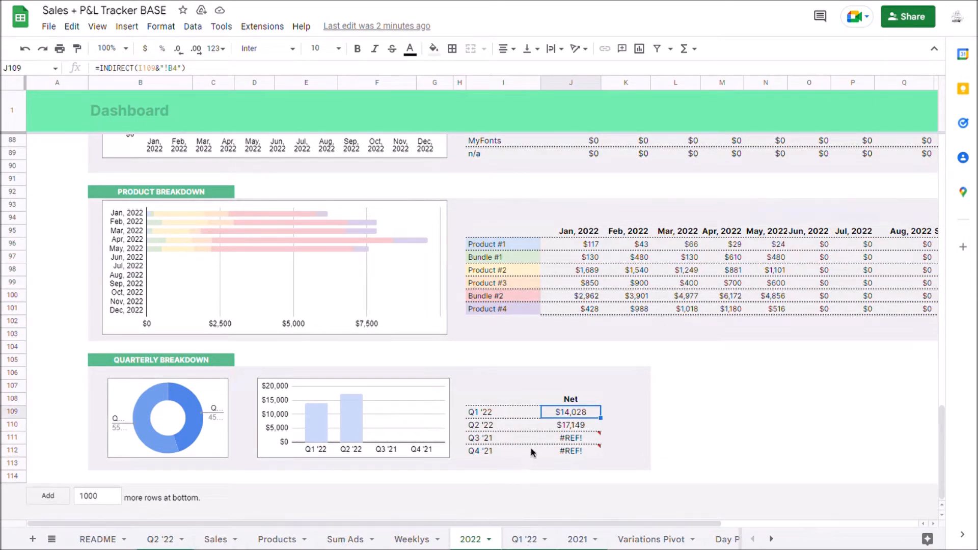
On Variations Pivot, select the Enterprise row label and its price total.
scroll(up, 3)
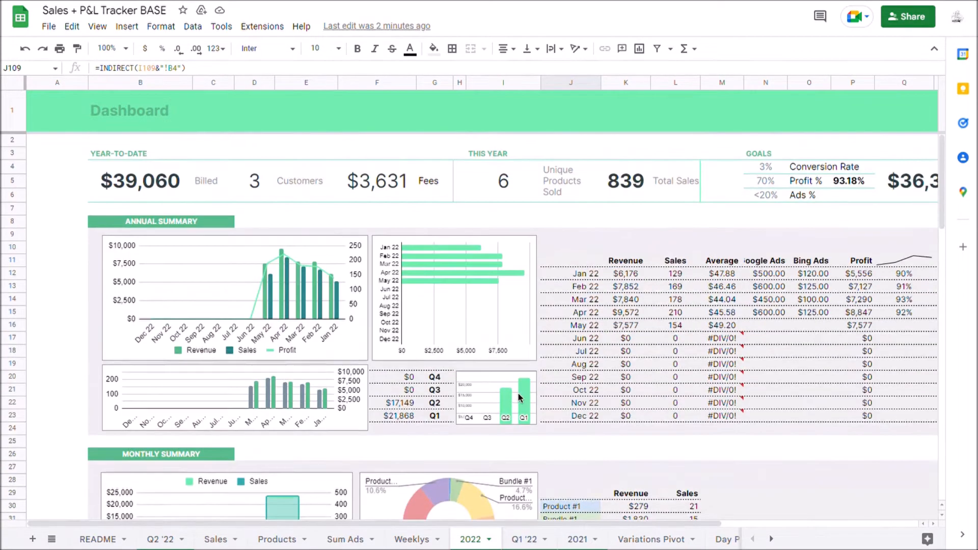
mouse_move(679, 439)
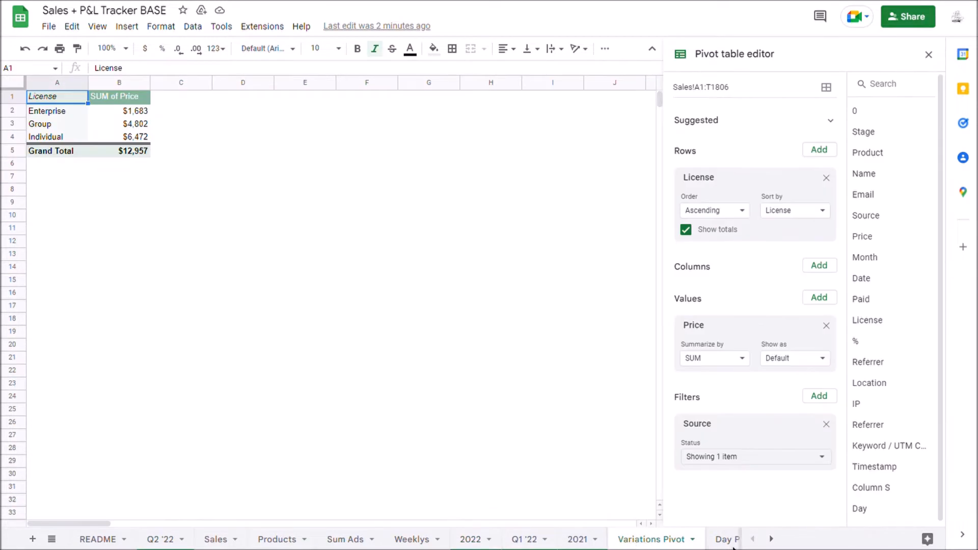
scroll(right, 3)
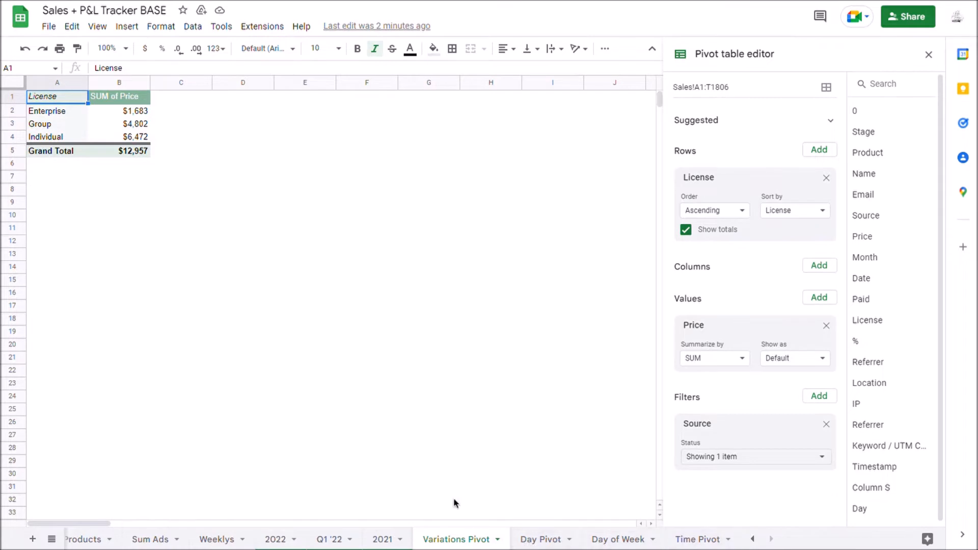
click(56, 110)
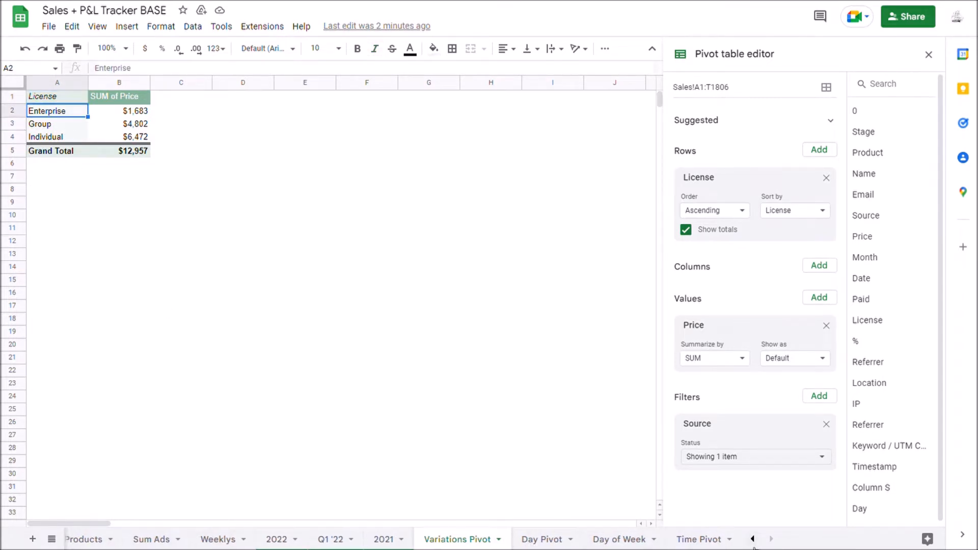
click(214, 538)
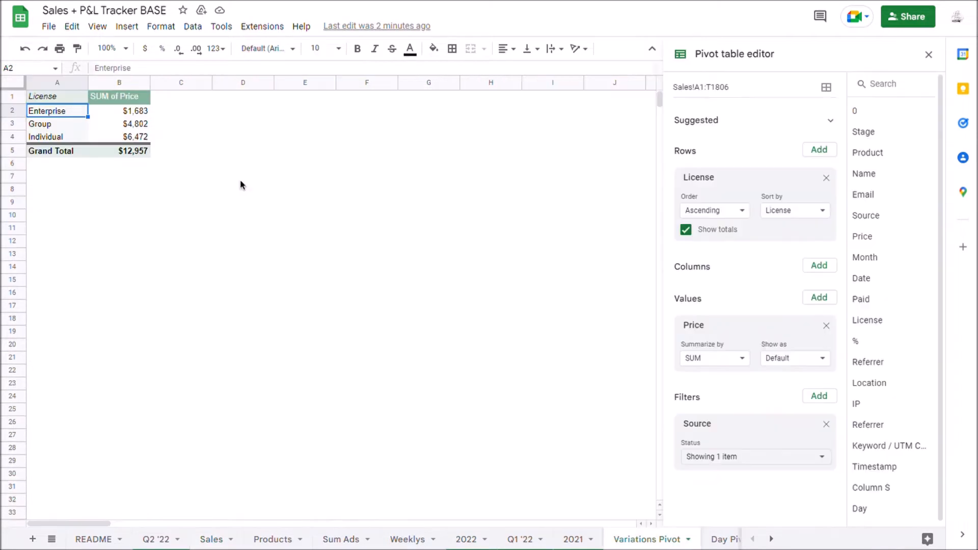
click(119, 111)
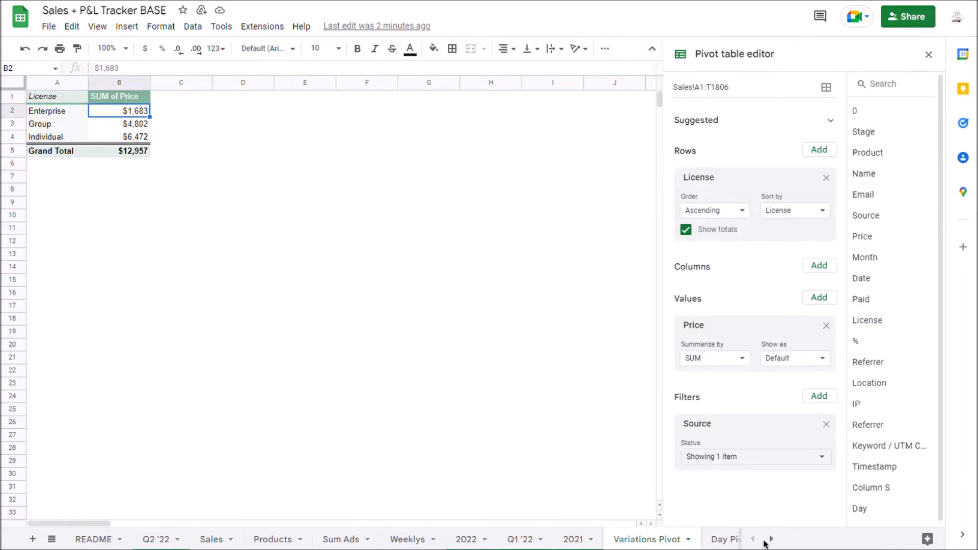
click(770, 539)
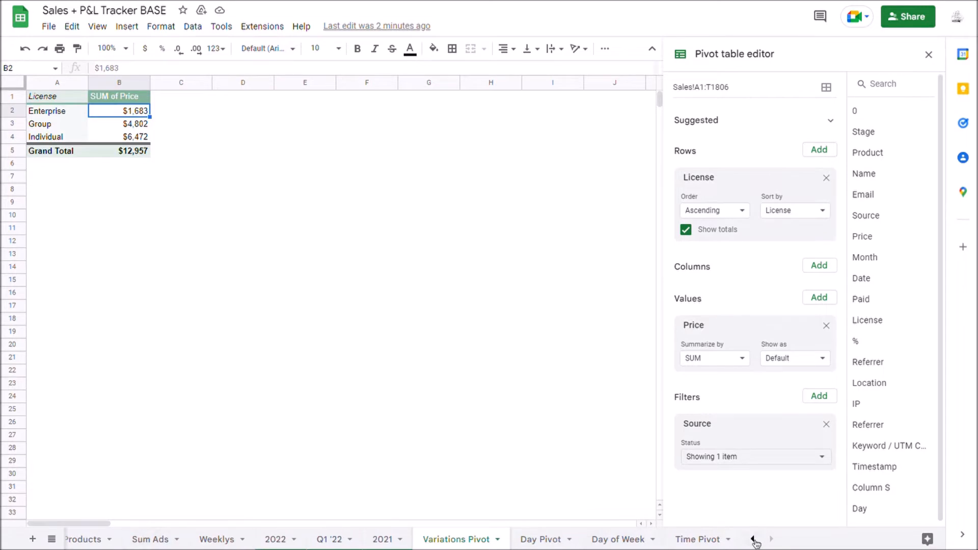
On Sales, inspect the Day column's WEEKDAY formula and a sale's timestamp.
click(213, 539)
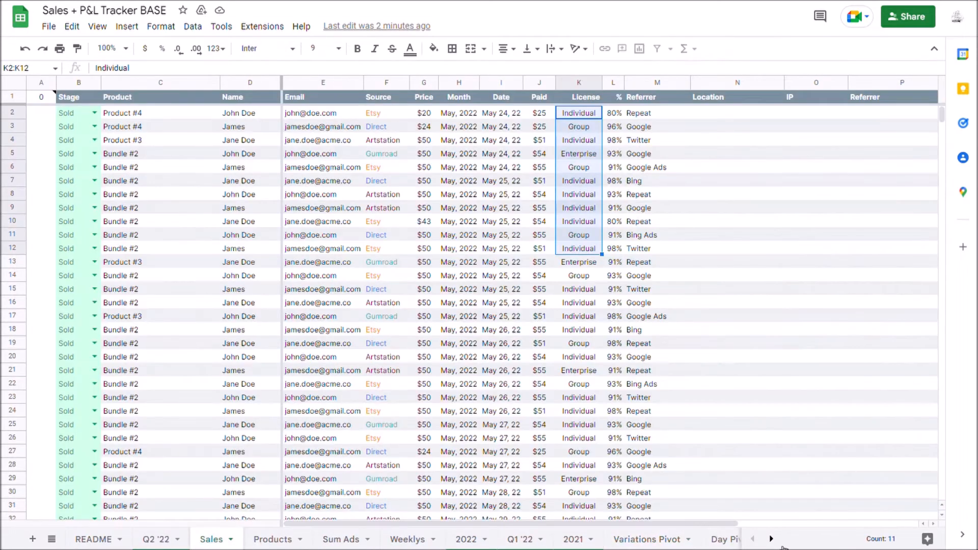
scroll(right, 3)
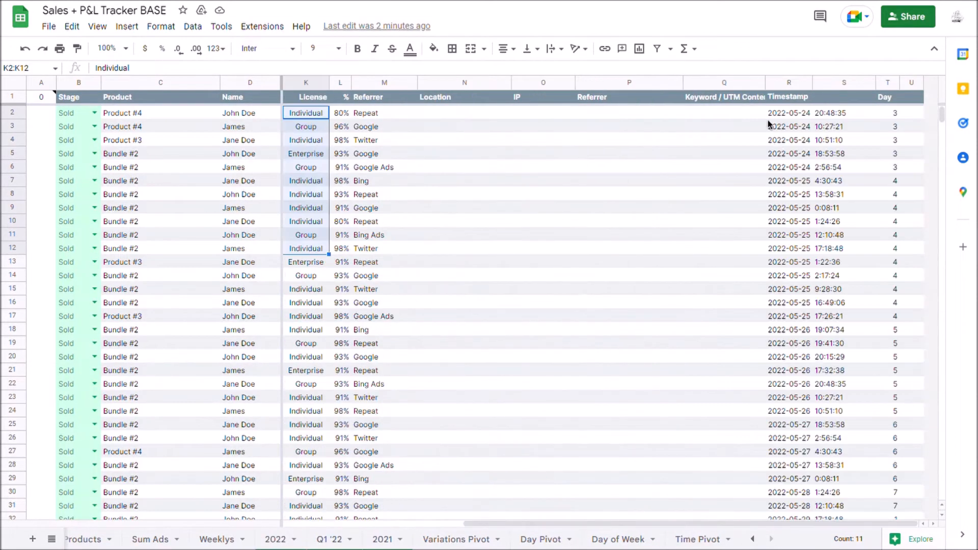
click(887, 113)
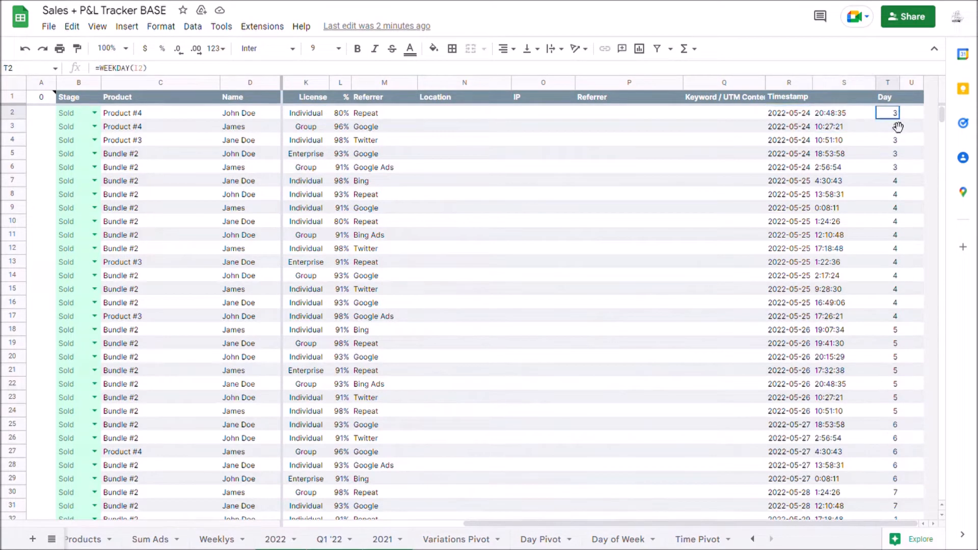
click(844, 194)
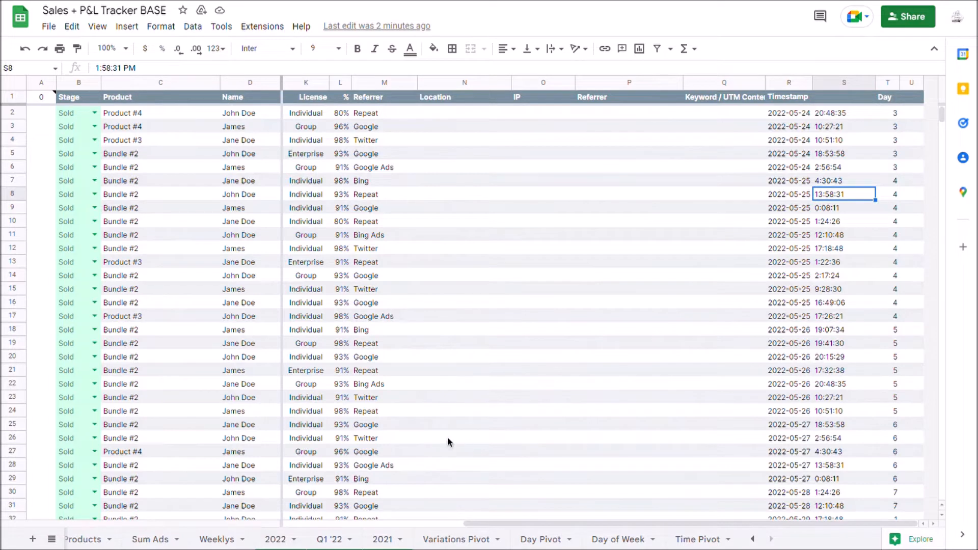
mouse_move(672, 361)
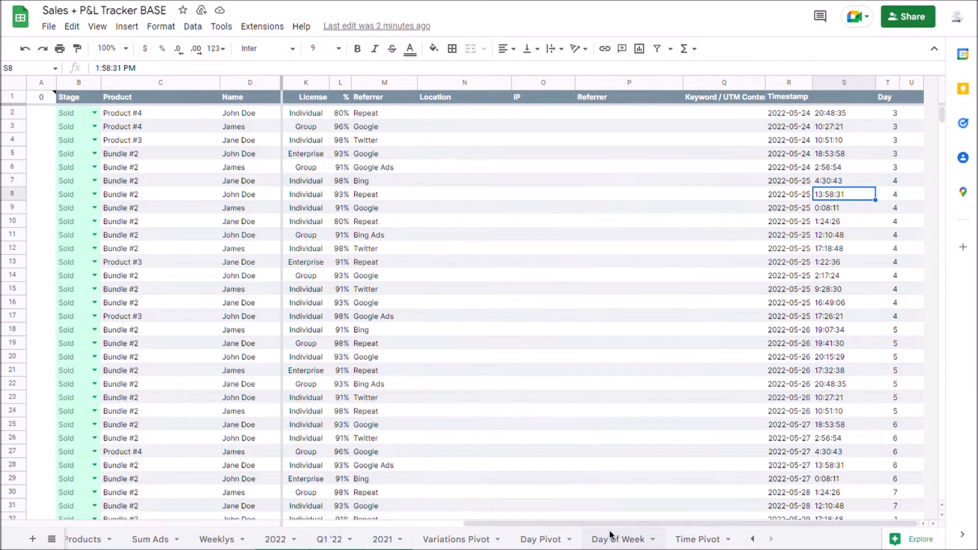
On Day of Week, select Monday's earnings total in the pivot.
click(617, 539)
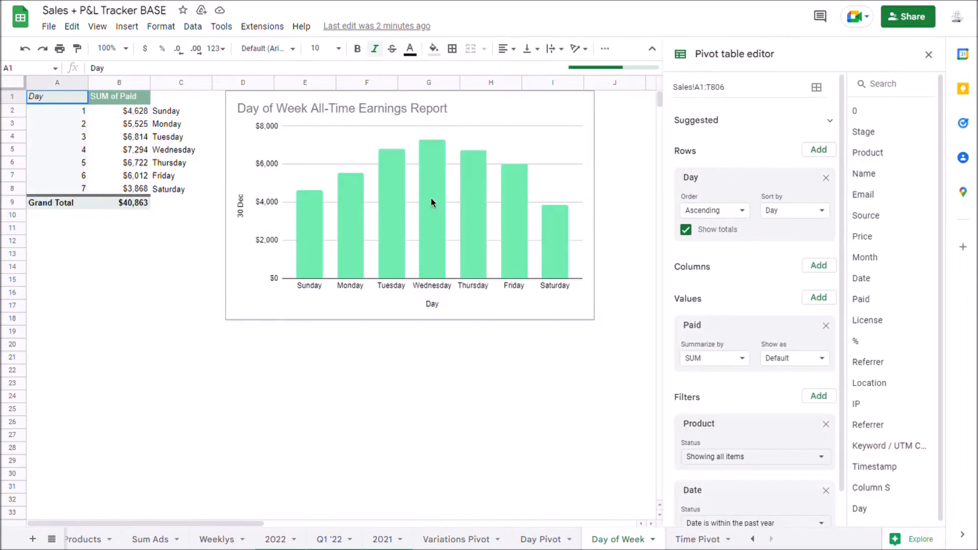
mouse_move(187, 139)
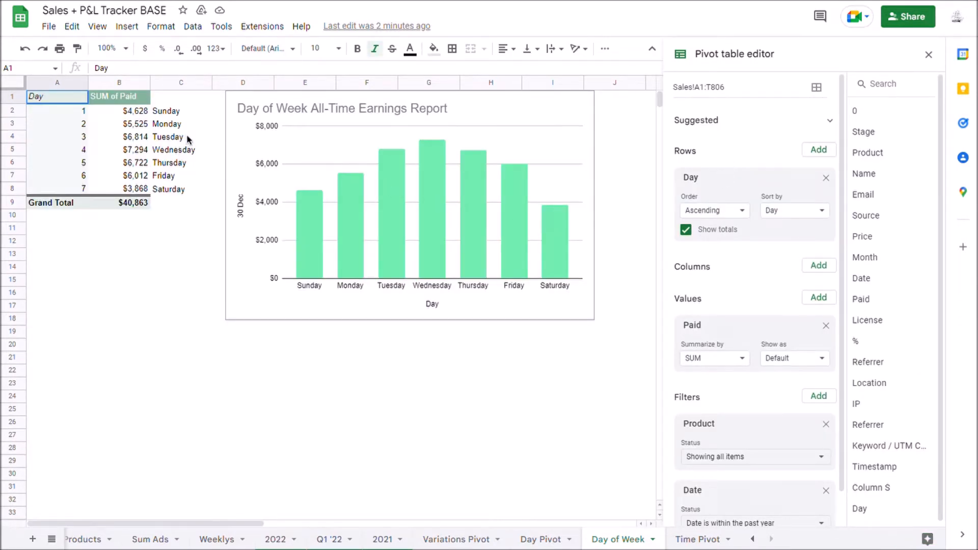
mouse_move(103, 125)
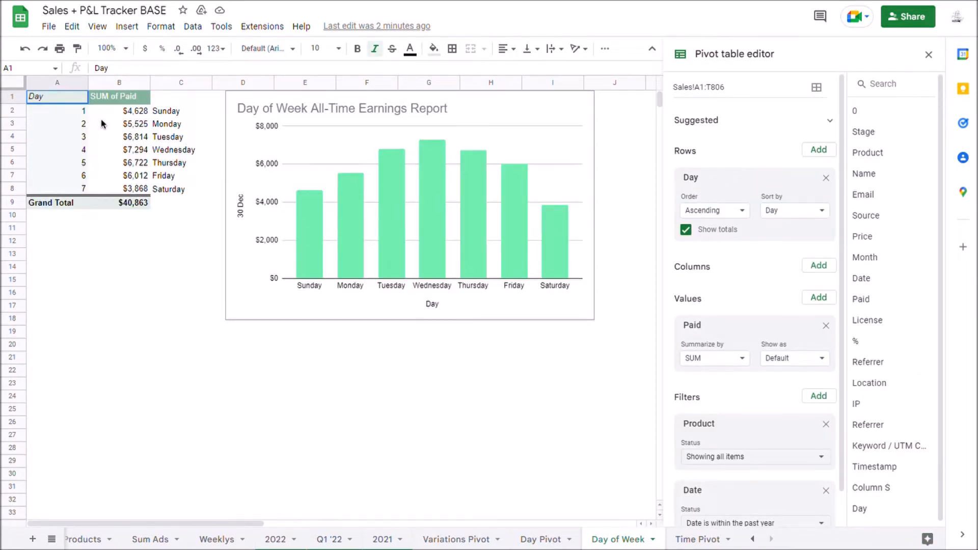
click(119, 123)
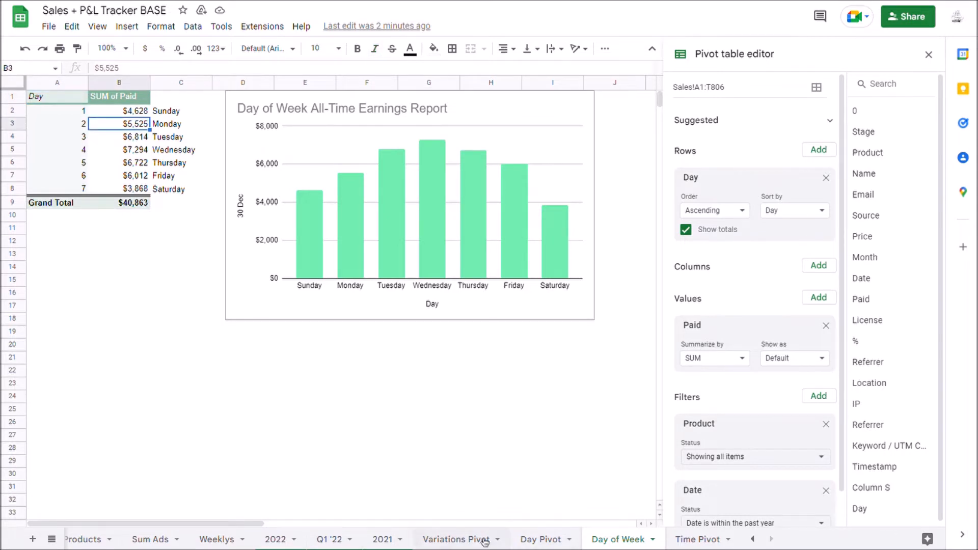
mouse_move(513, 258)
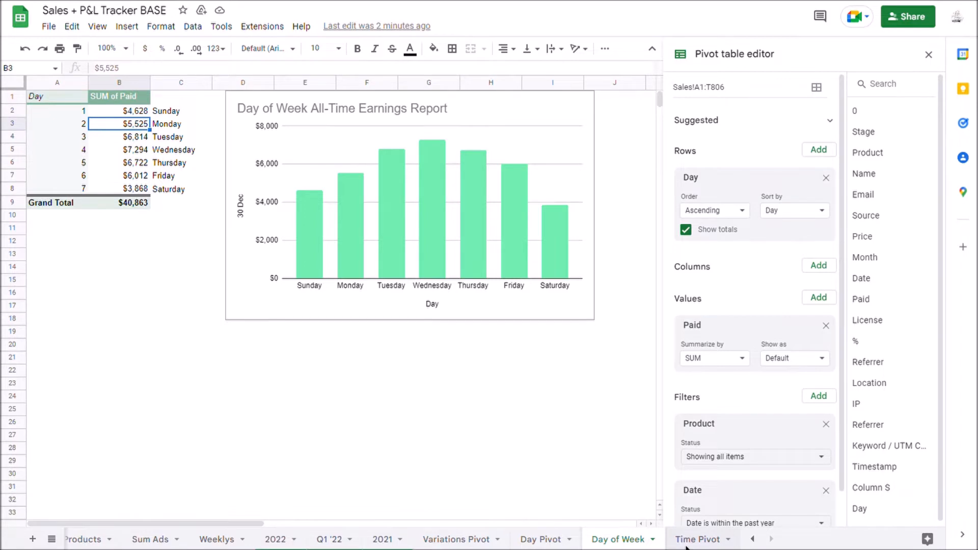
On Time Pivot, after a detour to Sales, select the earnings total for hour 1.
click(696, 539)
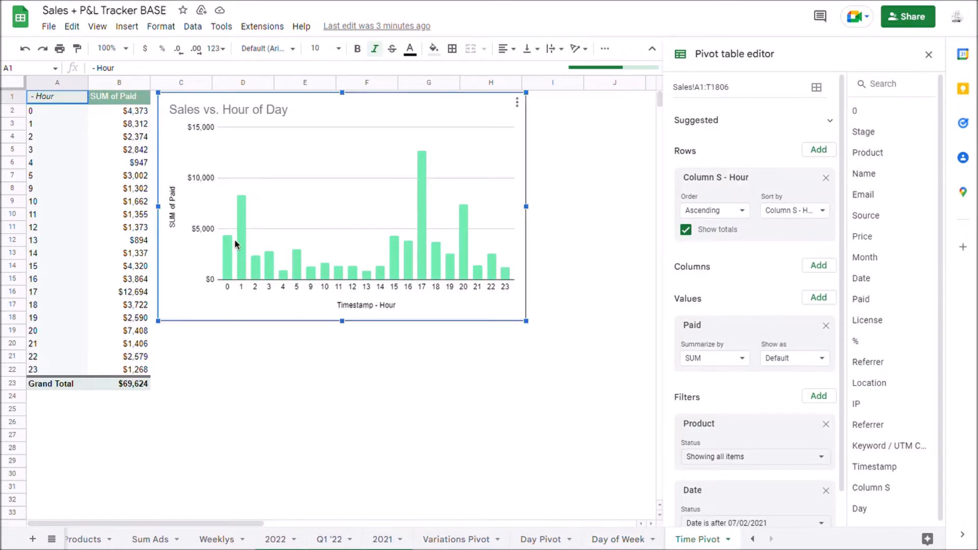
mouse_move(443, 268)
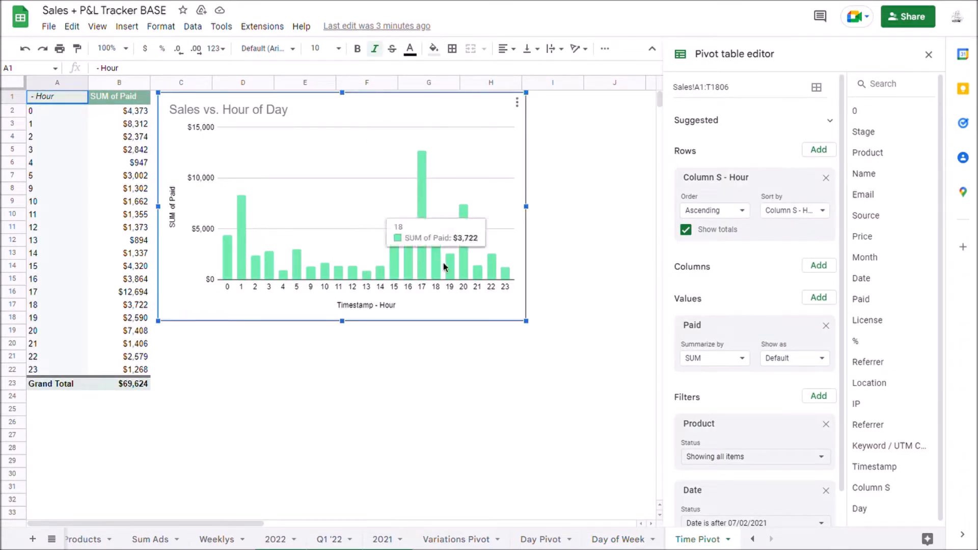
mouse_move(519, 372)
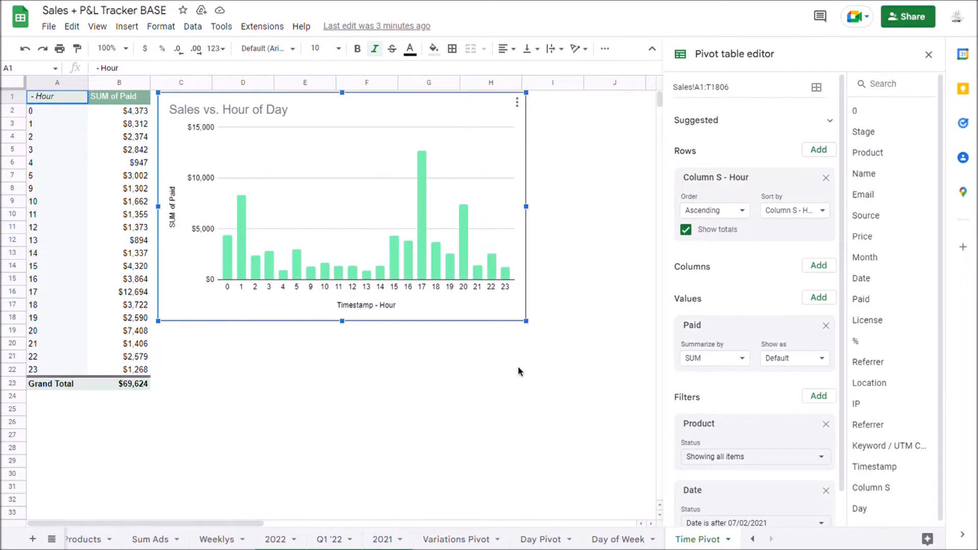
mouse_move(770, 516)
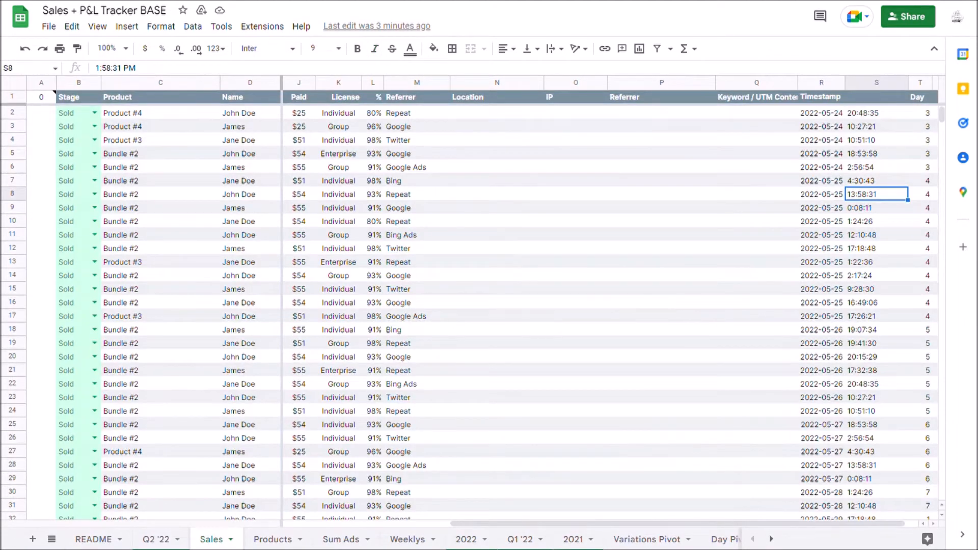
click(769, 539)
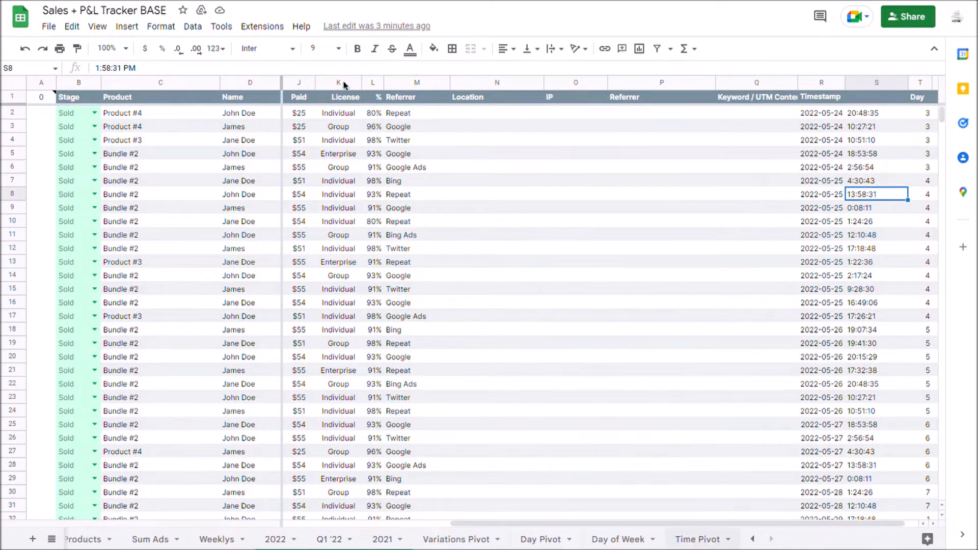
click(696, 539)
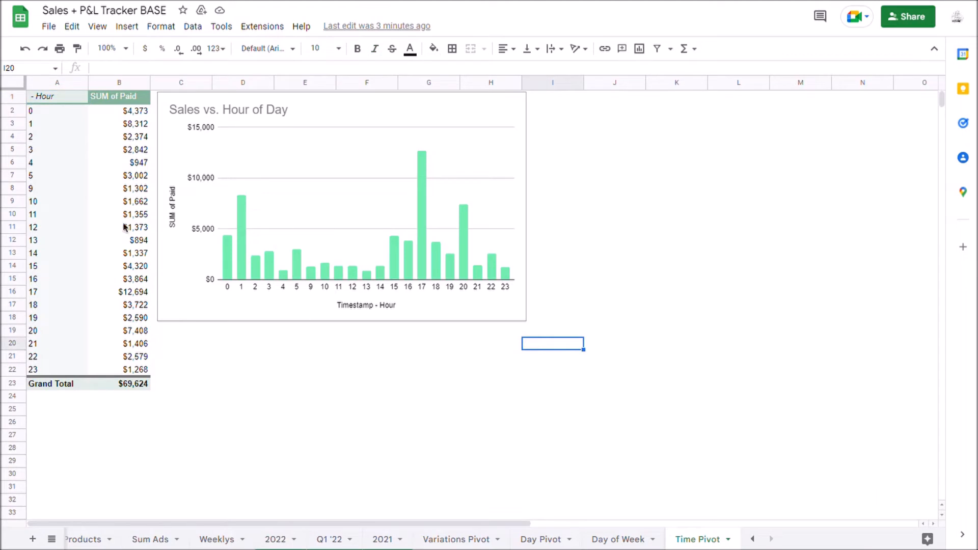
click(118, 124)
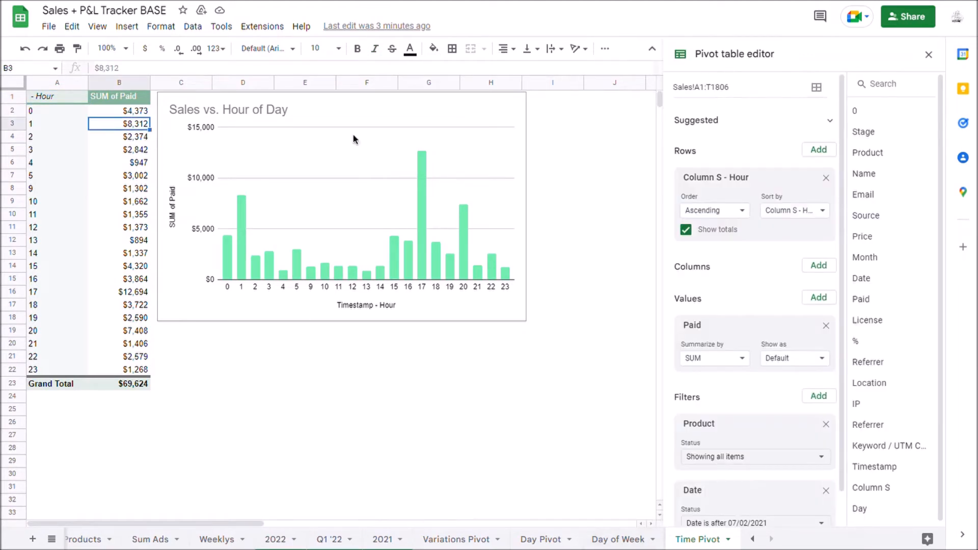
mouse_move(385, 366)
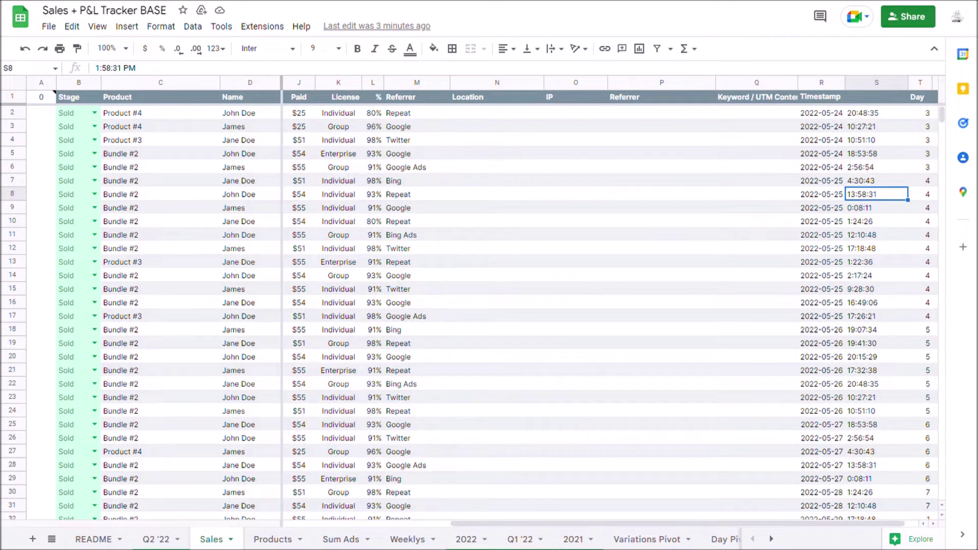
mouse_move(486, 528)
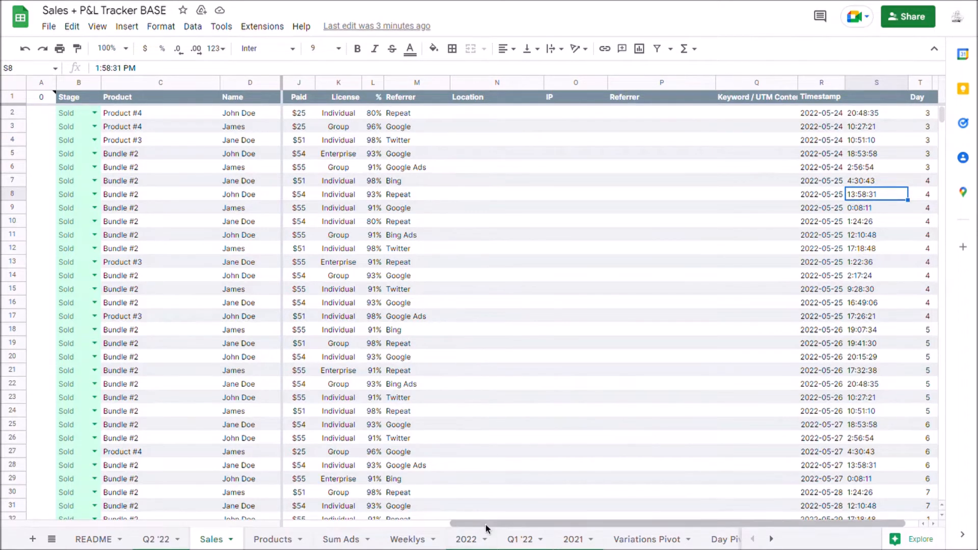
scroll(left, 3)
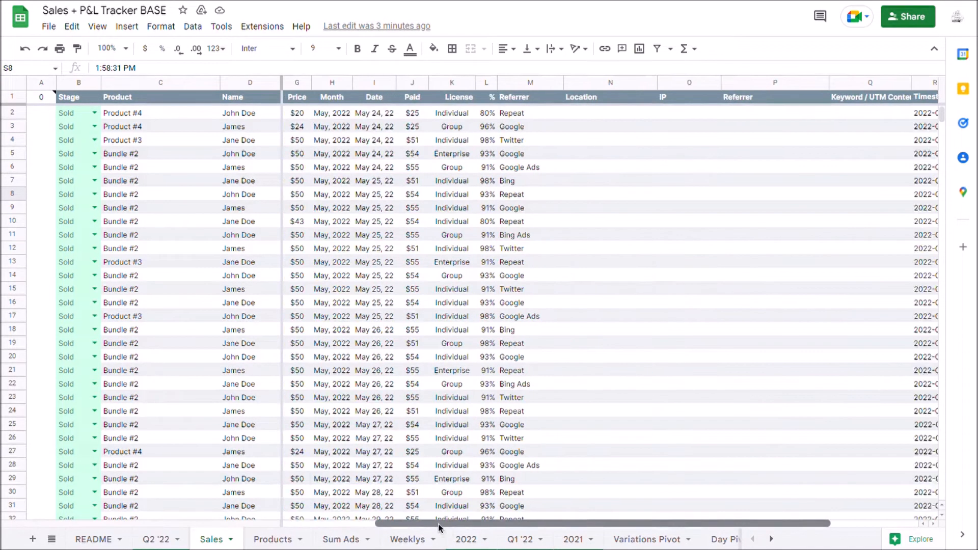
scroll(left, 3)
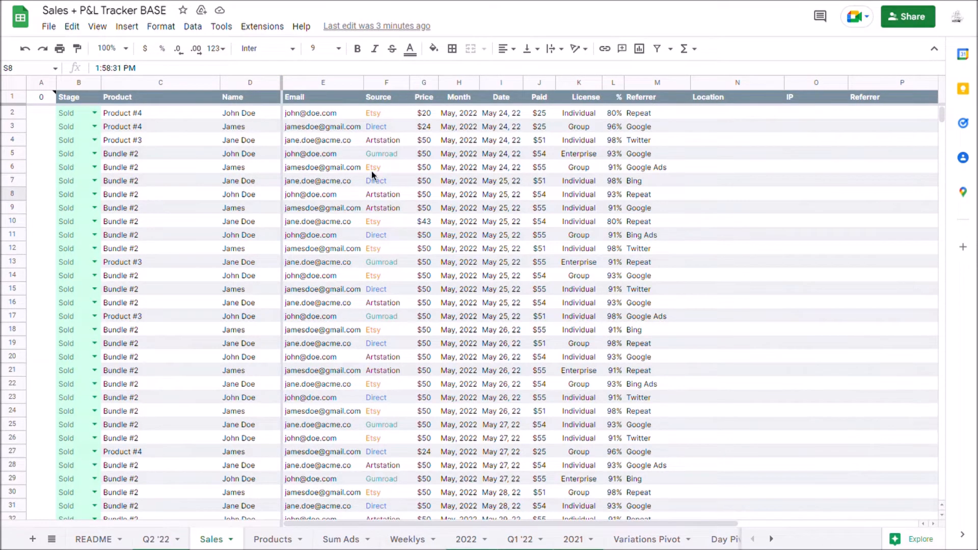
mouse_move(462, 531)
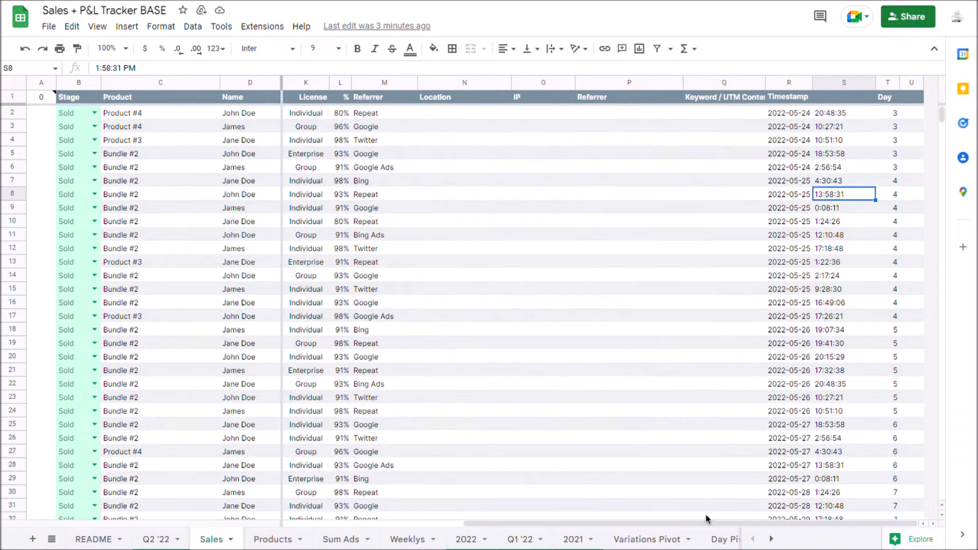
mouse_move(792, 487)
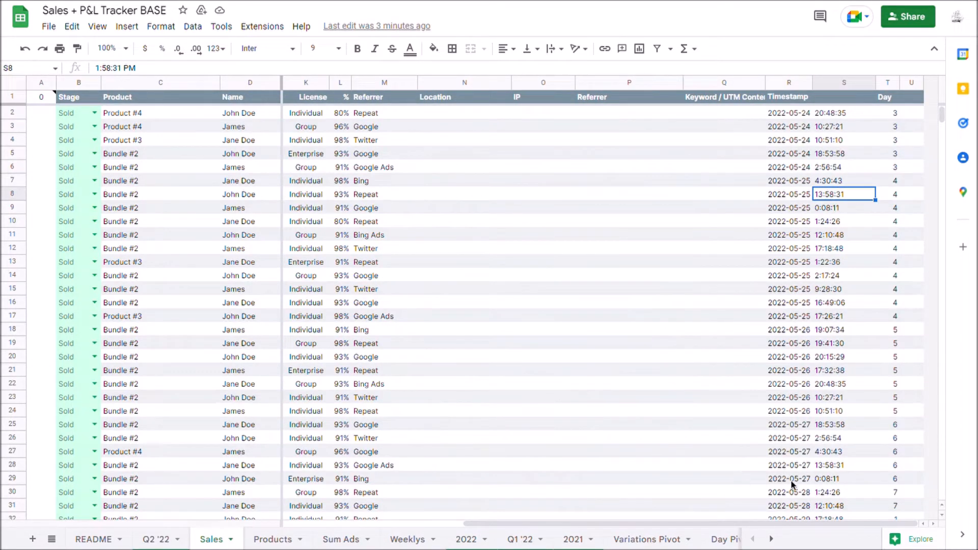
click(843, 125)
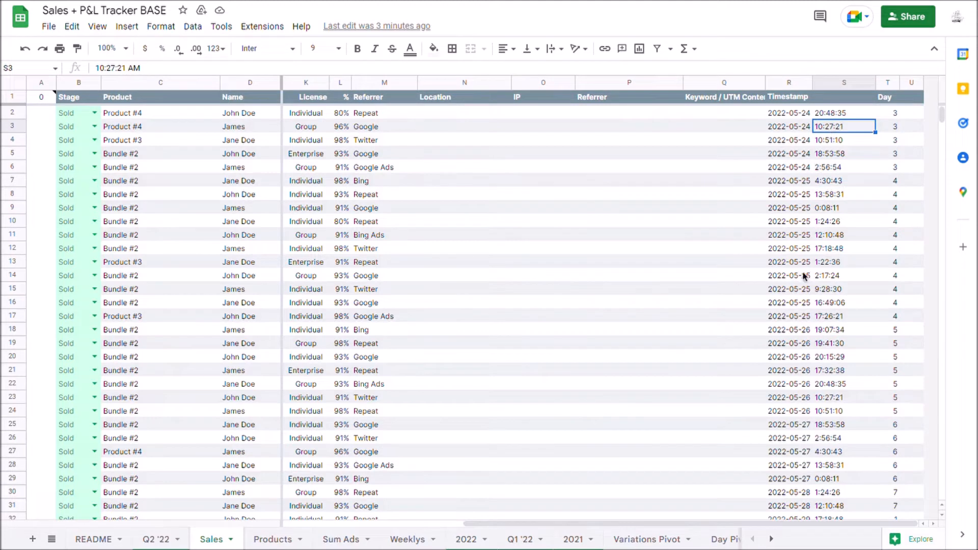
click(886, 125)
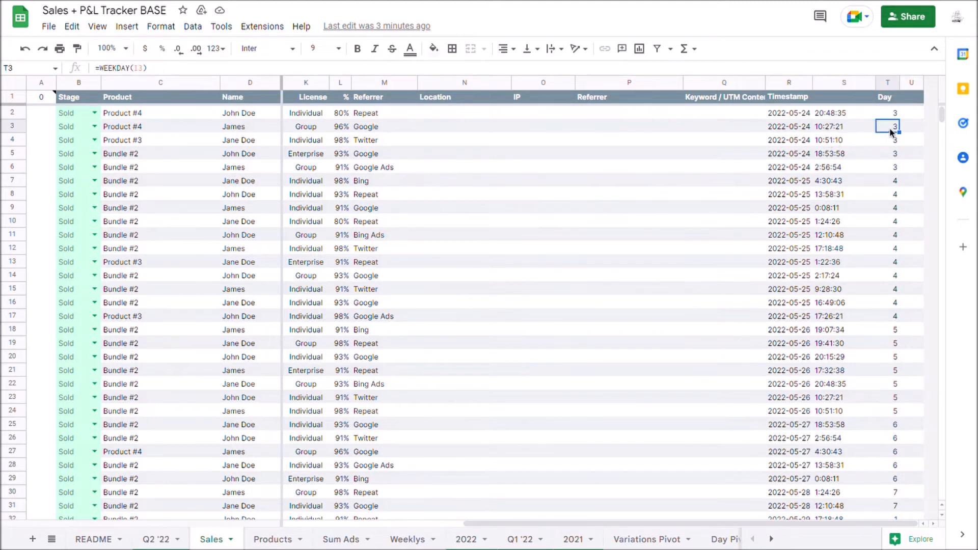
double_click(887, 126)
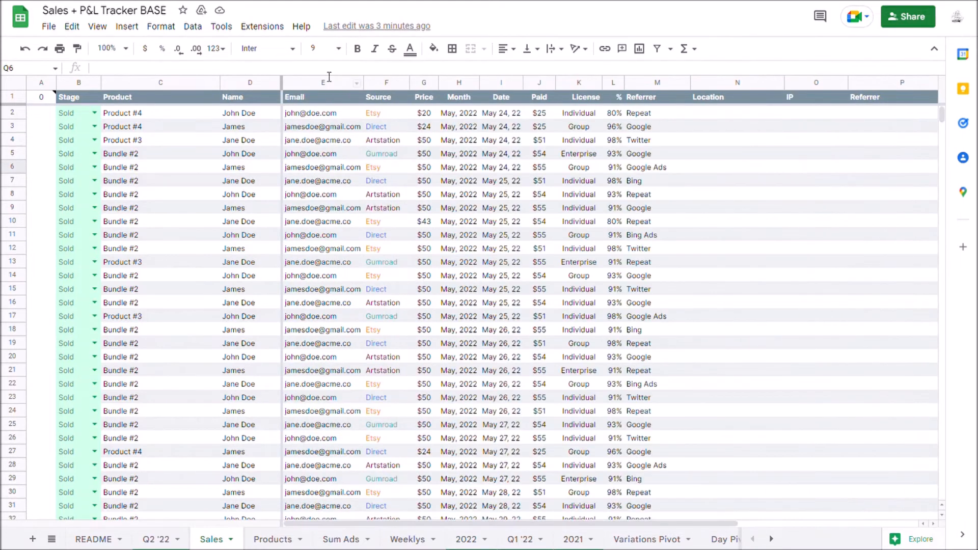
click(458, 126)
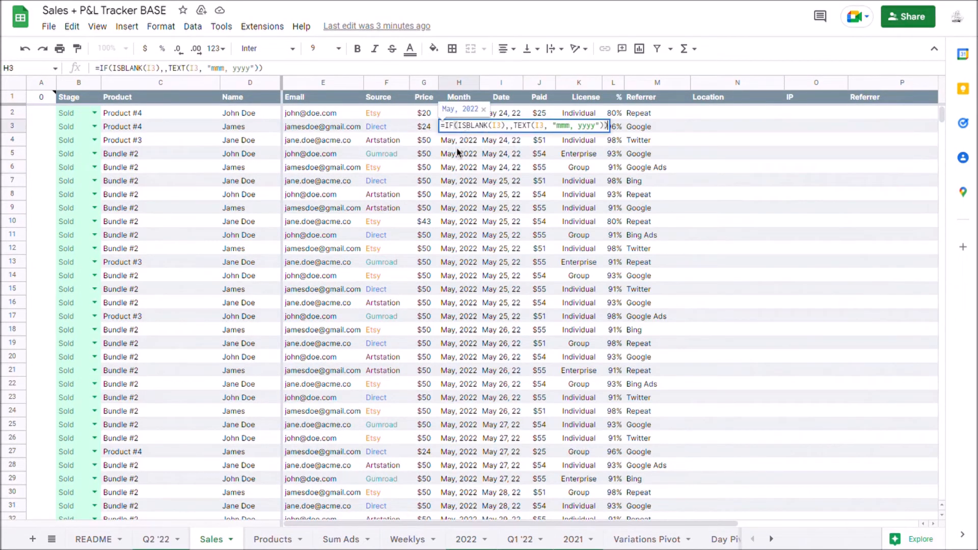
click(499, 126)
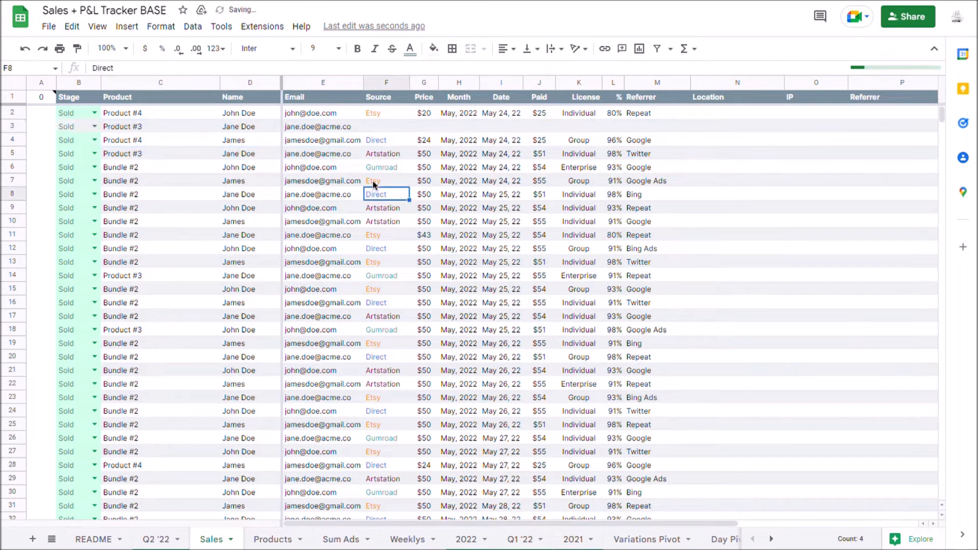
Copy the paid amount, pick the date, set license to Group and paste the percentage formula.
click(423, 126)
text($24)
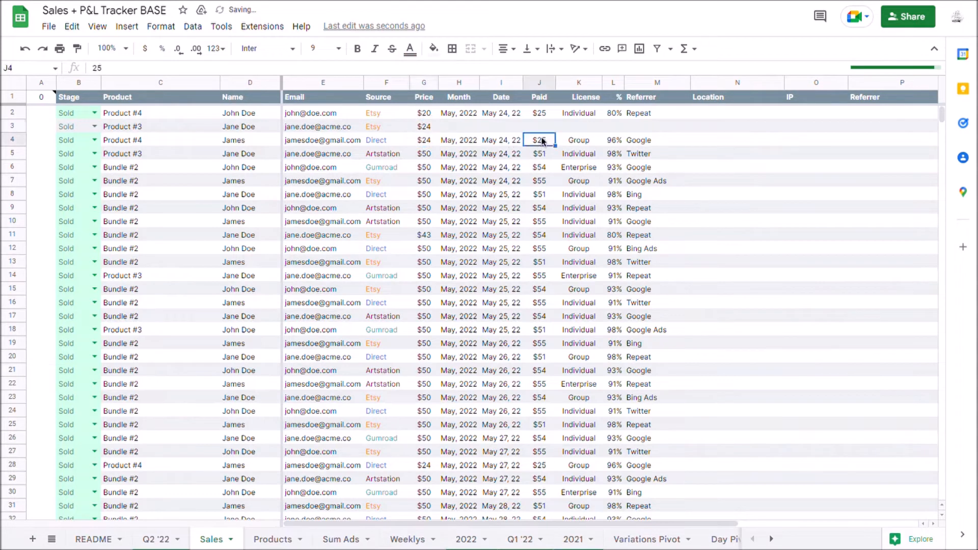
click(538, 127)
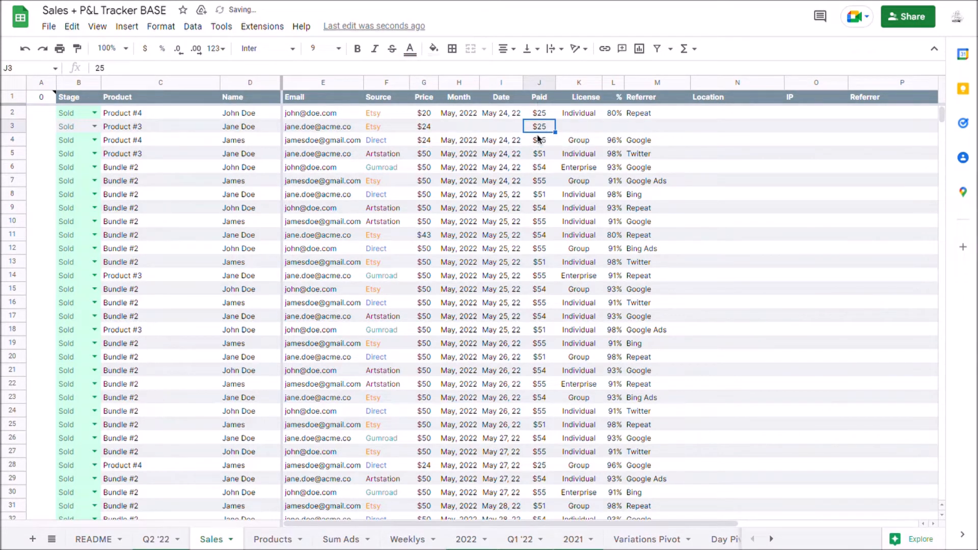
click(423, 126)
text(May 24, 22)
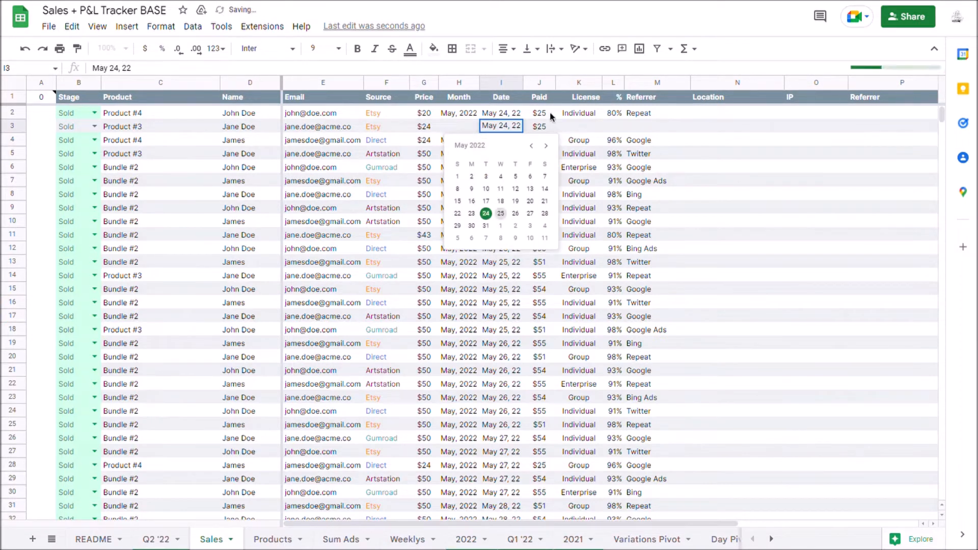
click(577, 126)
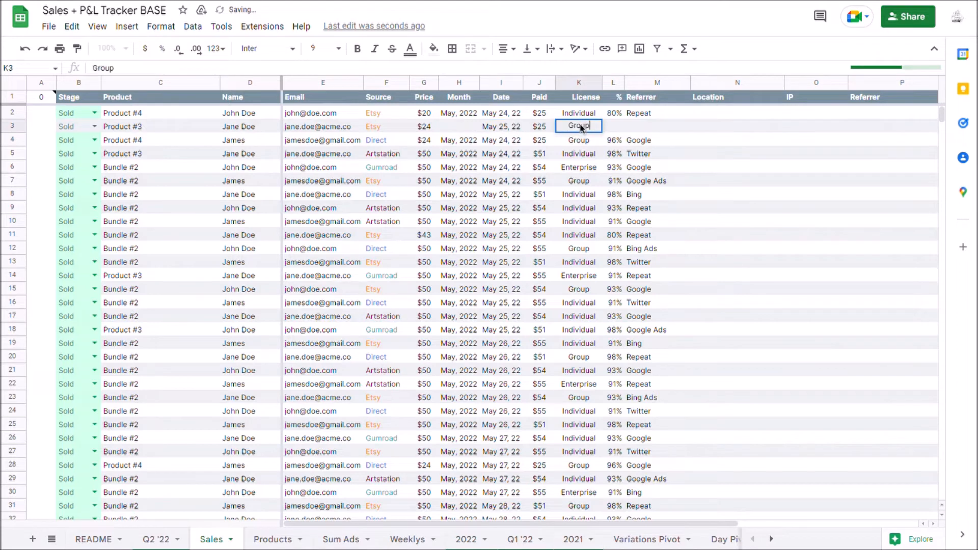
click(613, 139)
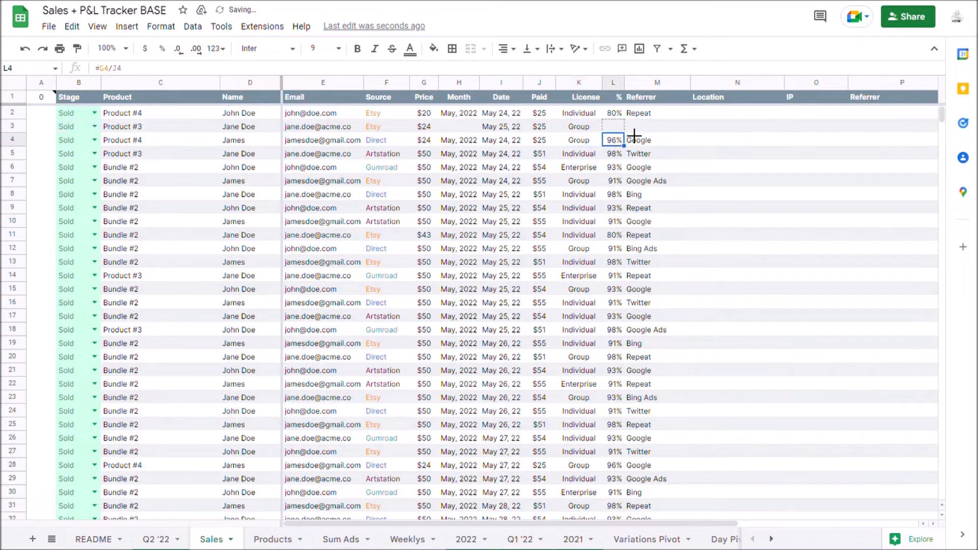
click(458, 140)
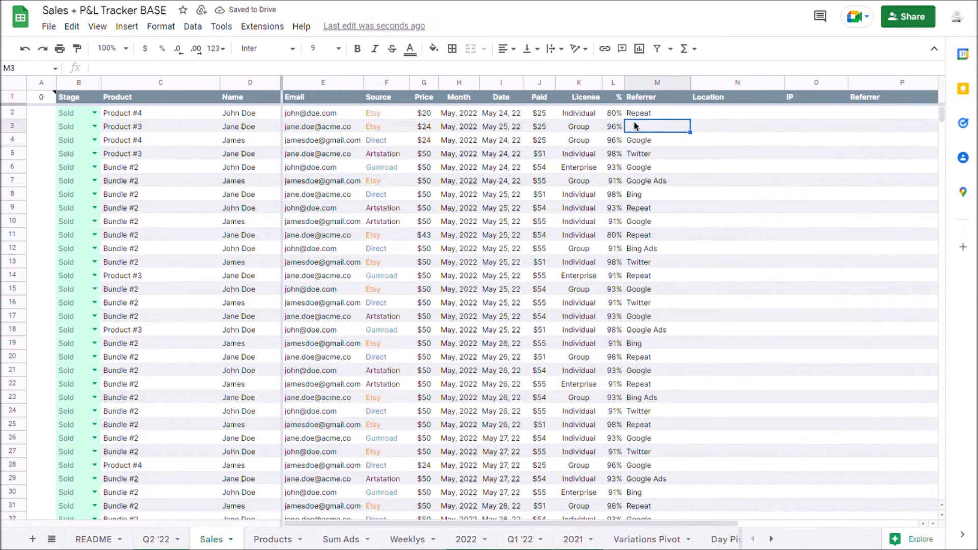
Enter Bing in the new sale's Referrer cell and check its IP field.
scroll(right, 3)
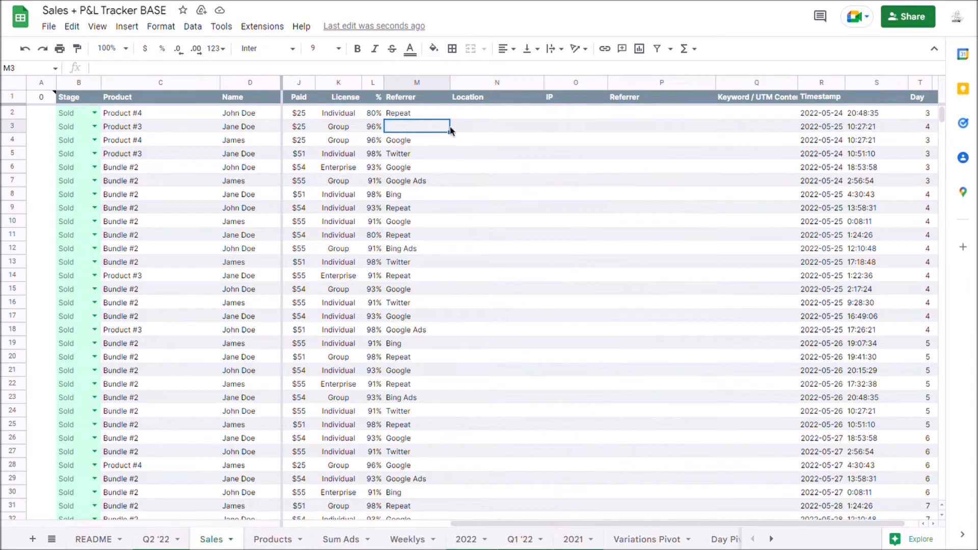
click(574, 126)
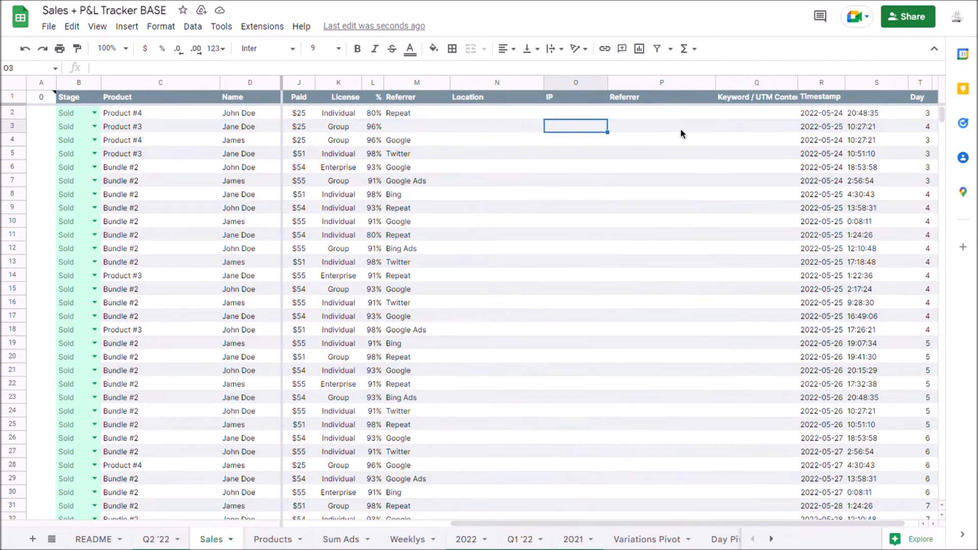
click(756, 126)
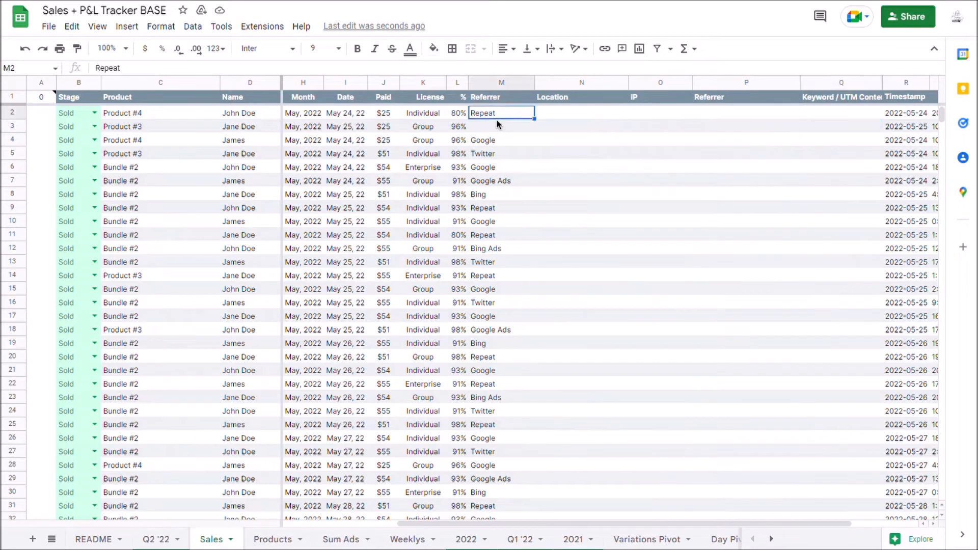
click(500, 126)
text(Bing)
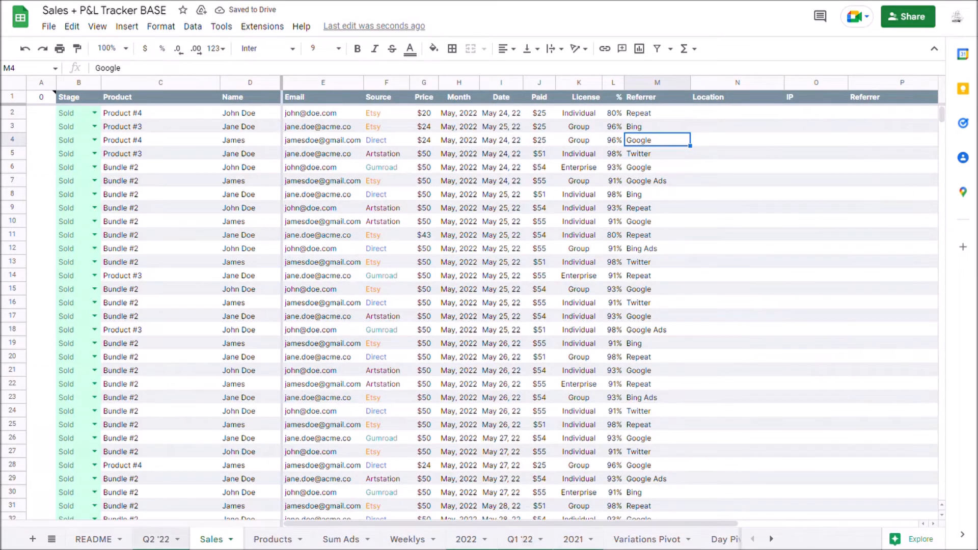
Cycle through Q2 '22, 2022 and Weeklys to Sum Ads and inspect a week's profit formula.
click(156, 538)
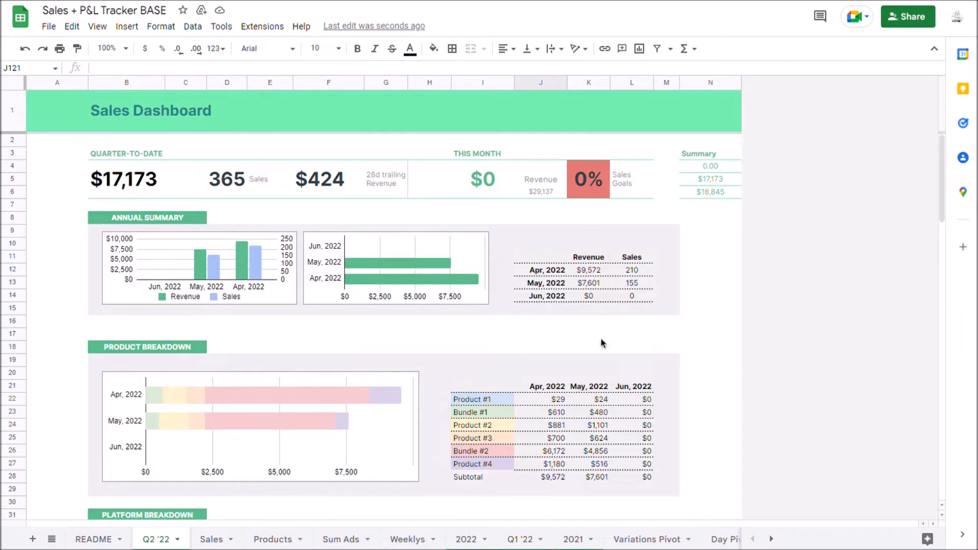
click(465, 539)
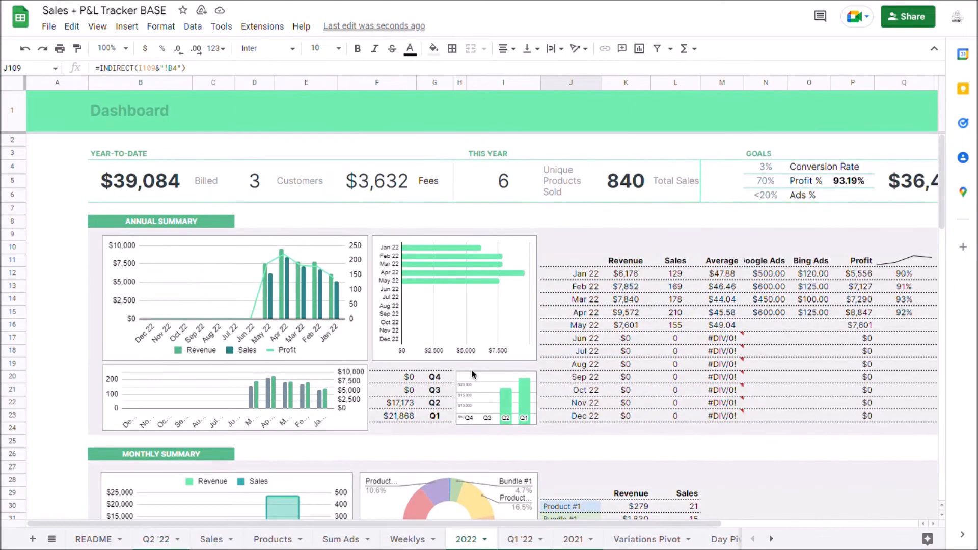
mouse_move(493, 461)
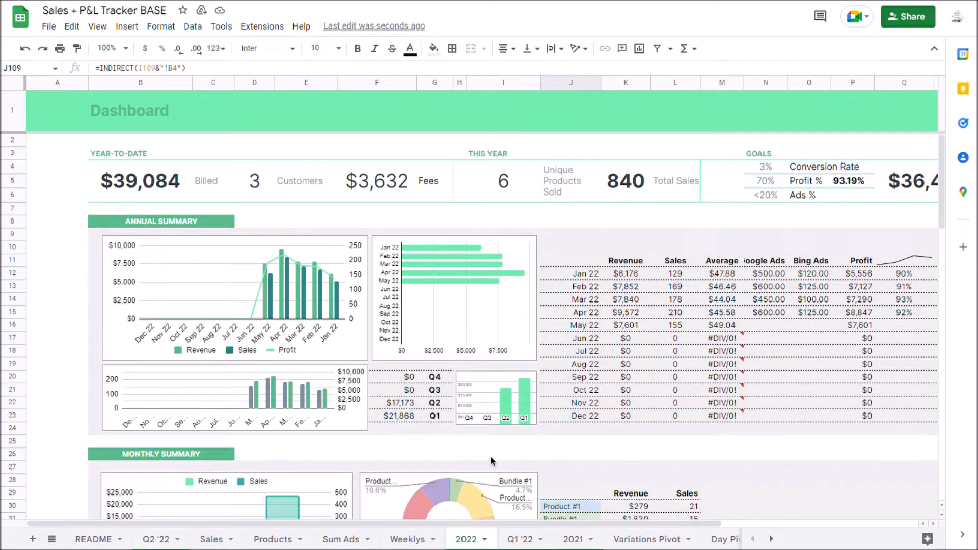
click(408, 538)
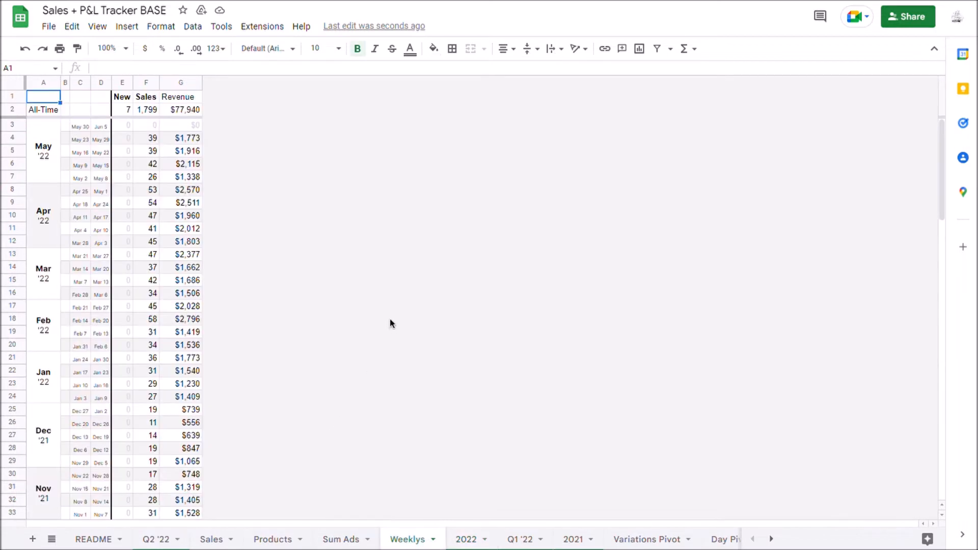
click(341, 539)
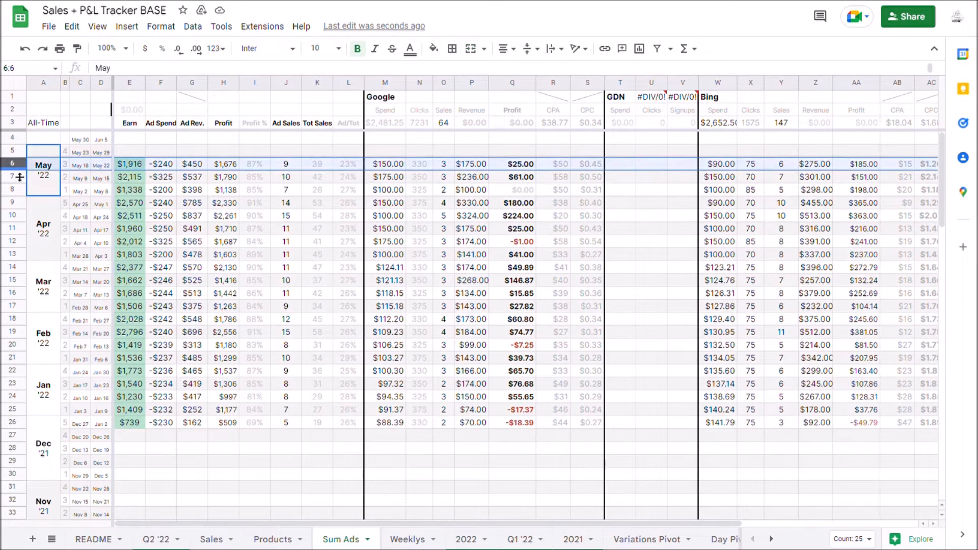
click(223, 255)
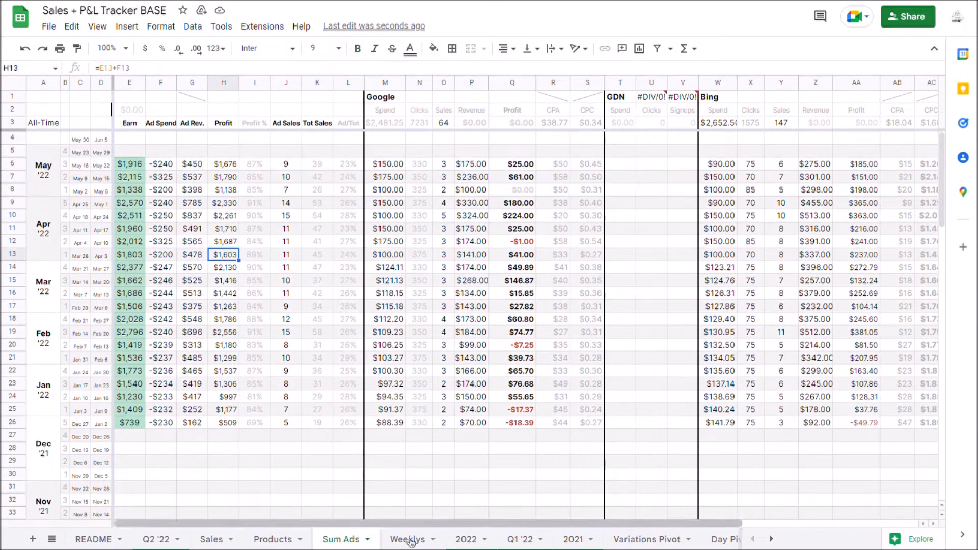
Insert new Weeklys rows for the Jun 6–Jul 10 weeks and label them Jun '22.
click(409, 539)
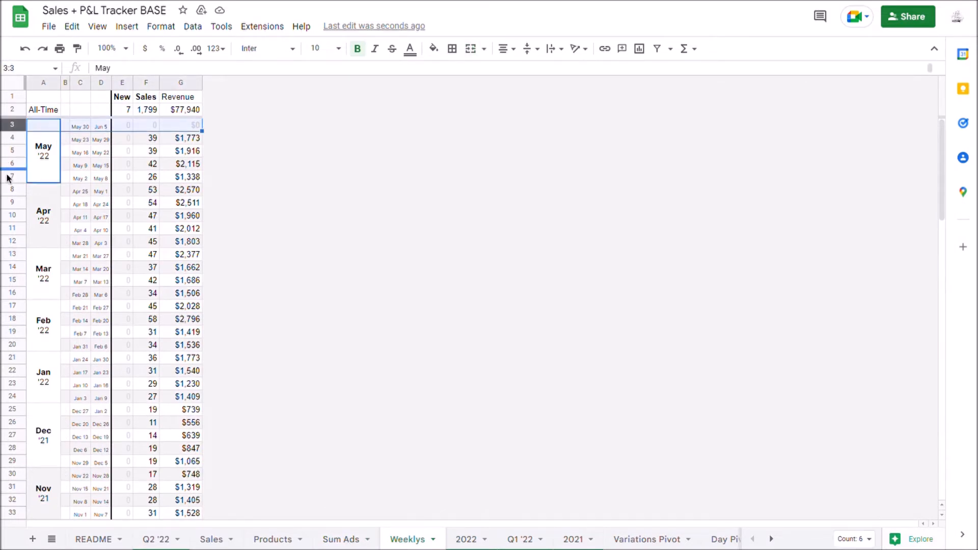
right_click(12, 177)
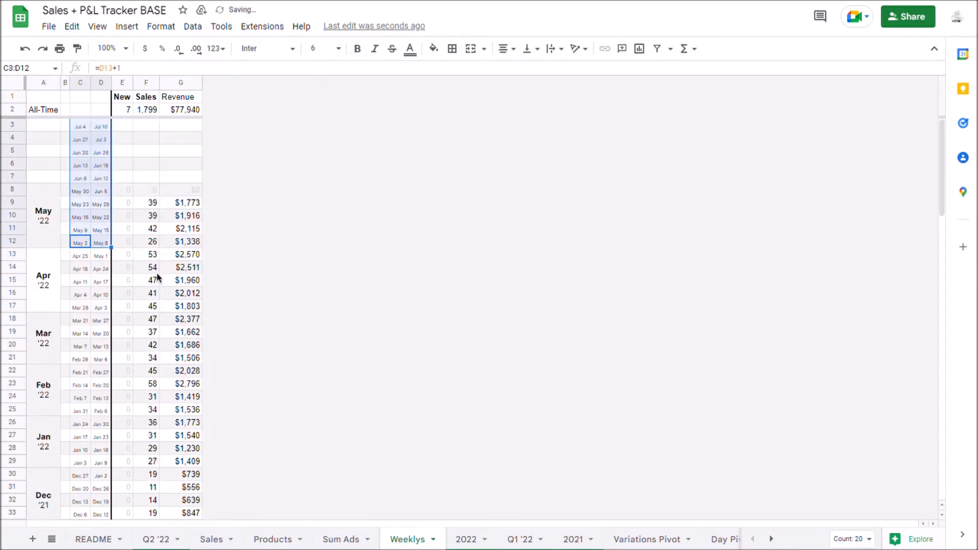
click(43, 215)
text(Jun)
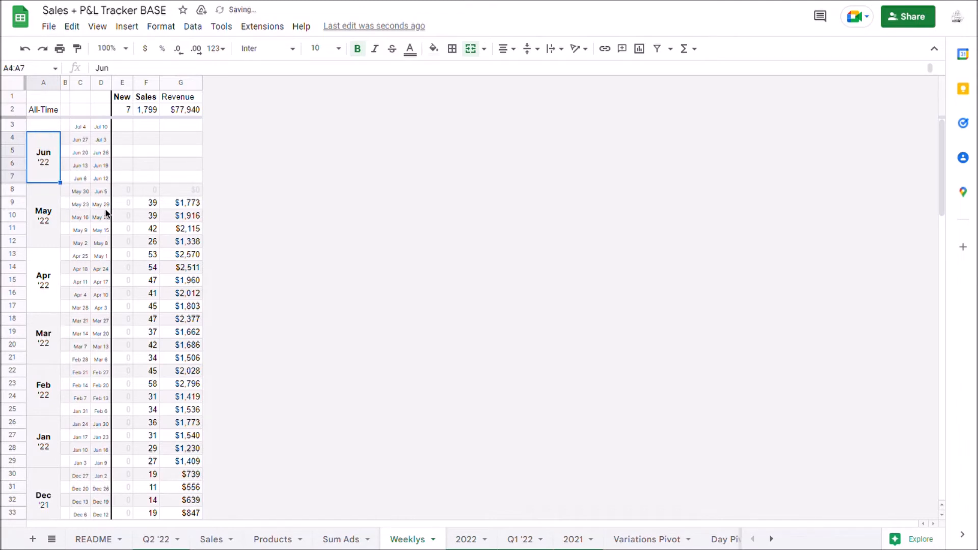
Fill the E:G sales formulas into the new week rows and return to Sum Ads.
click(146, 189)
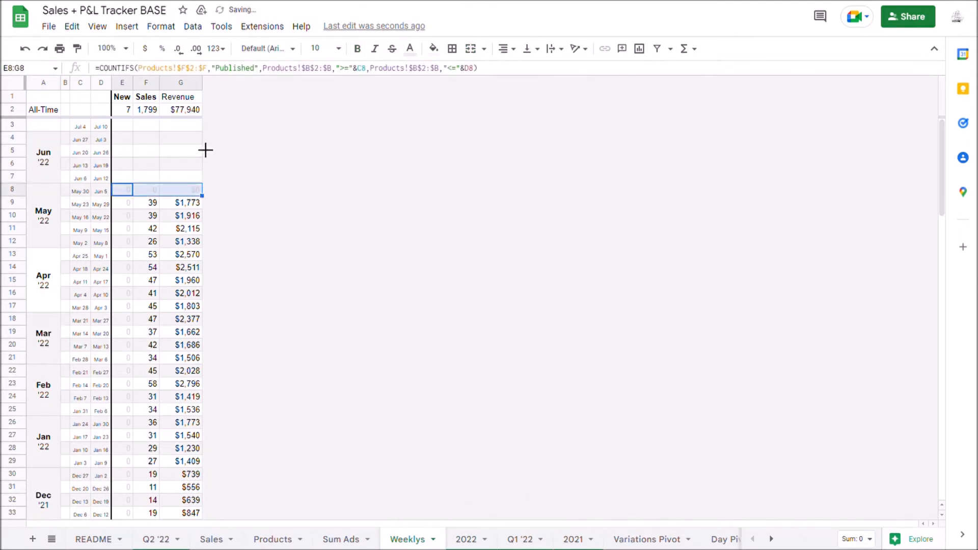
click(146, 150)
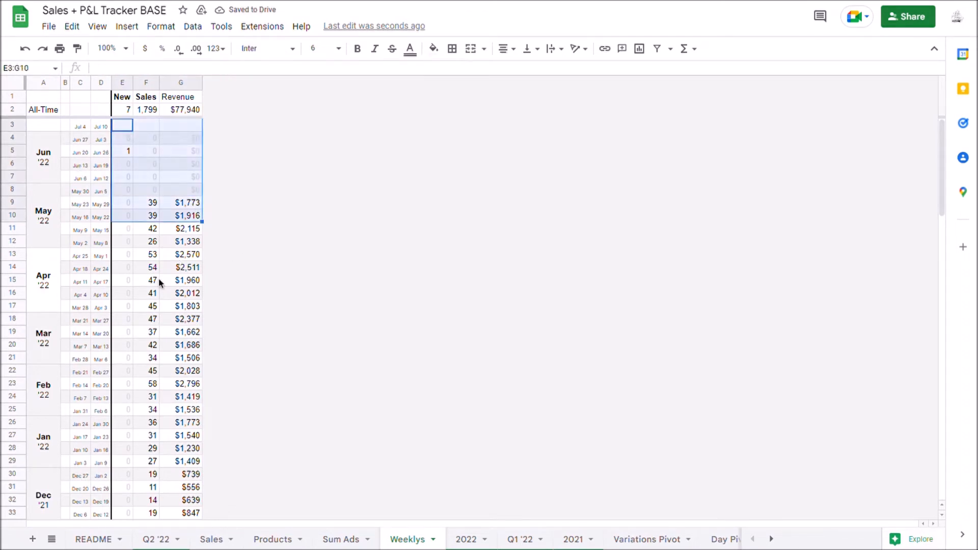
click(147, 279)
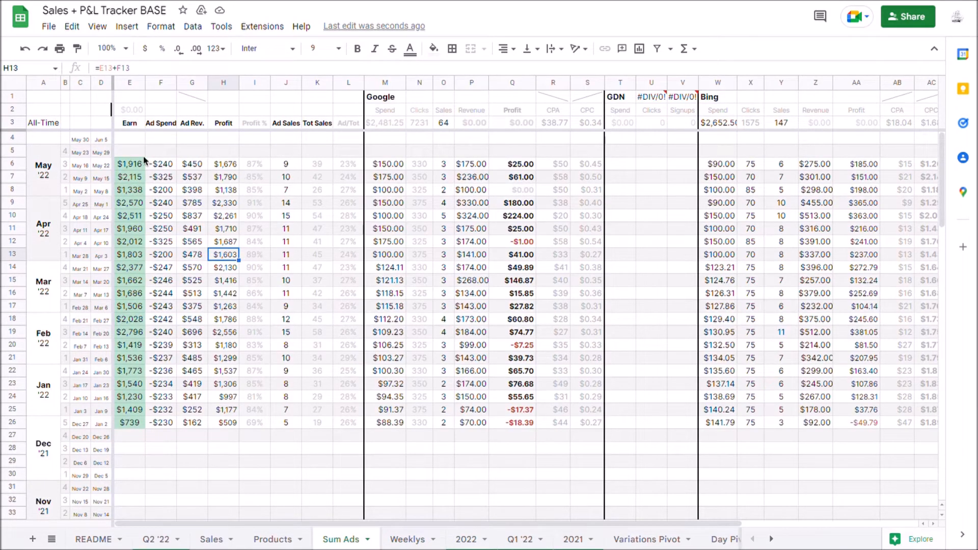
Fill the earnings and totals formulas into the newest Sum Ads week row.
click(130, 163)
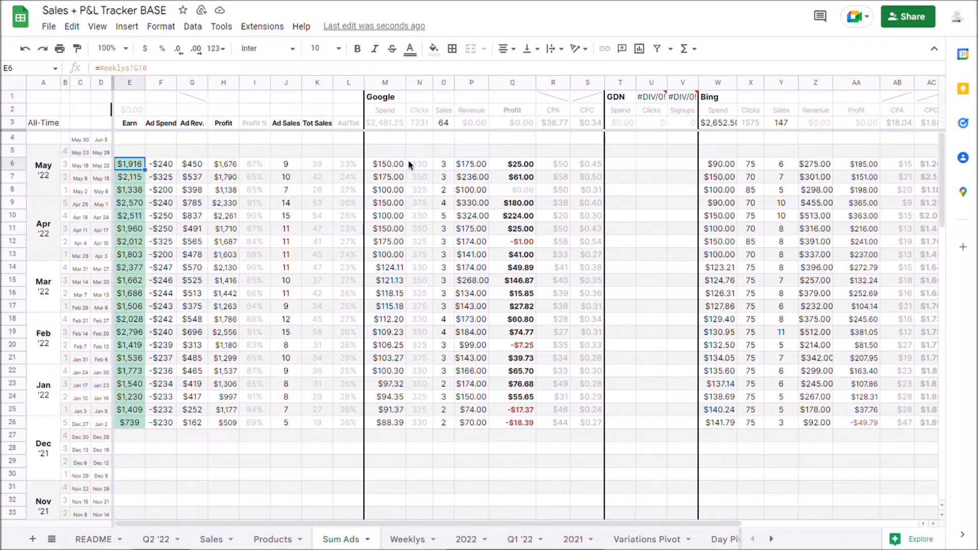
click(385, 150)
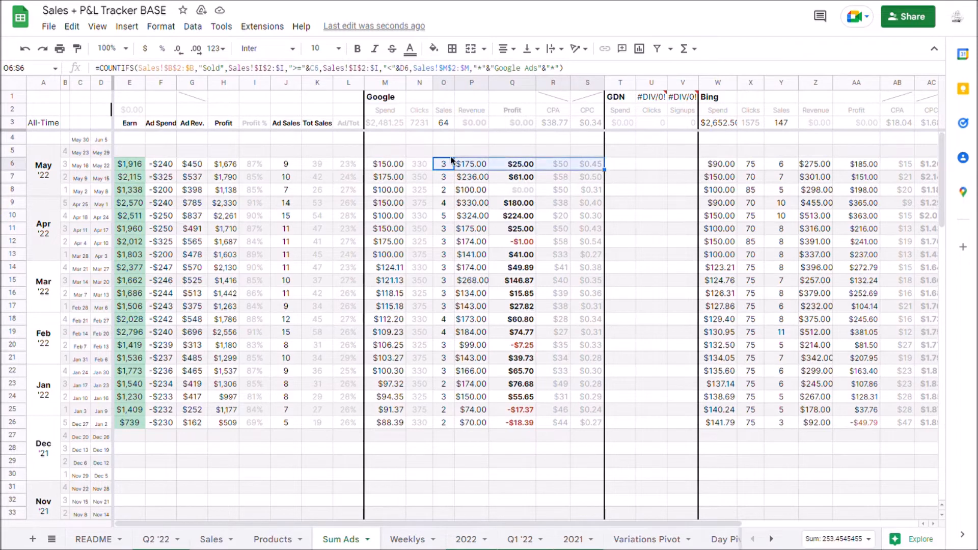
click(385, 150)
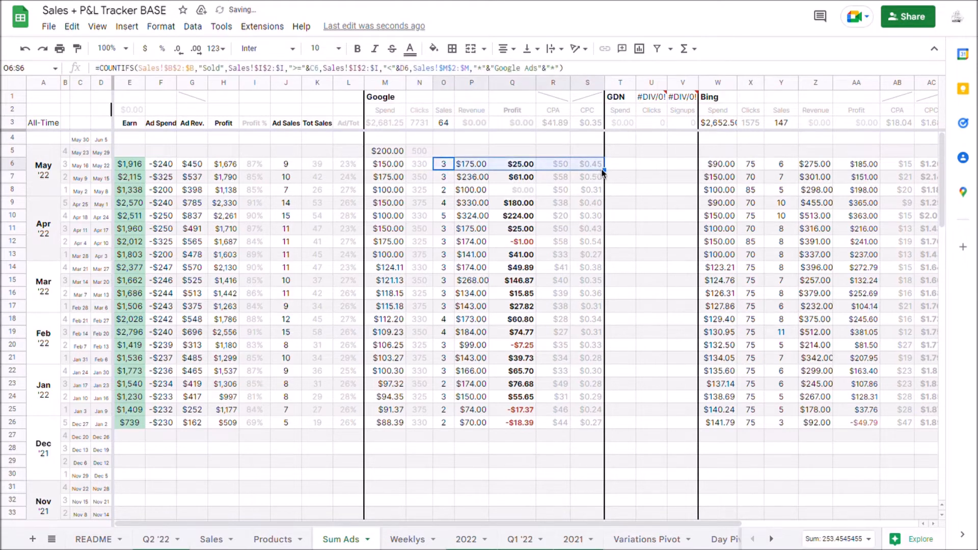
click(419, 254)
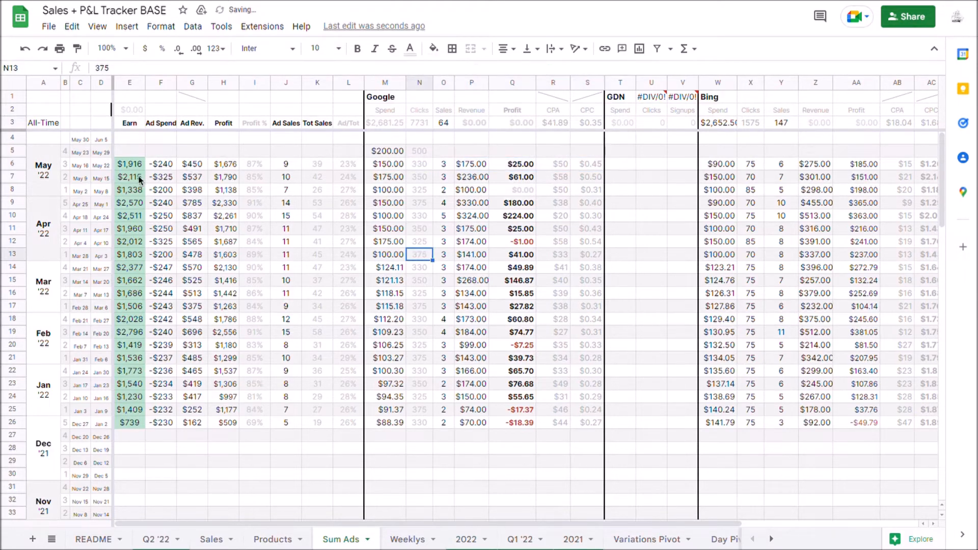
click(128, 163)
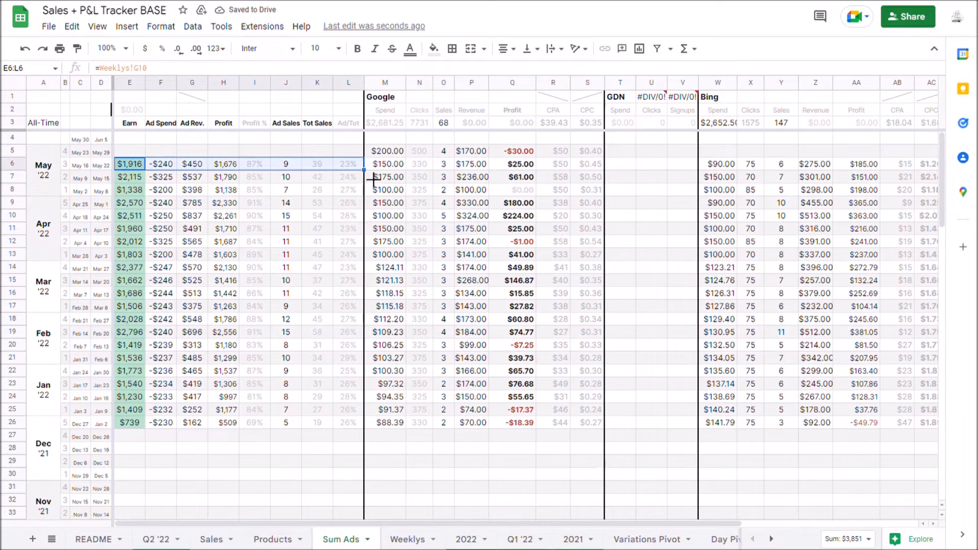
mouse_move(317, 184)
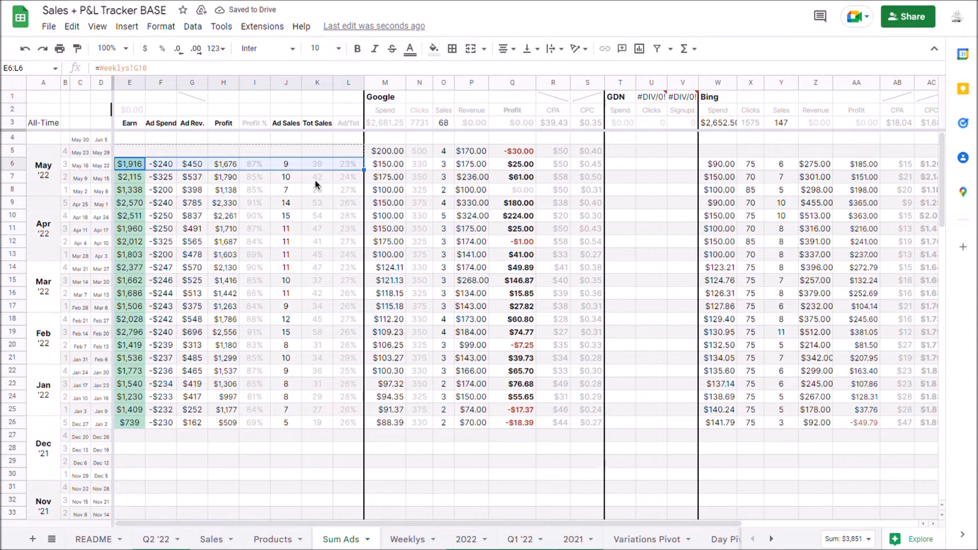
click(161, 150)
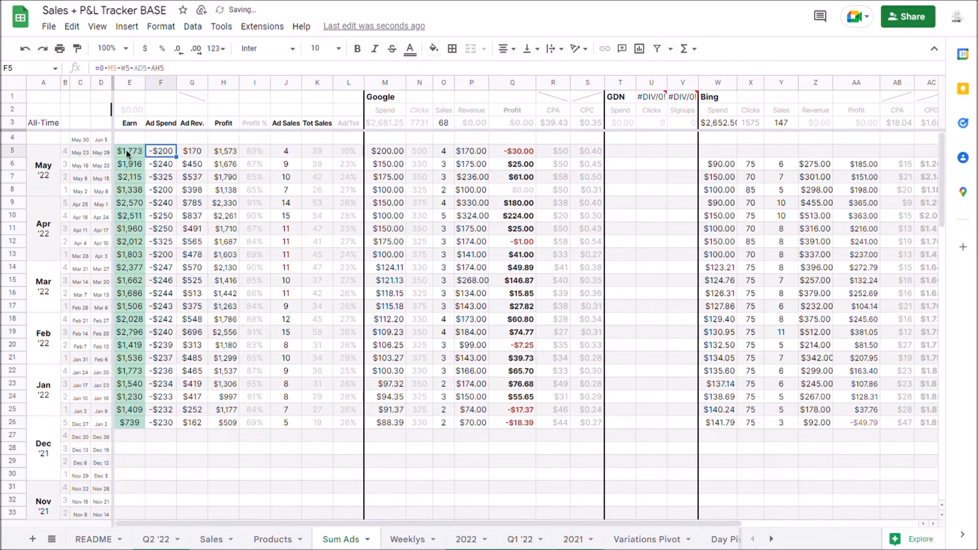
Check the Bing, Google profit and CPA formulas, then move to the Weeklys sheet.
click(717, 163)
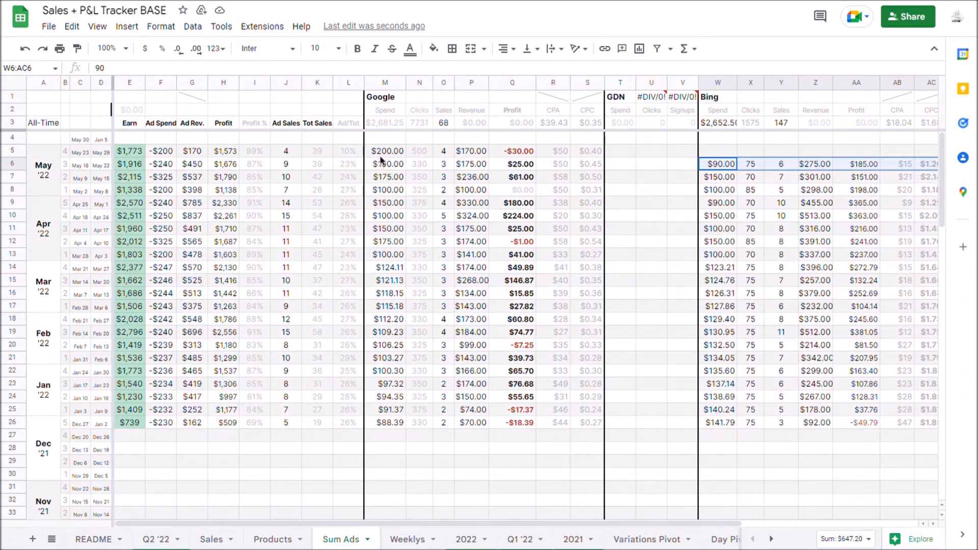
click(511, 177)
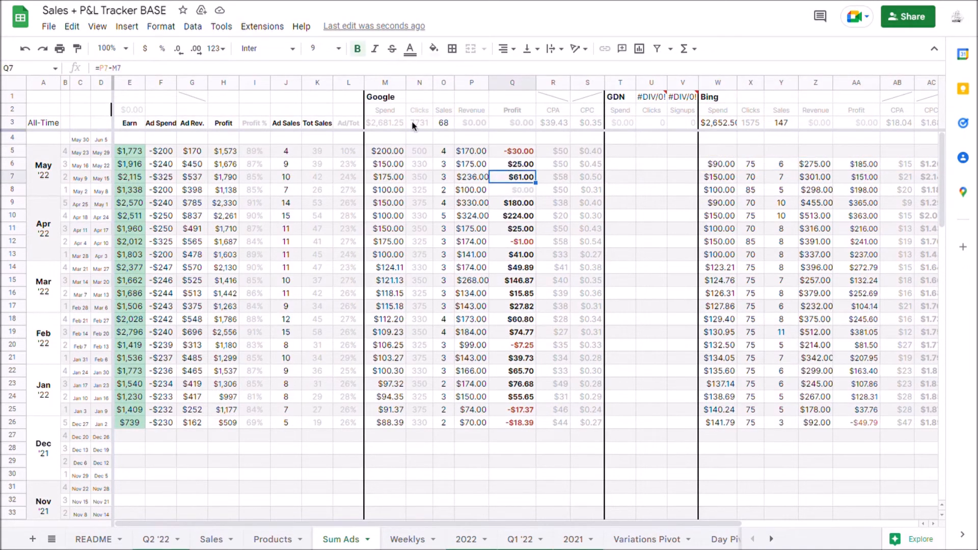
click(552, 202)
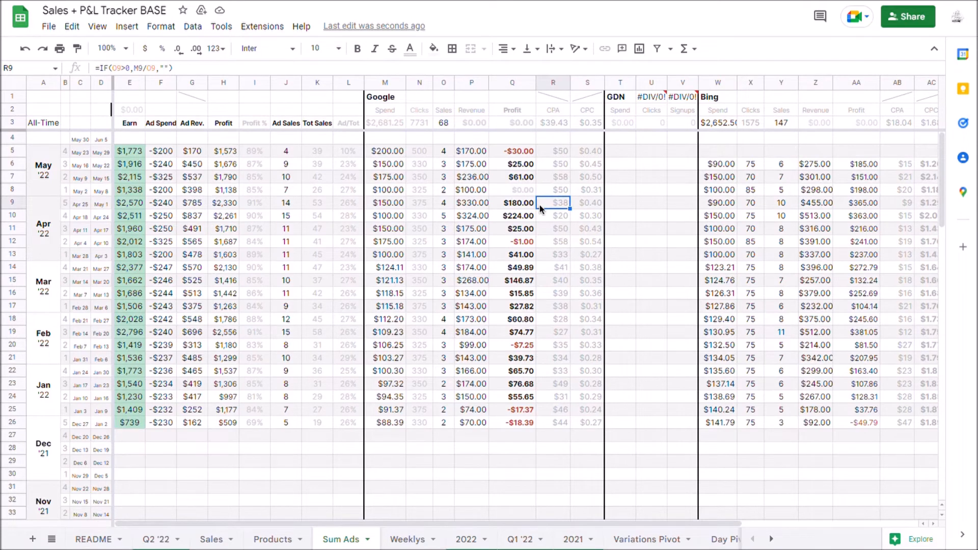
mouse_move(342, 544)
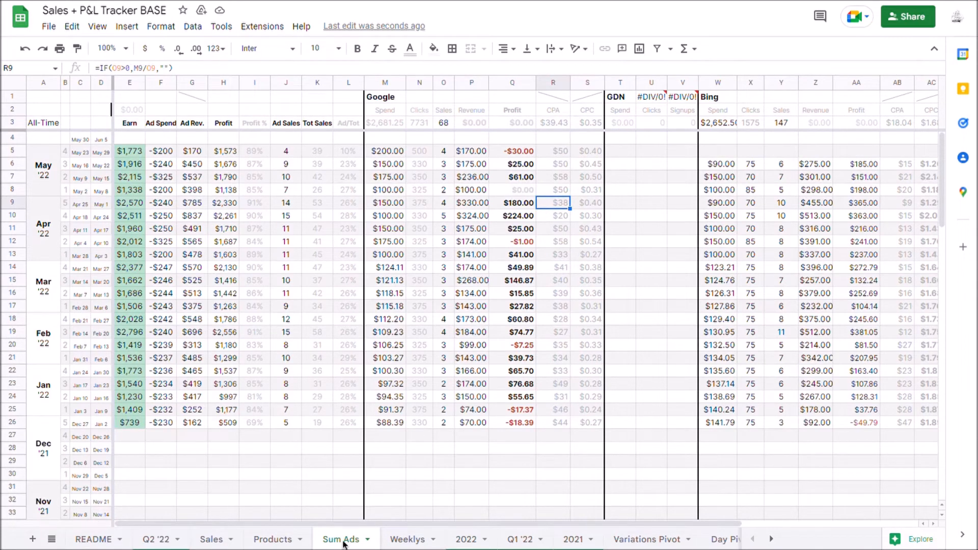
click(407, 538)
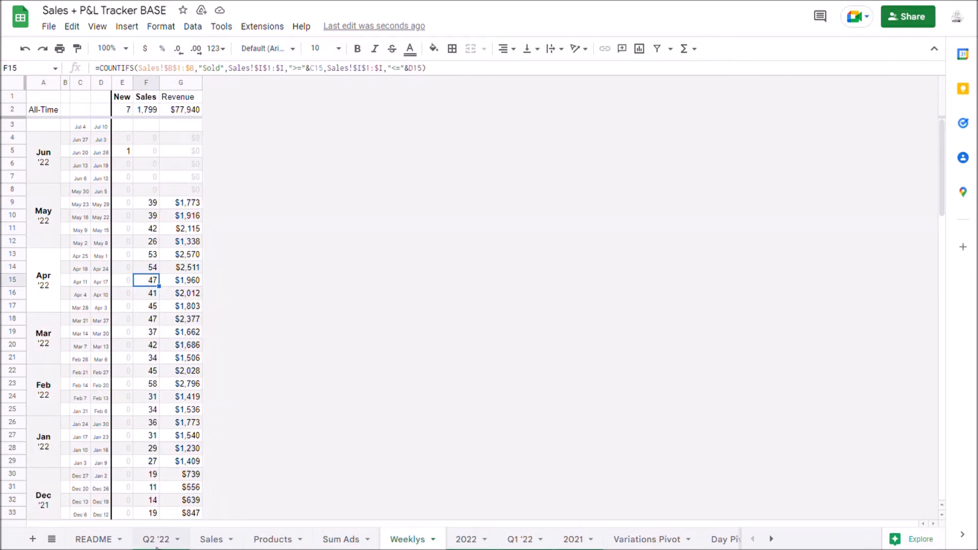
Duplicate the Q2 '22 dashboard sheet and name the copy Q3'22.
click(158, 539)
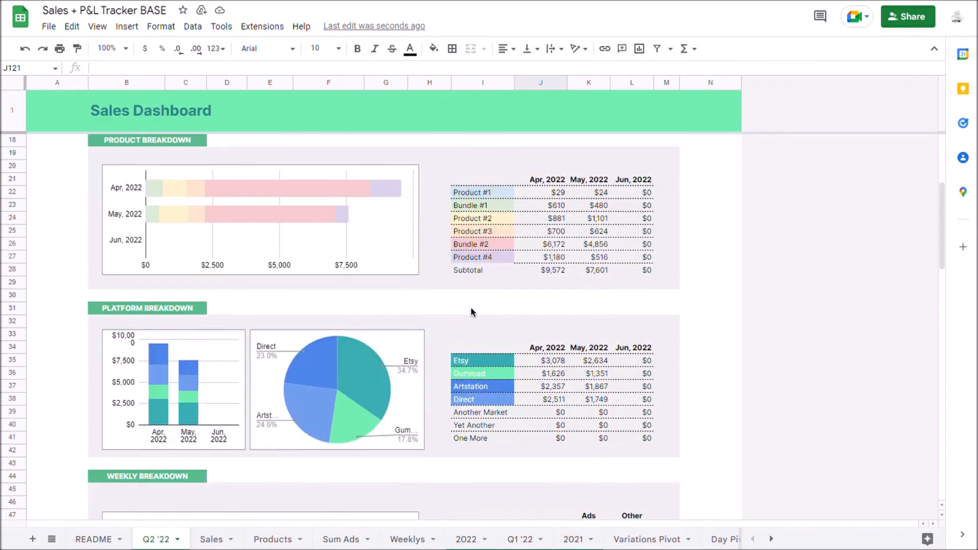
right_click(158, 538)
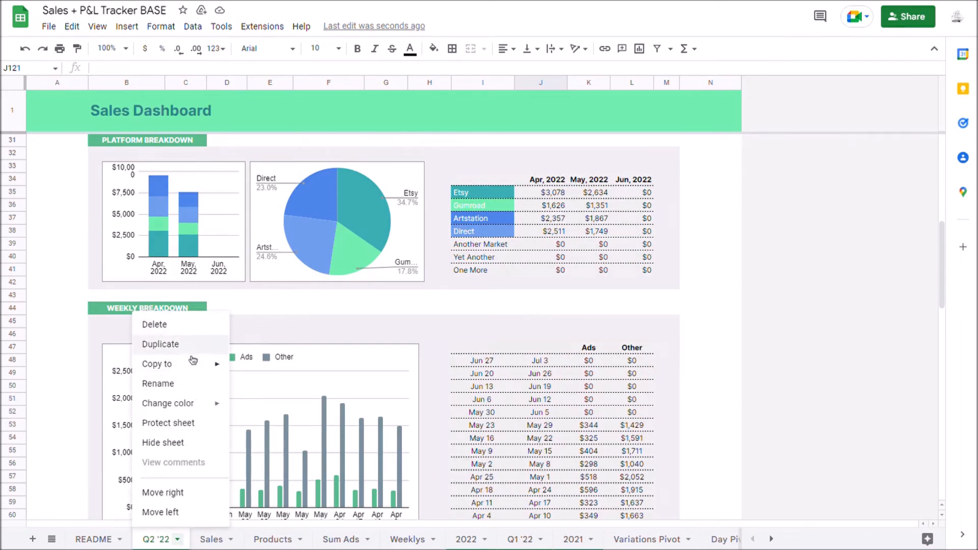
mouse_move(207, 381)
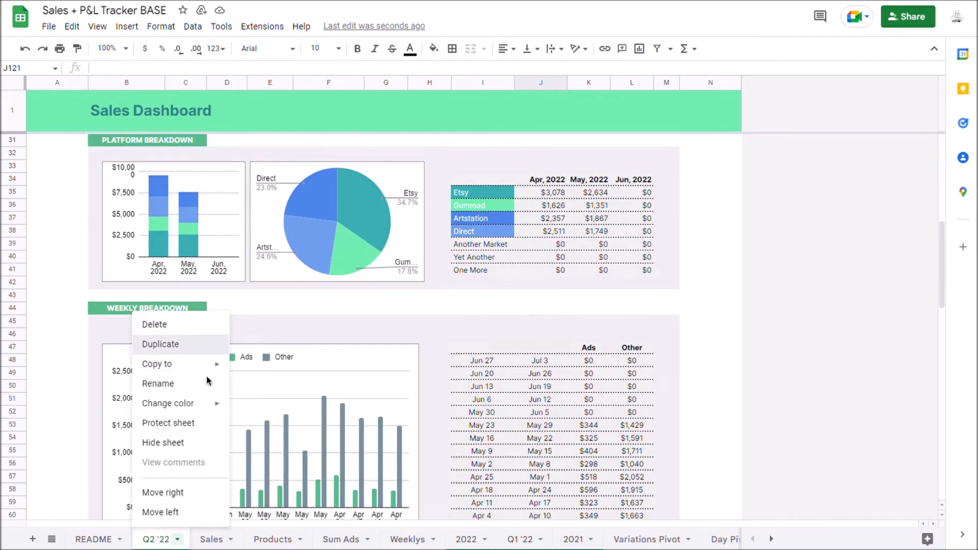
click(161, 344)
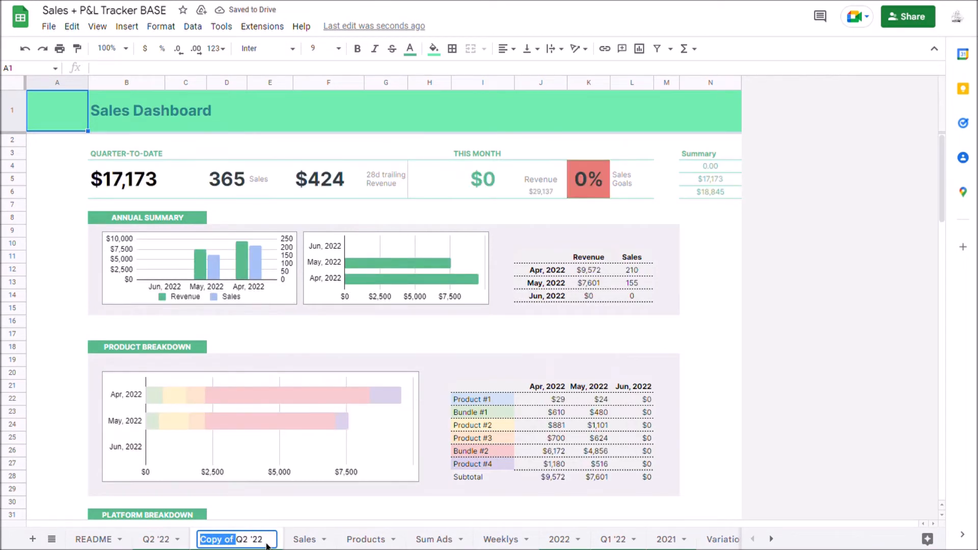
text(Q3'22)
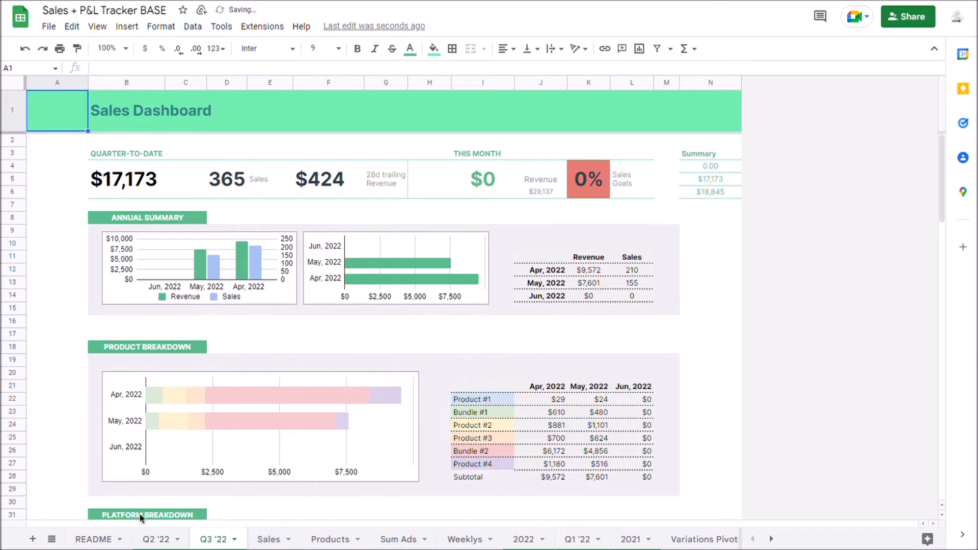
Glance at the README, then inspect the Q3 '22 quarter-to-date revenue formula in B4.
click(92, 538)
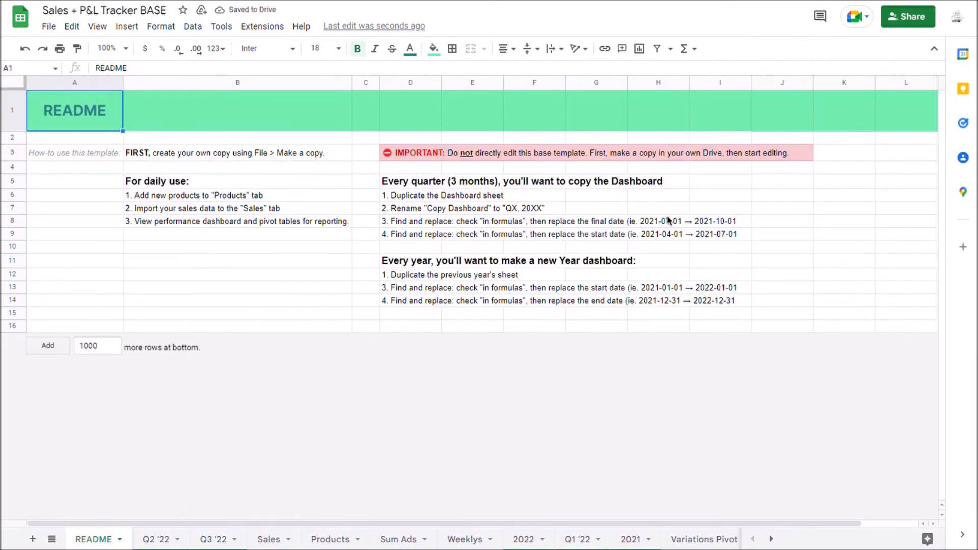
click(212, 539)
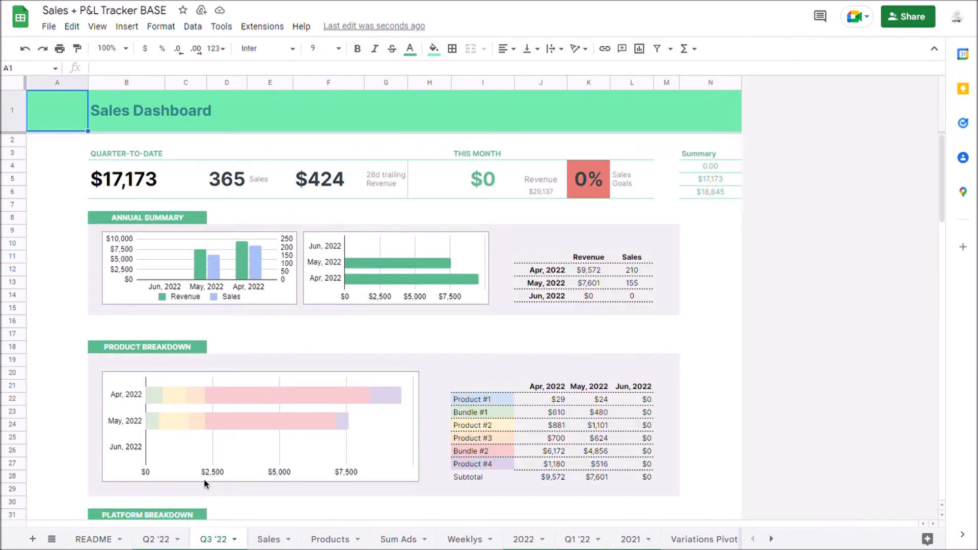
click(147, 179)
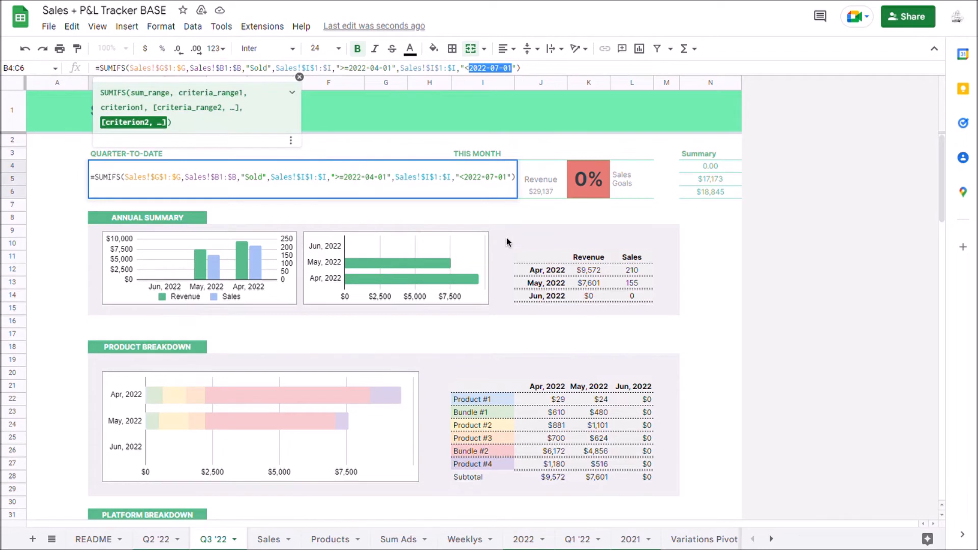
Replace the formula dates on this sheet, searching within formulas, so the range becomes 2022-07-01 to 2022-11-01.
key(ctrl+h)
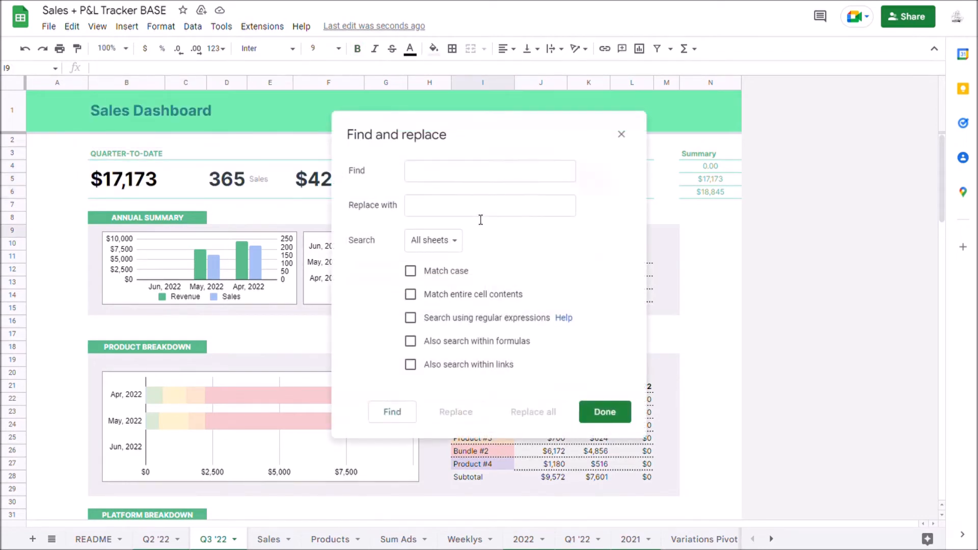
text(2022-07-01)
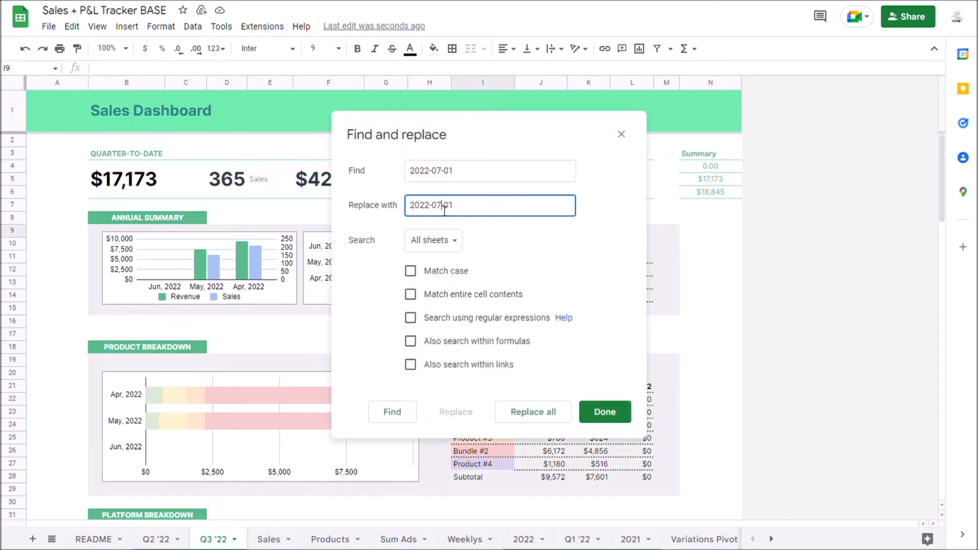
click(432, 240)
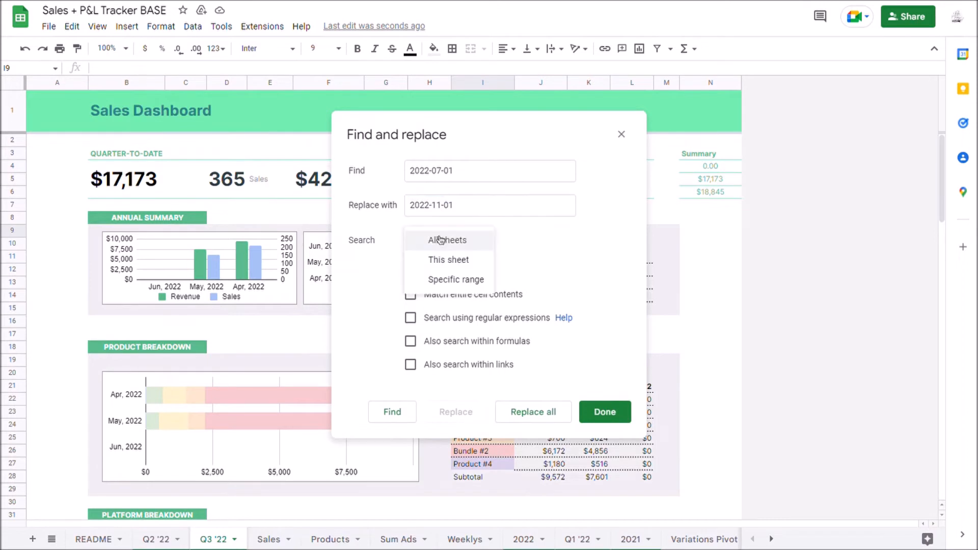
click(448, 259)
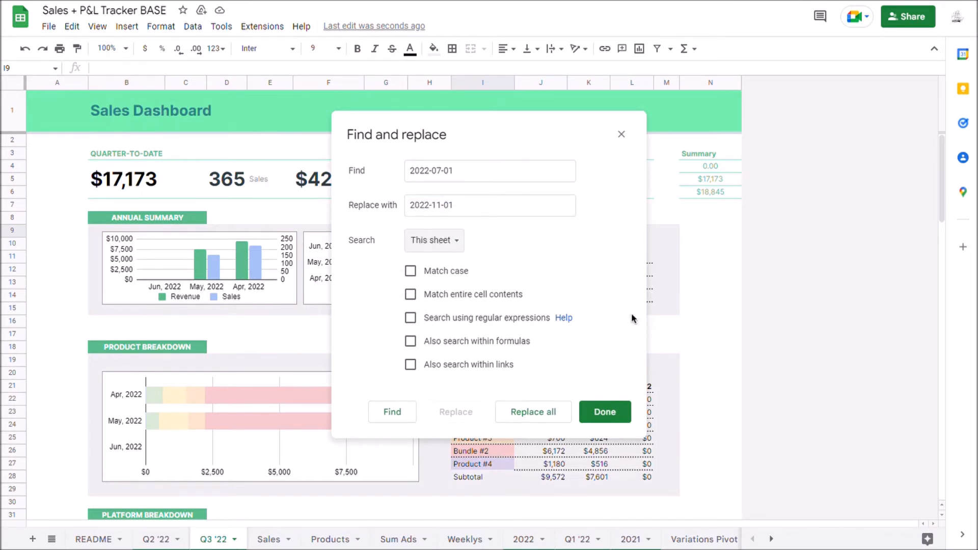
click(411, 341)
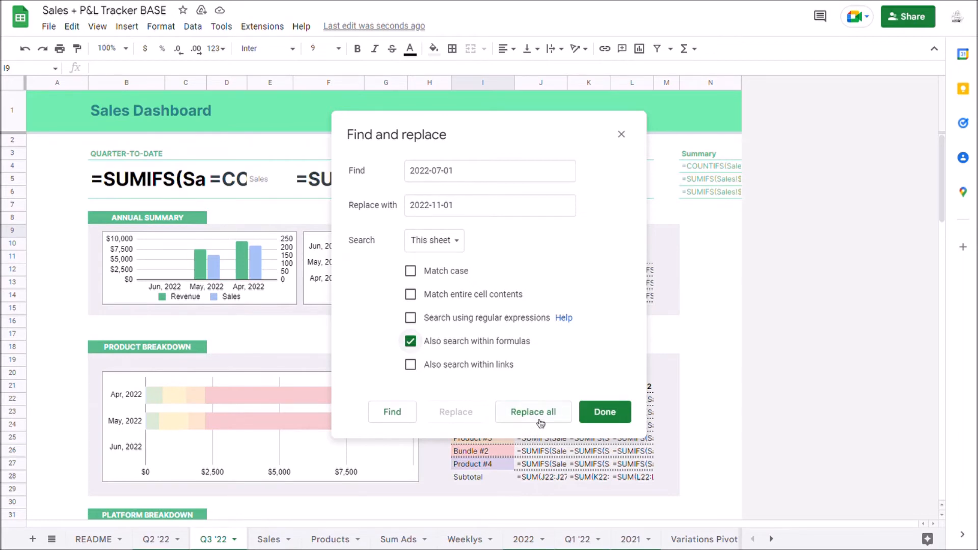
click(532, 412)
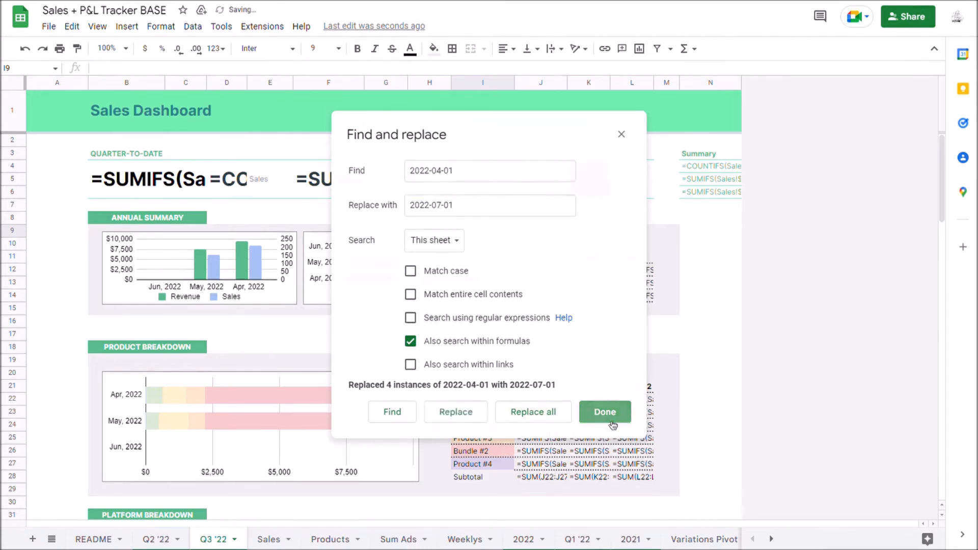
click(604, 412)
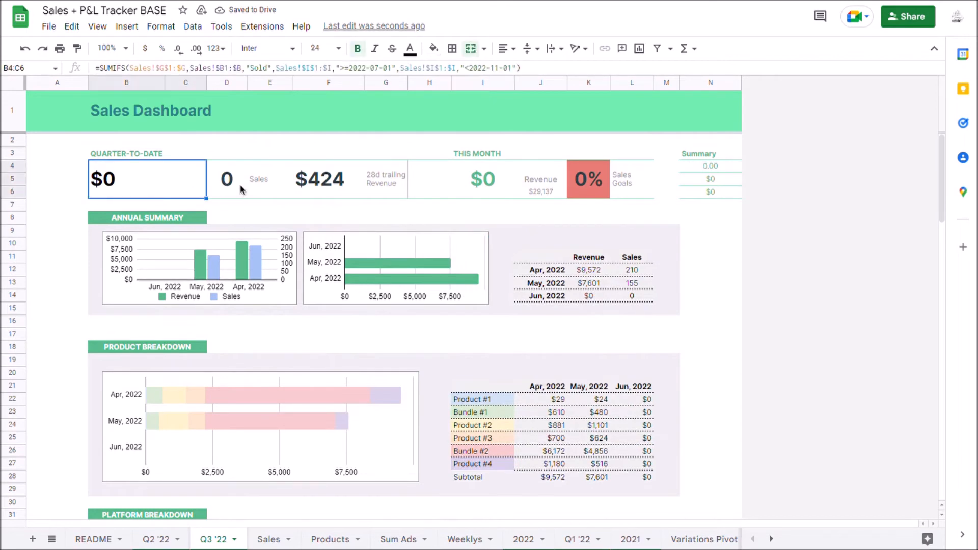
Set the summary month header to Jul 1 and paste the Jul–Sep headers over the breakdown tables.
click(539, 269)
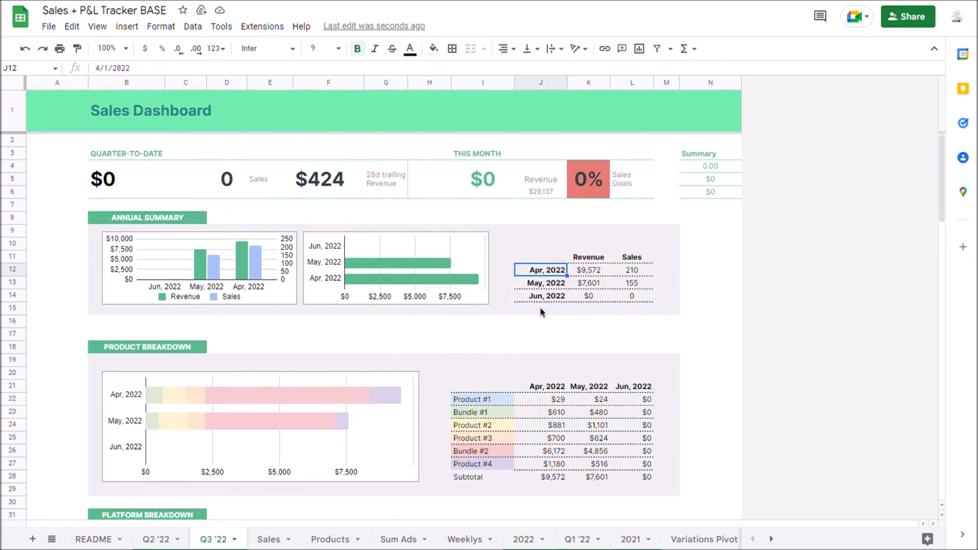
text(Jul 1)
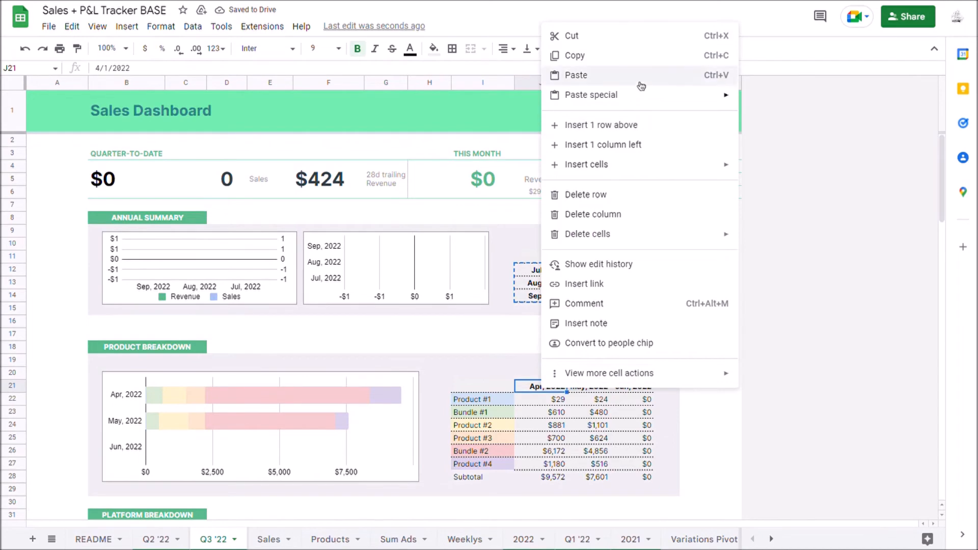
click(576, 75)
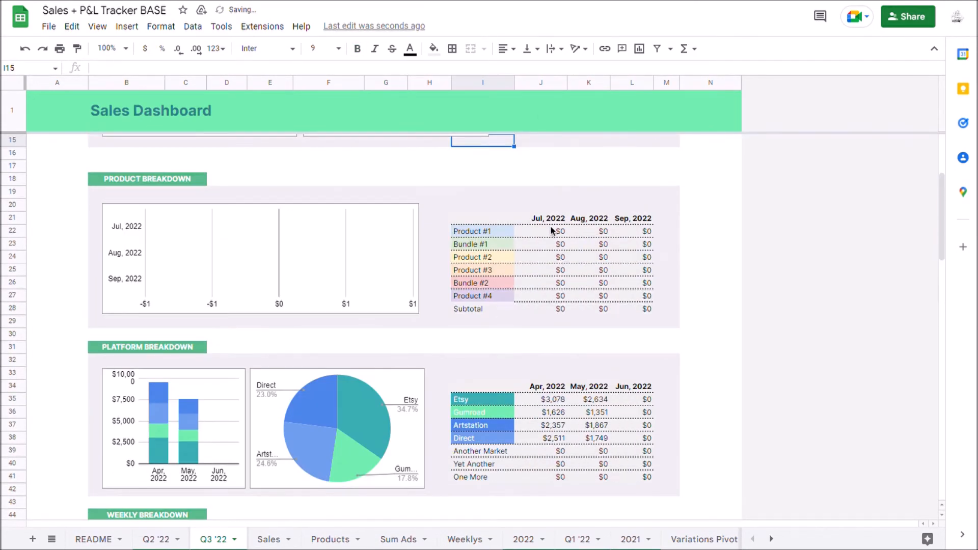
click(540, 386)
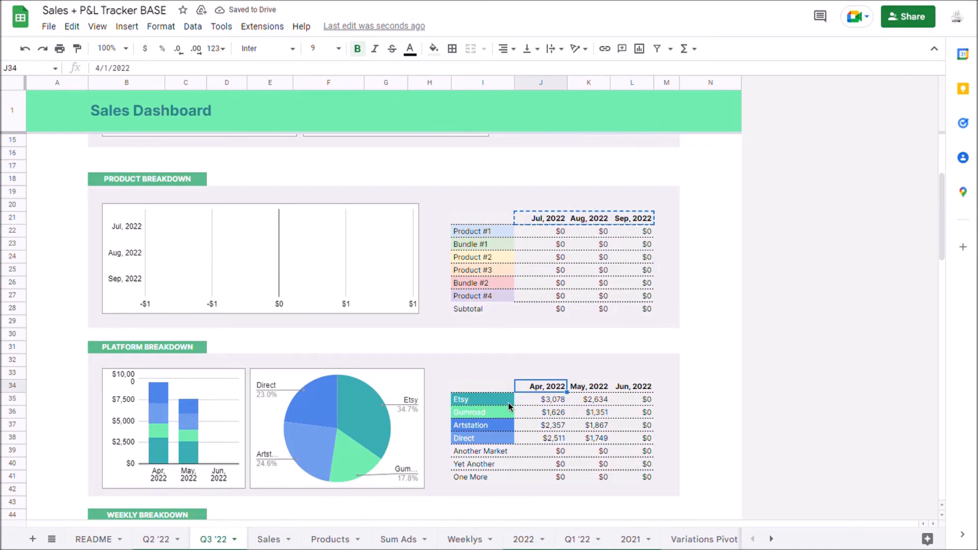
scroll(down, 3)
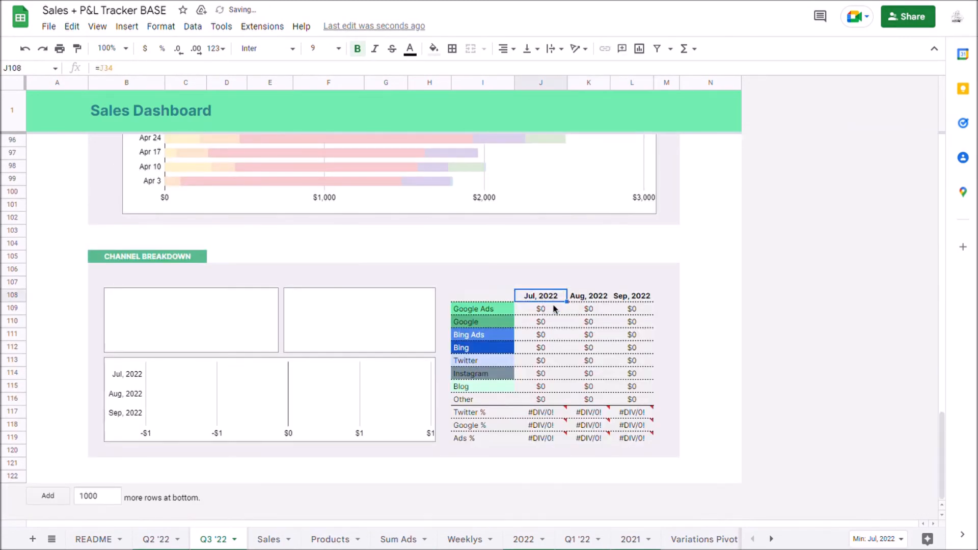
scroll(up, 3)
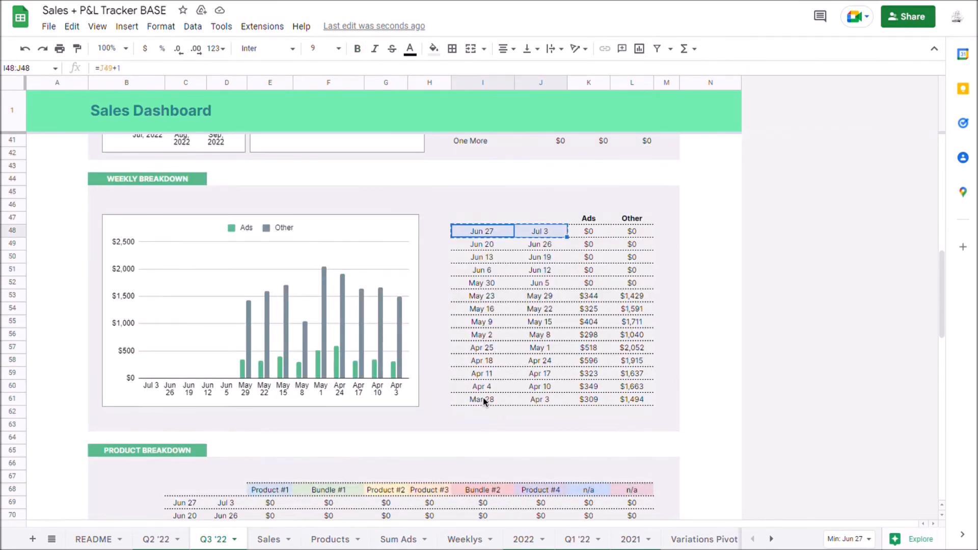
Paste the week-date formulas into the bottom weekly row so weeks run Jul 4–Oct 9.
right_click(482, 399)
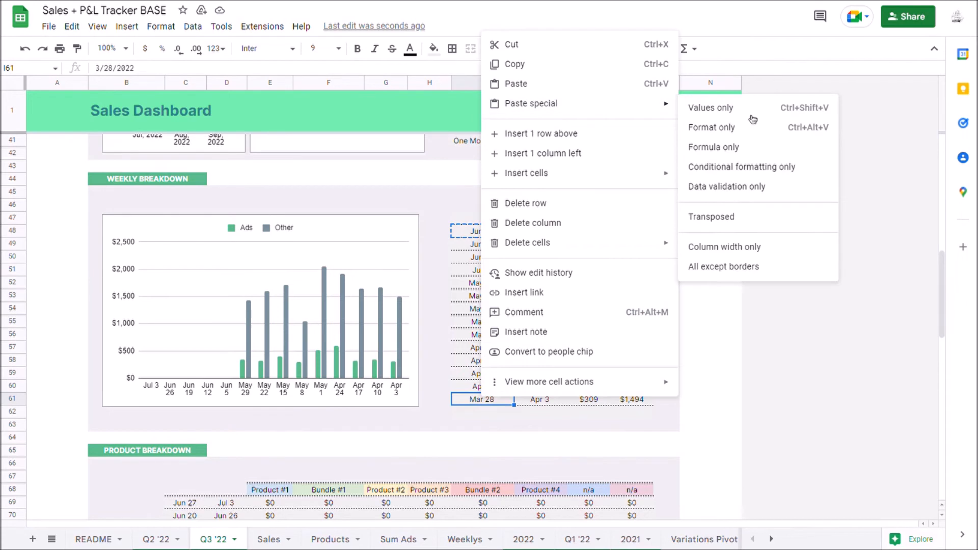
click(709, 107)
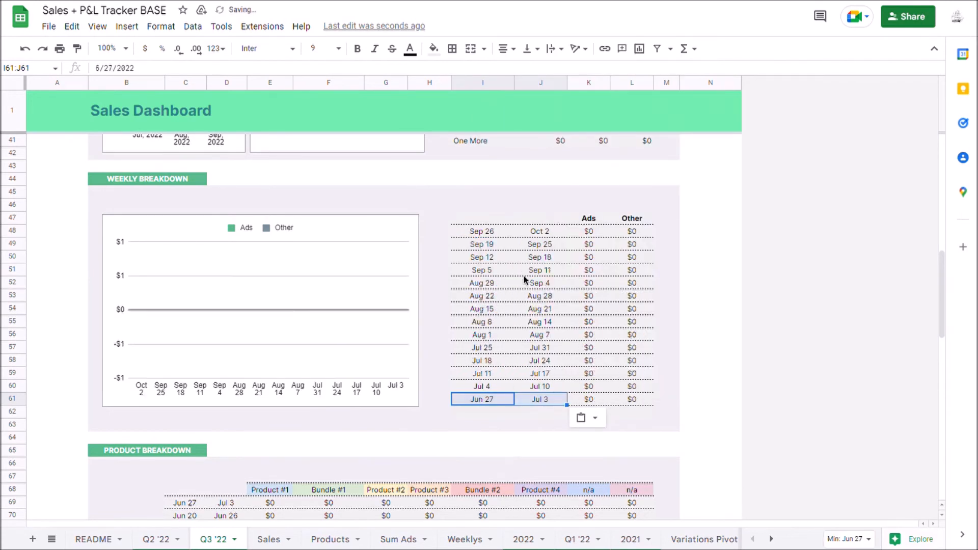
click(482, 399)
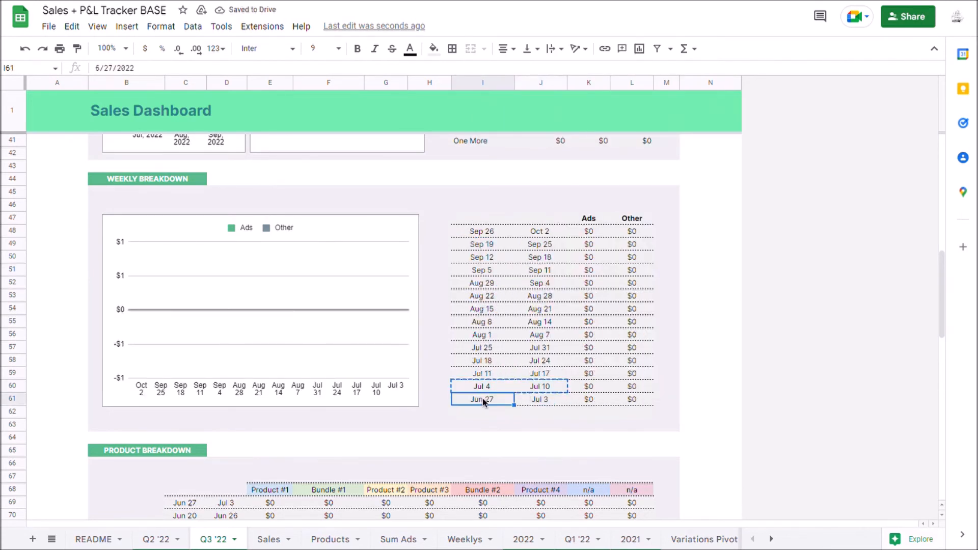
right_click(481, 400)
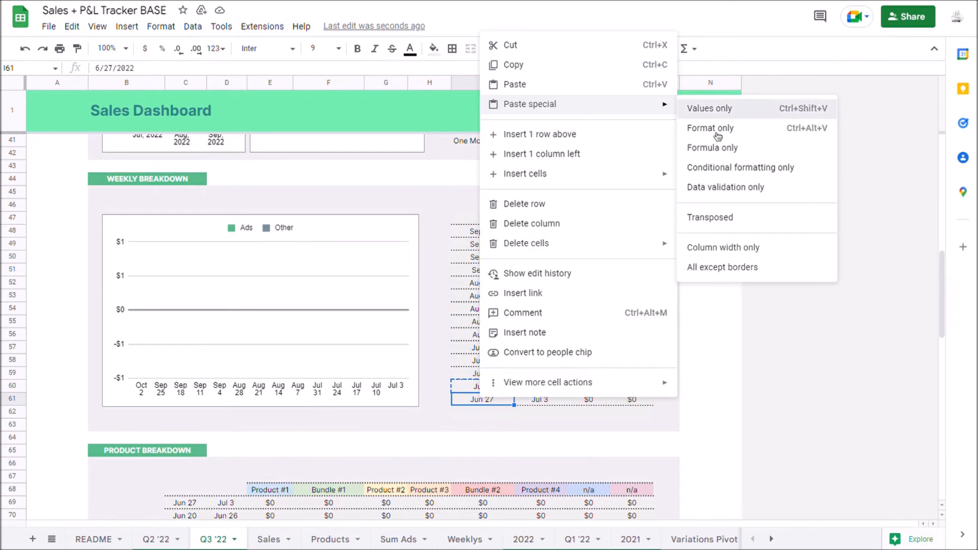
click(709, 108)
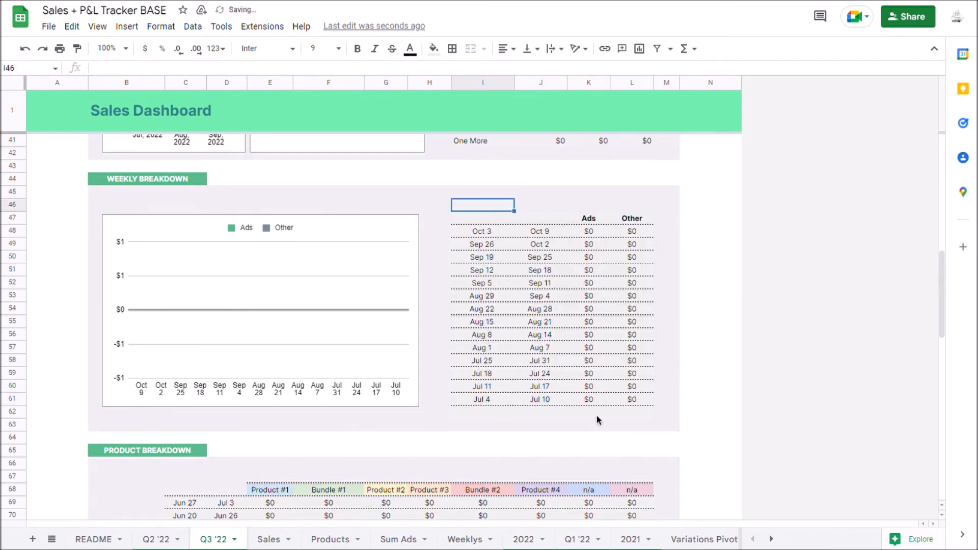
Copy the Q3 weekly date range into the Product Breakdown date columns and review.
scroll(down, 3)
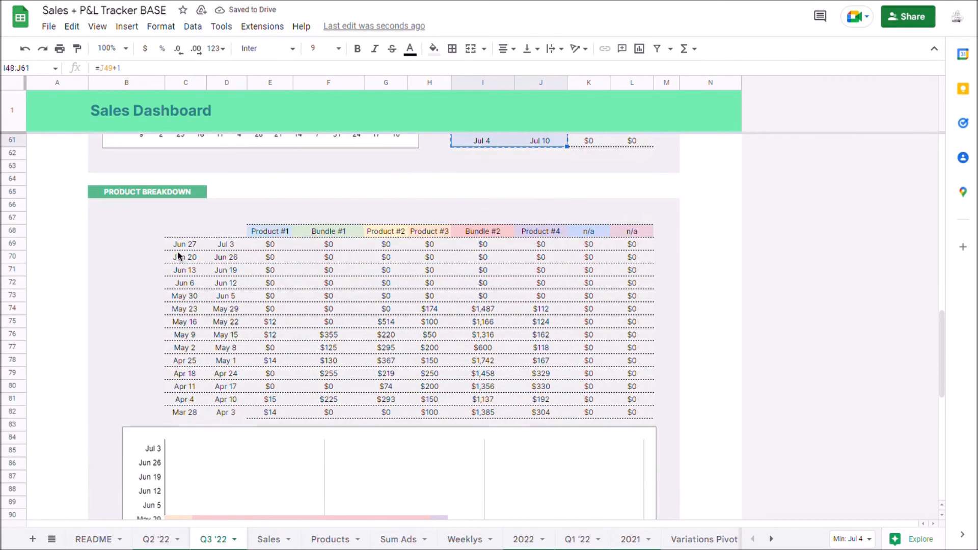
click(328, 334)
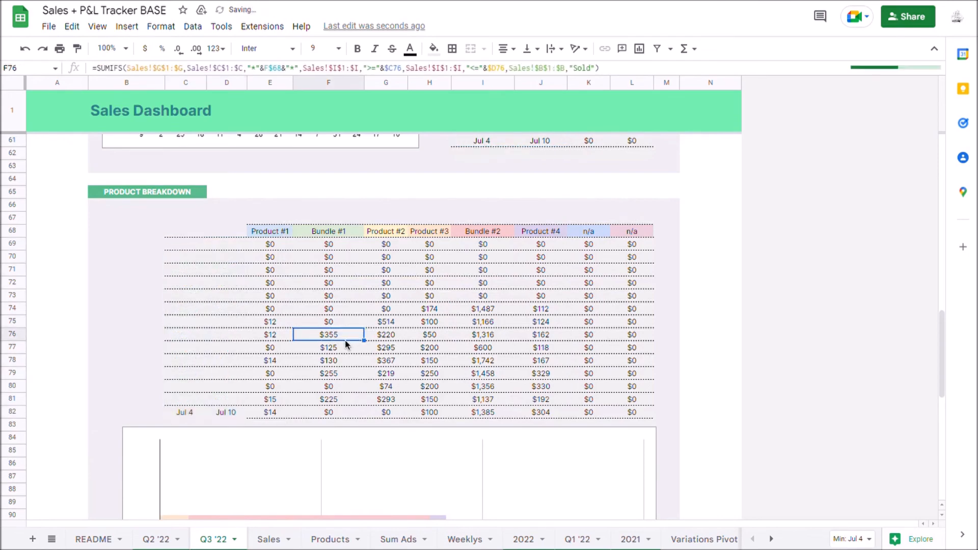
scroll(up, 3)
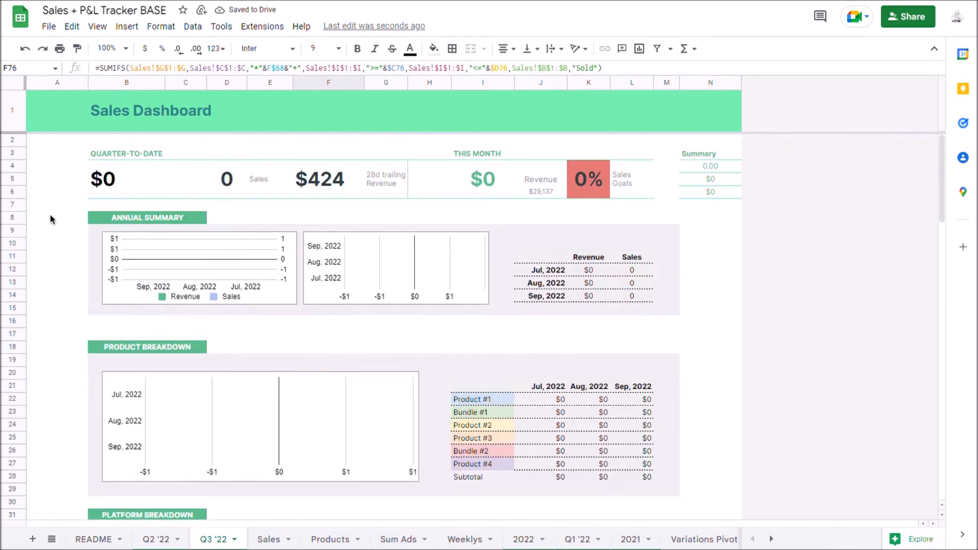
scroll(down, 3)
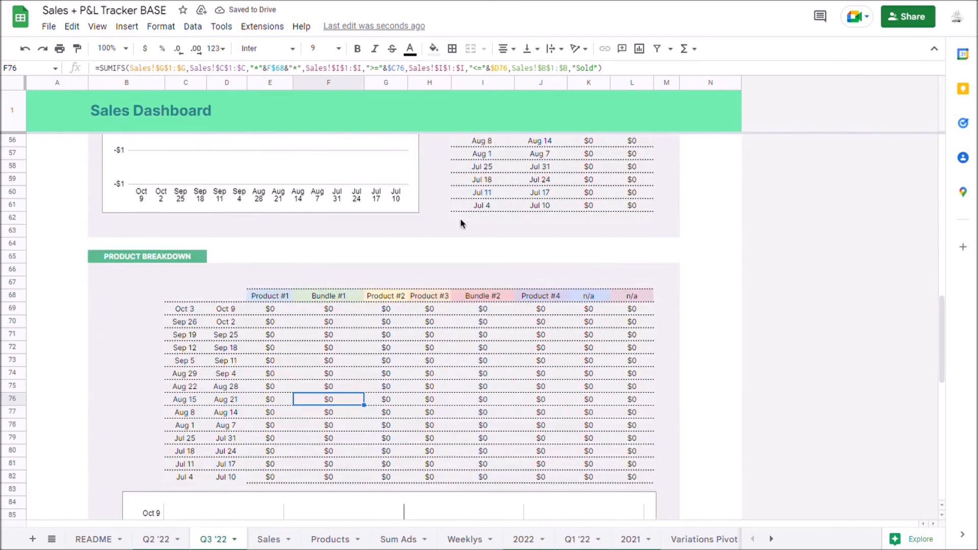
scroll(down, 3)
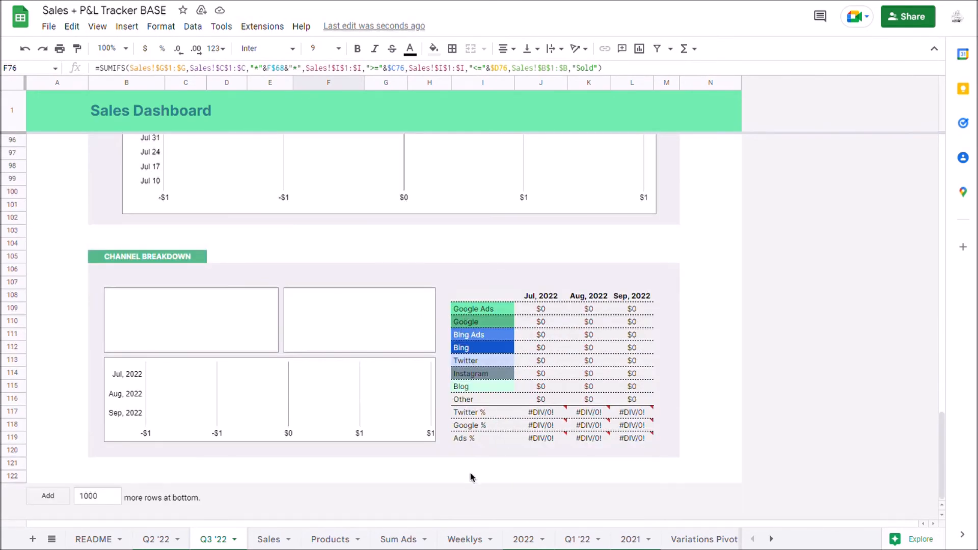
scroll(up, 3)
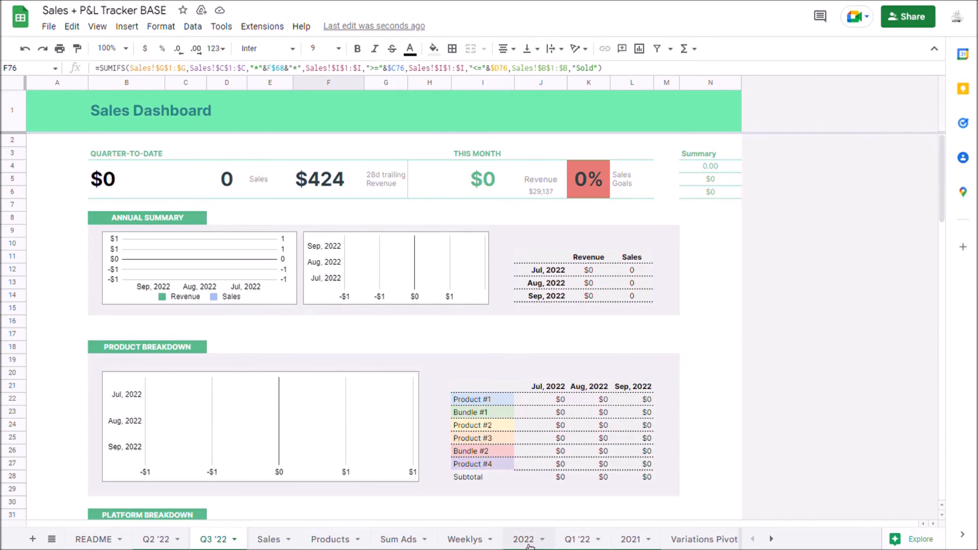
Scroll through the 2022 yearly dashboard tables to review them without edits.
click(523, 539)
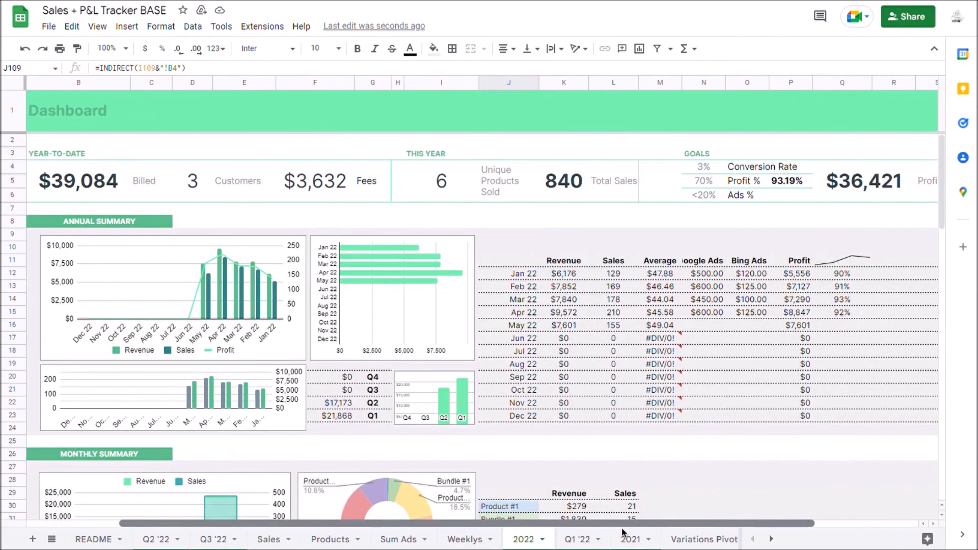
scroll(left, 3)
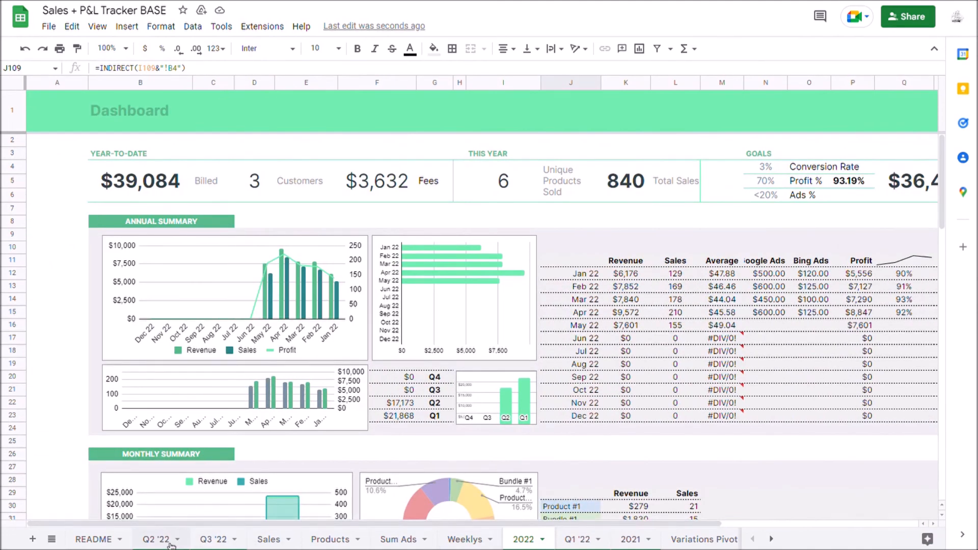
scroll(down, 3)
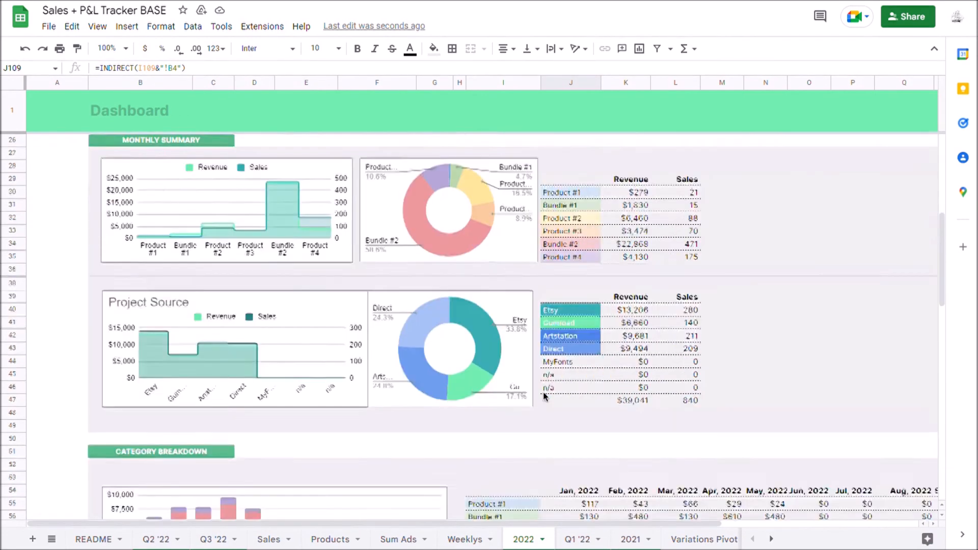
scroll(down, 3)
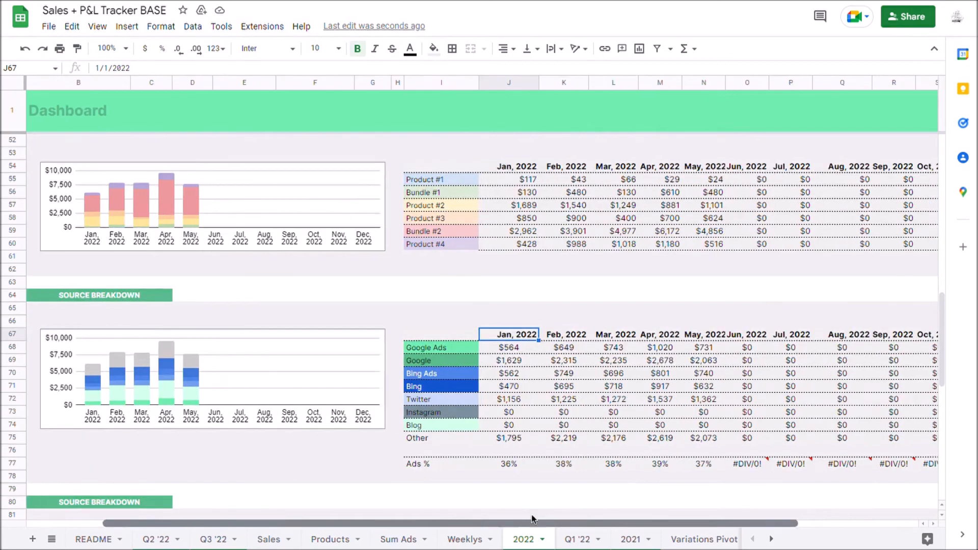
scroll(right, 3)
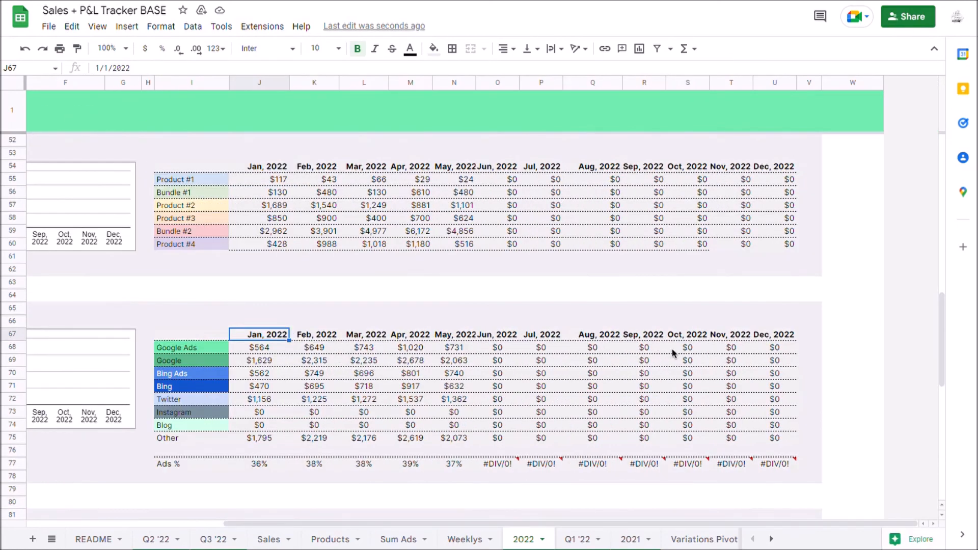
scroll(down, 3)
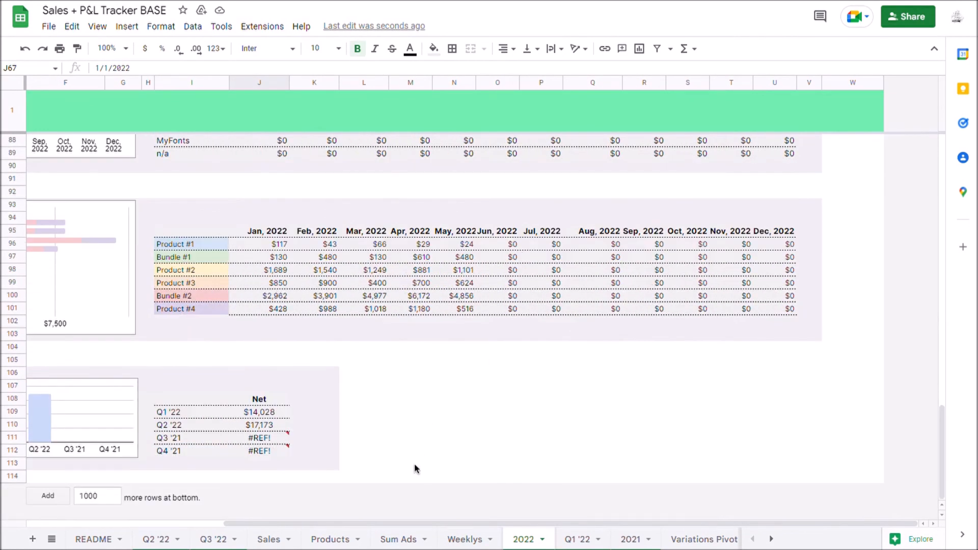
scroll(up, 3)
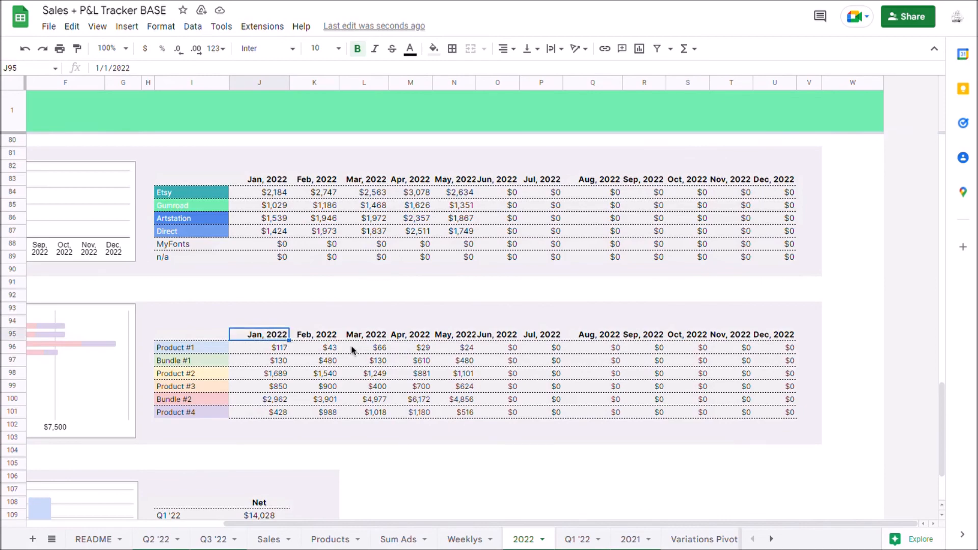
scroll(up, 3)
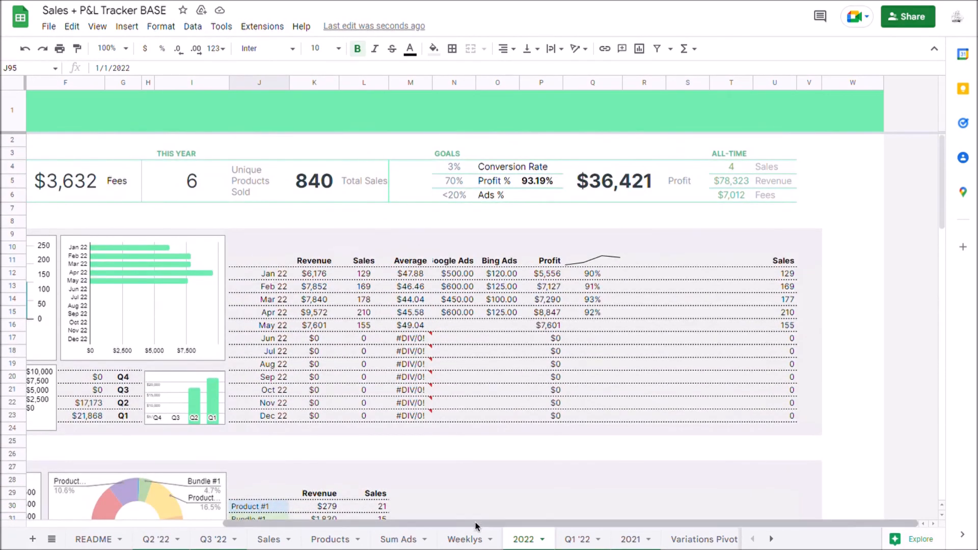
scroll(left, 3)
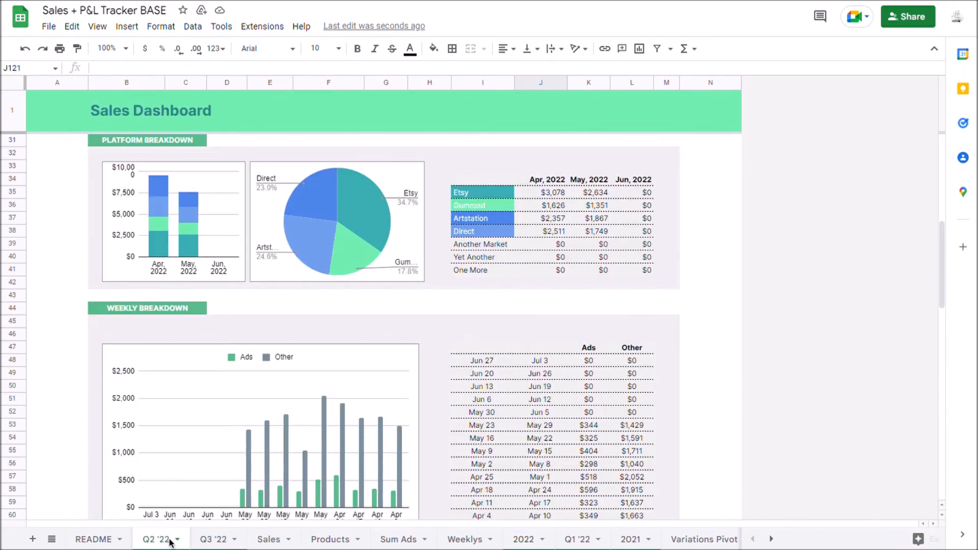
scroll(up, 3)
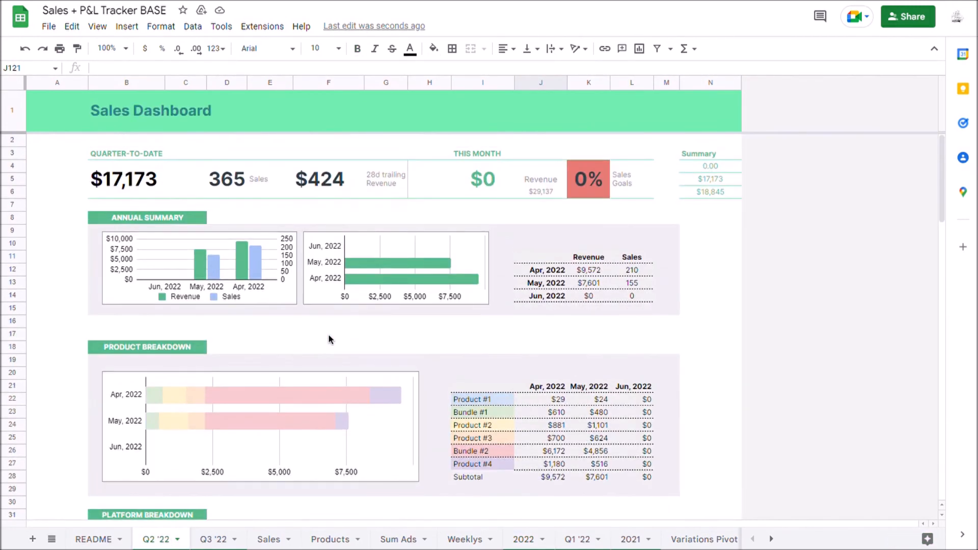
mouse_move(444, 451)
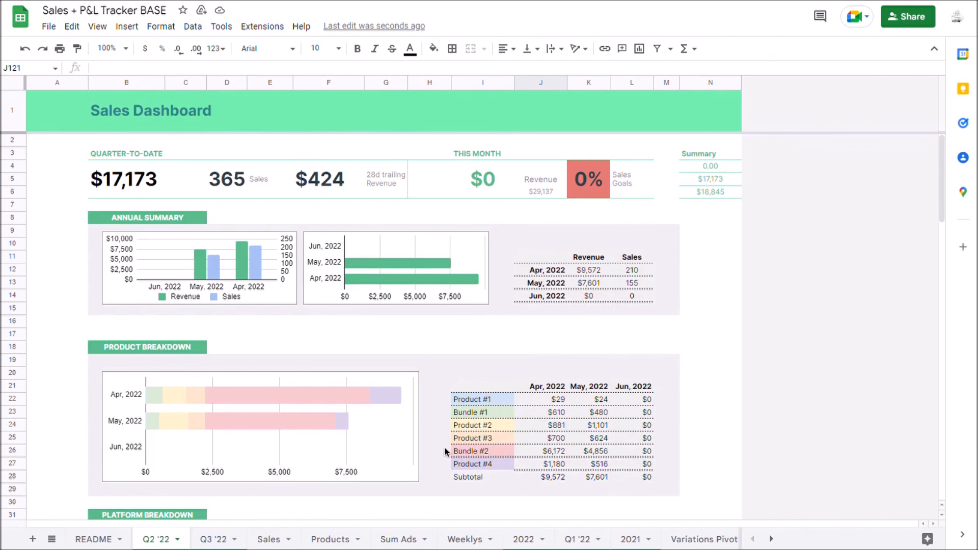
mouse_move(397, 533)
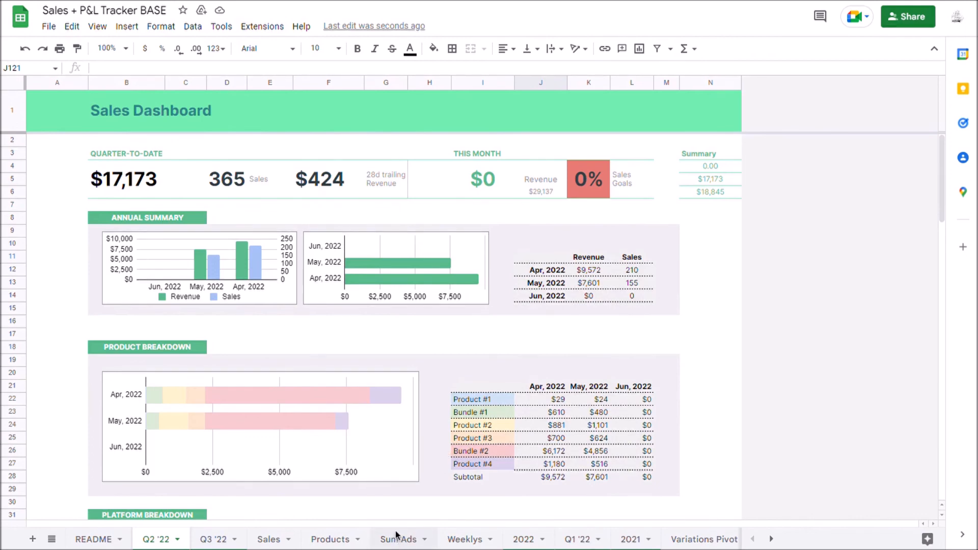
click(464, 538)
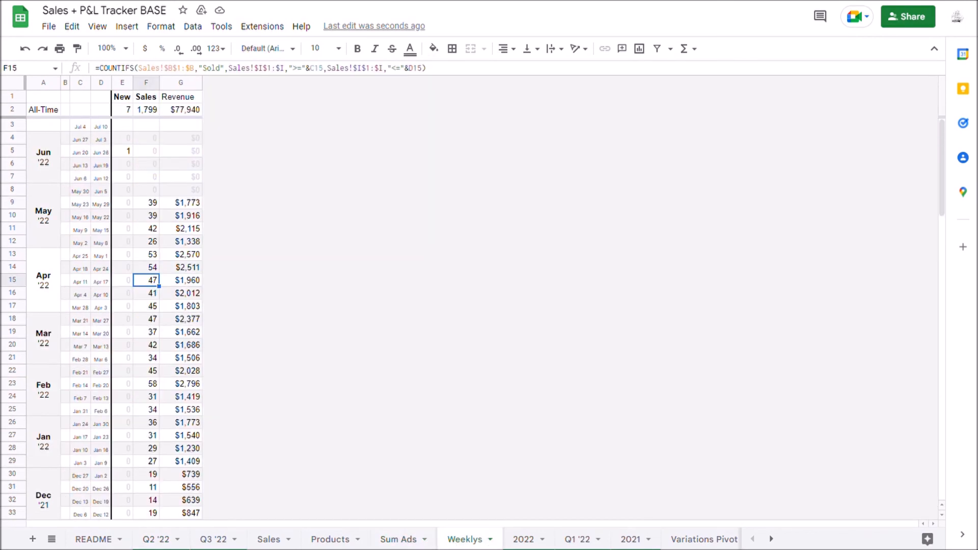
click(770, 538)
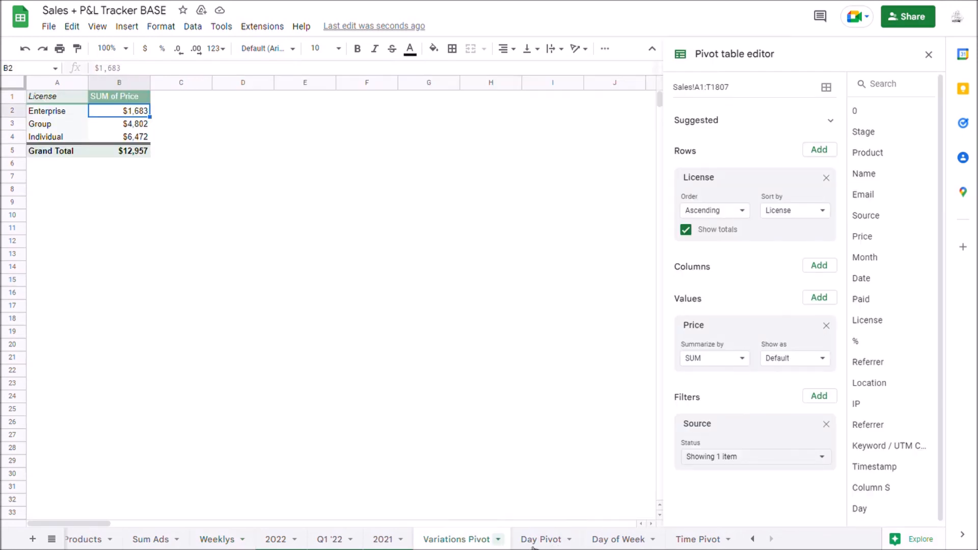
click(541, 539)
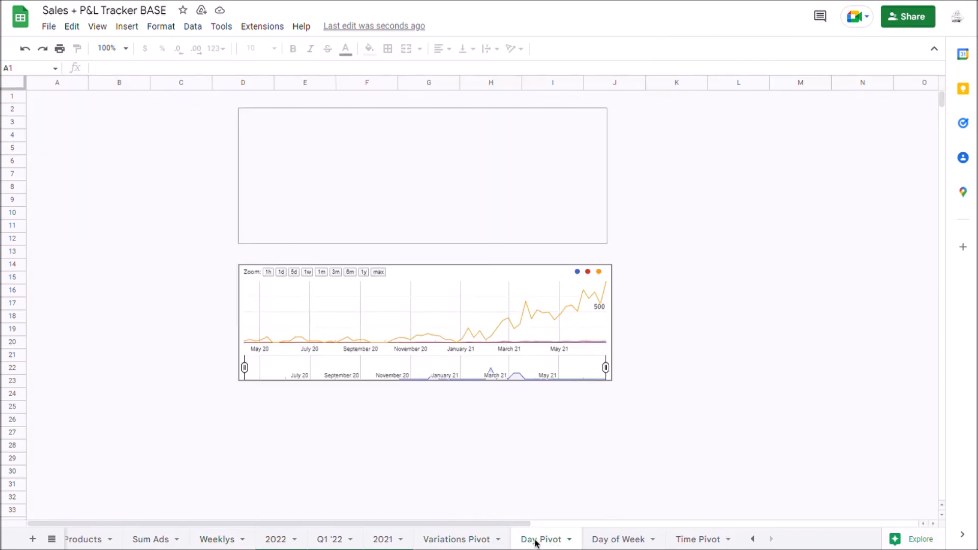
click(540, 539)
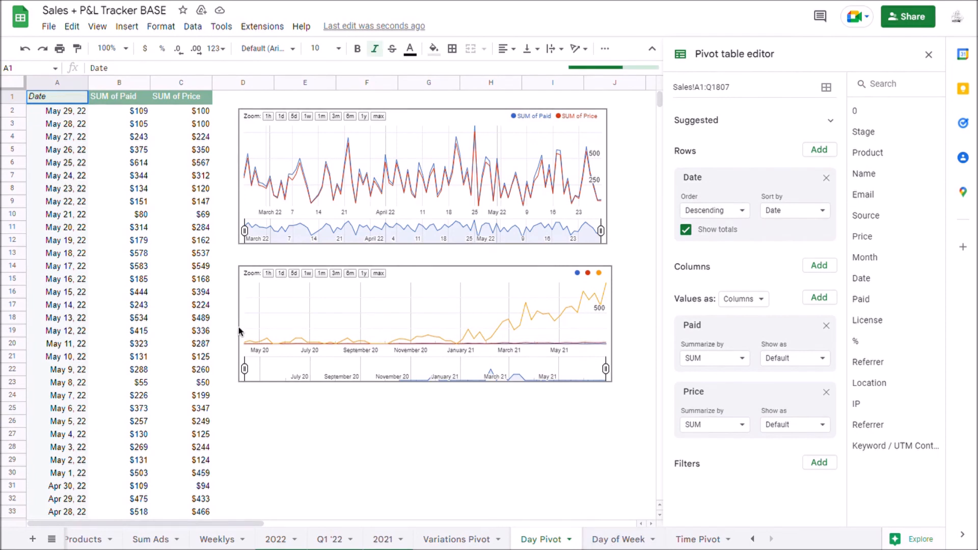
mouse_move(536, 469)
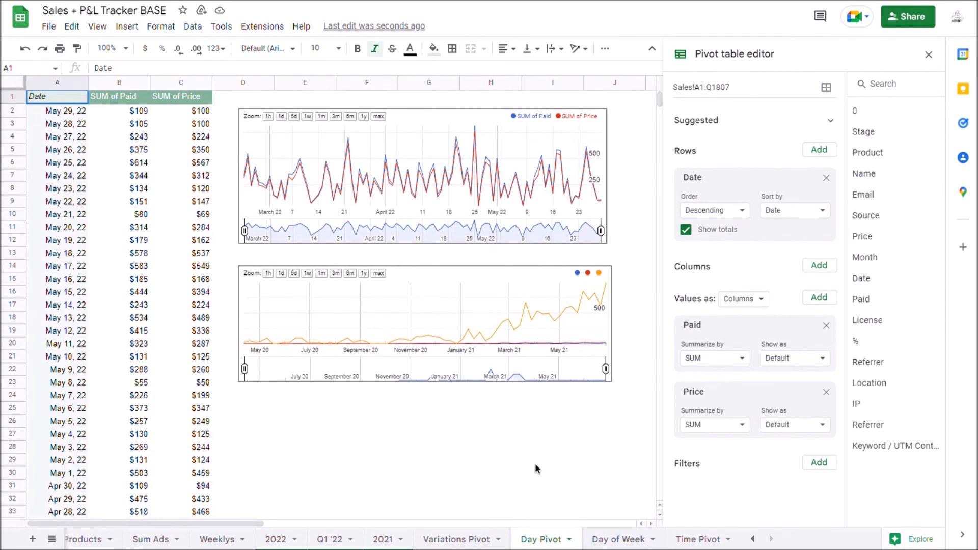
click(753, 539)
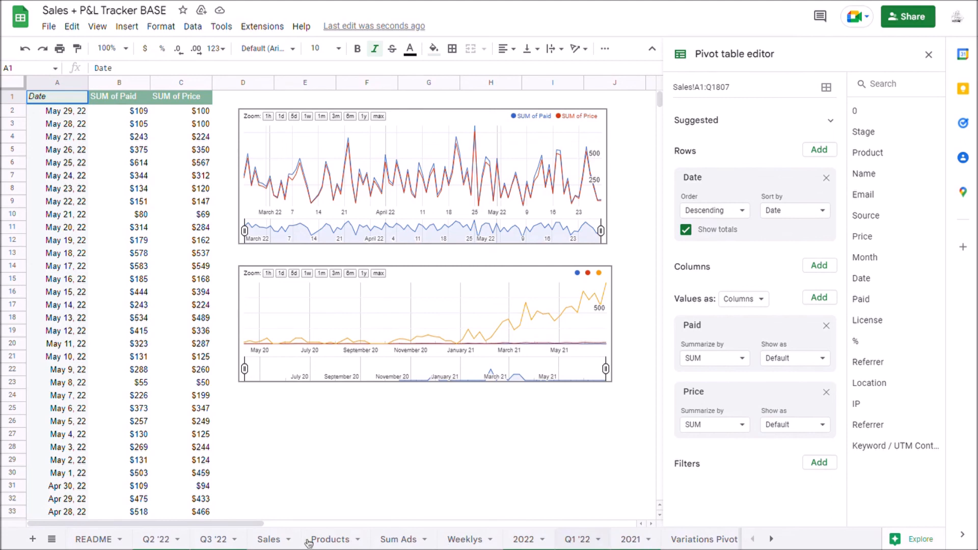
click(155, 539)
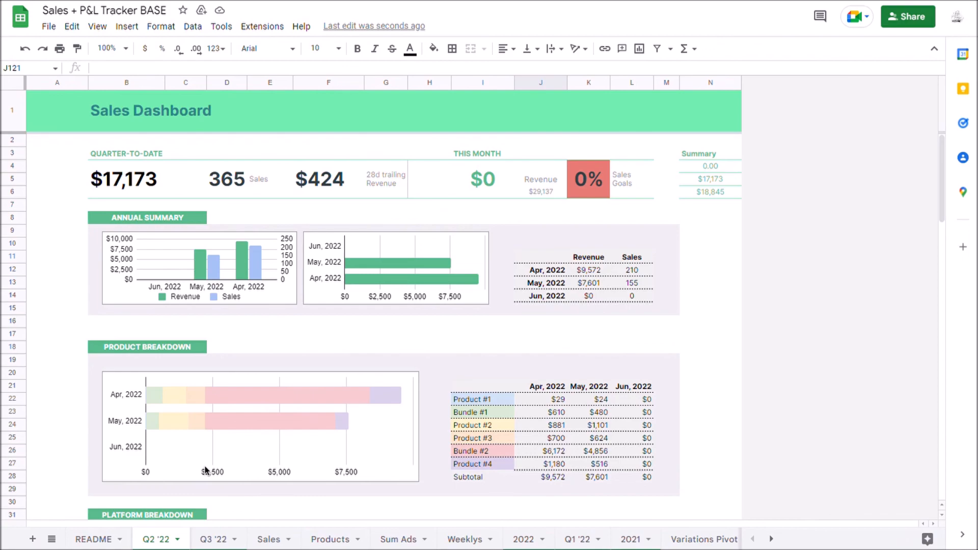
mouse_move(181, 445)
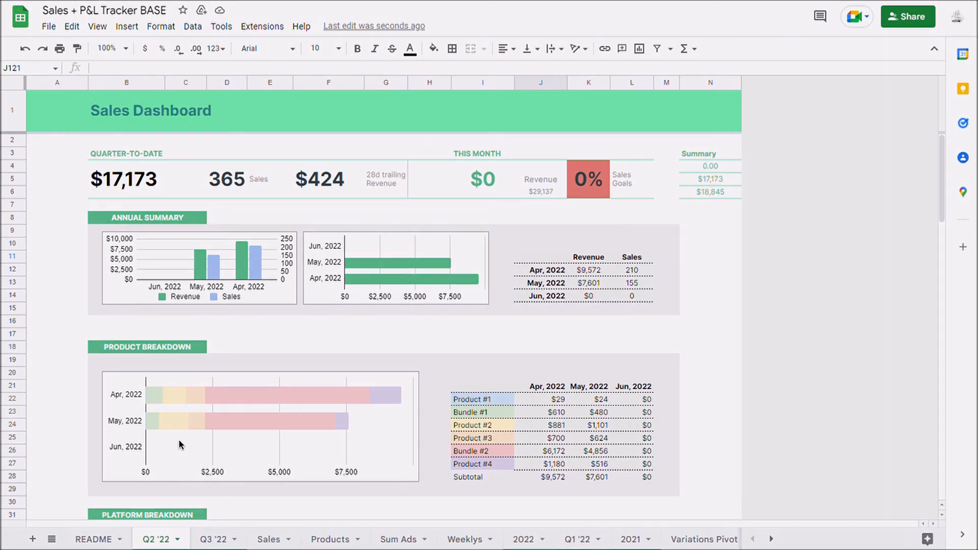